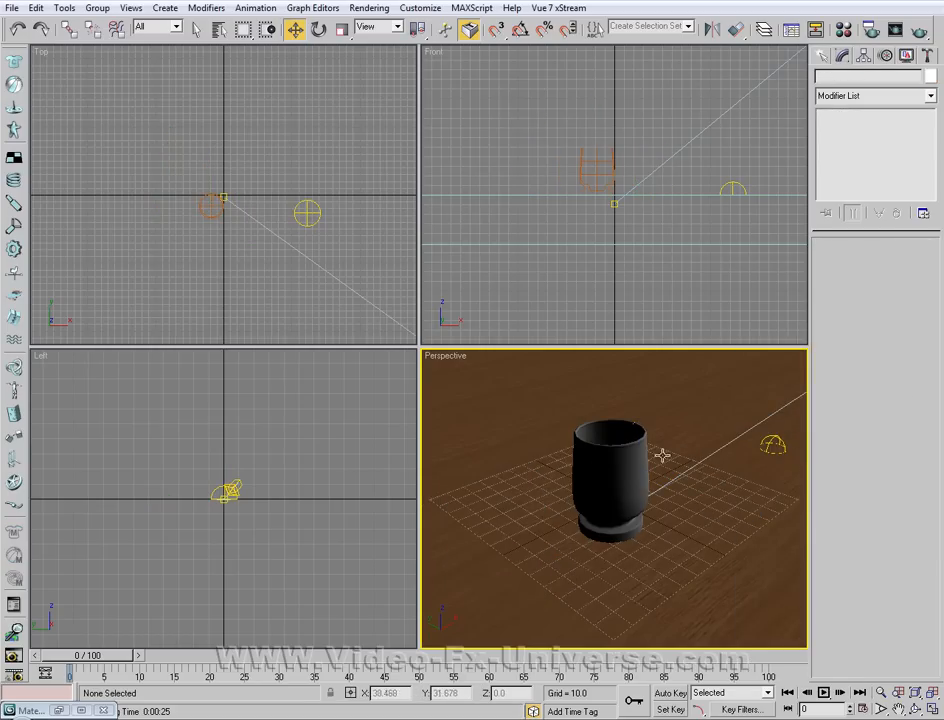
Give Glass01 a light-blue, 2-sided material: Specular 110, Glossiness 61, Opacity 5
click(610, 460)
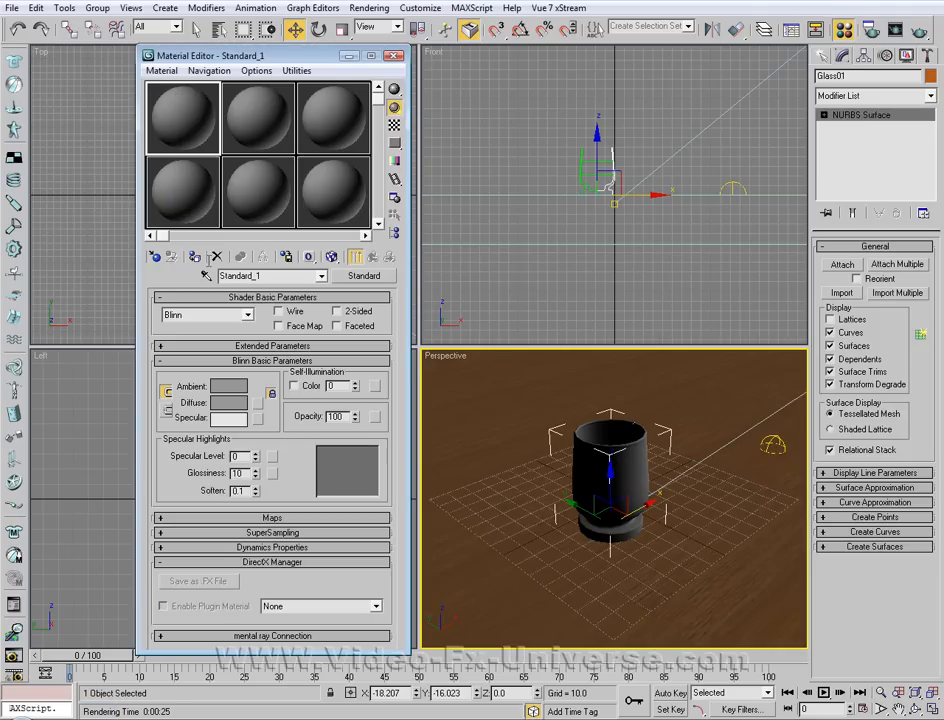
click(228, 393)
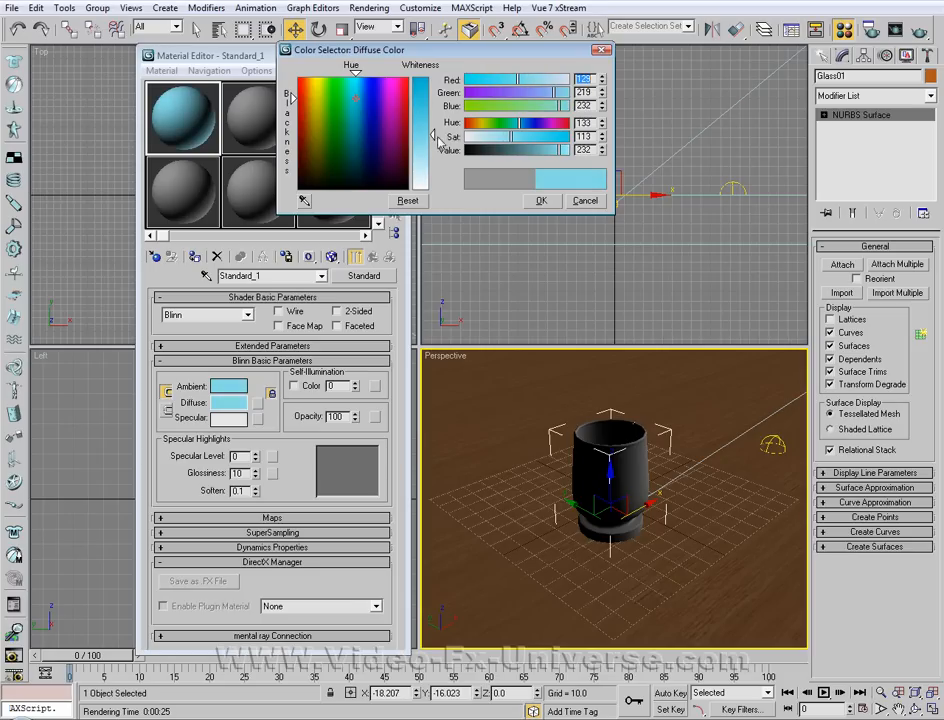
click(585, 200)
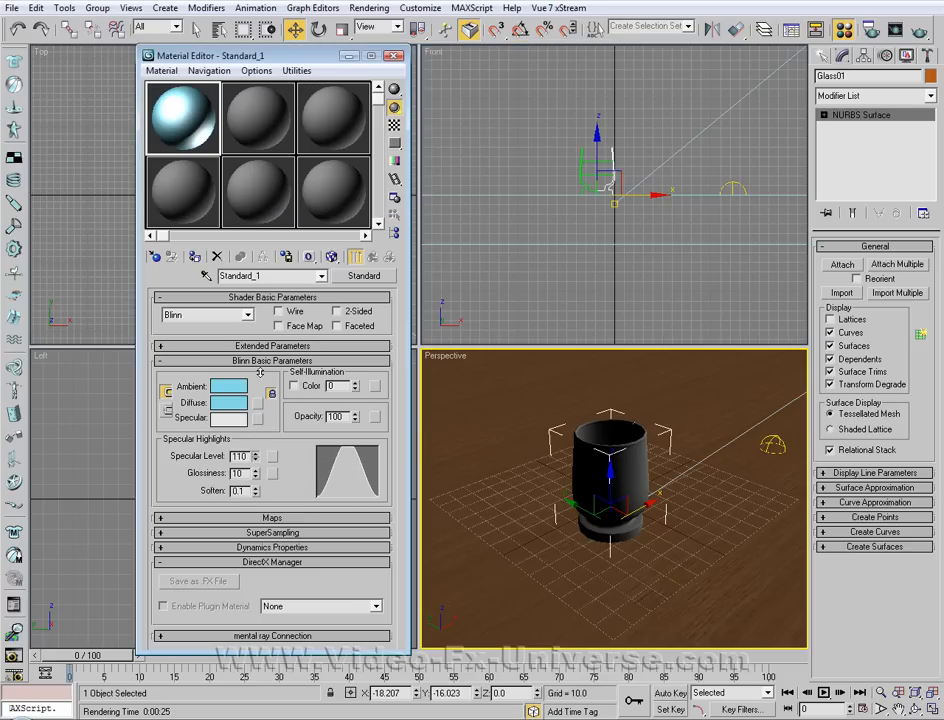
click(247, 473)
text(61)
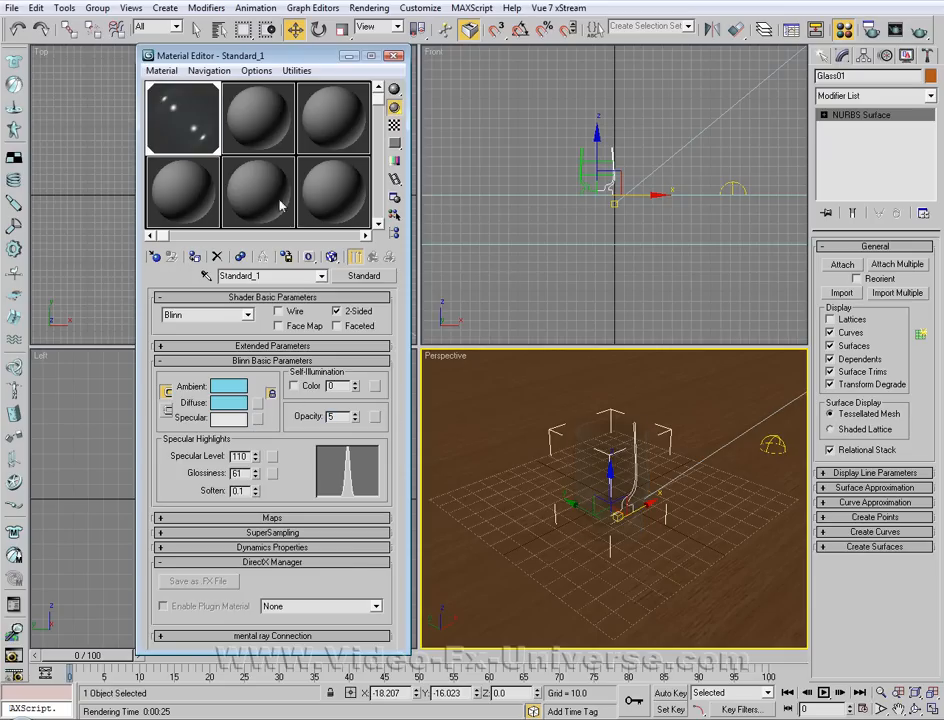
click(392, 55)
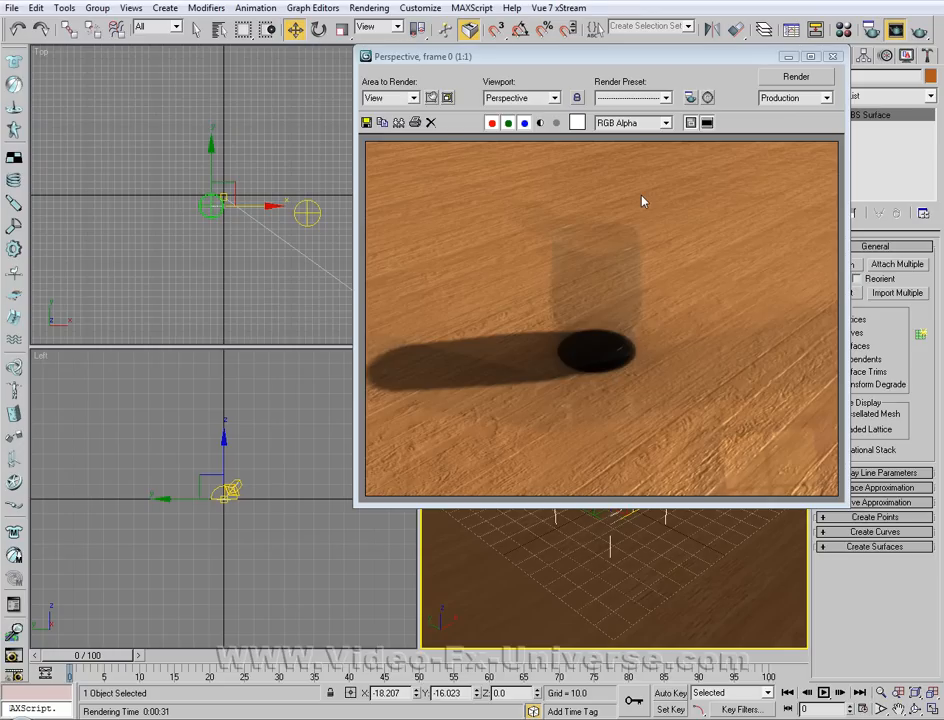
mouse_move(641, 264)
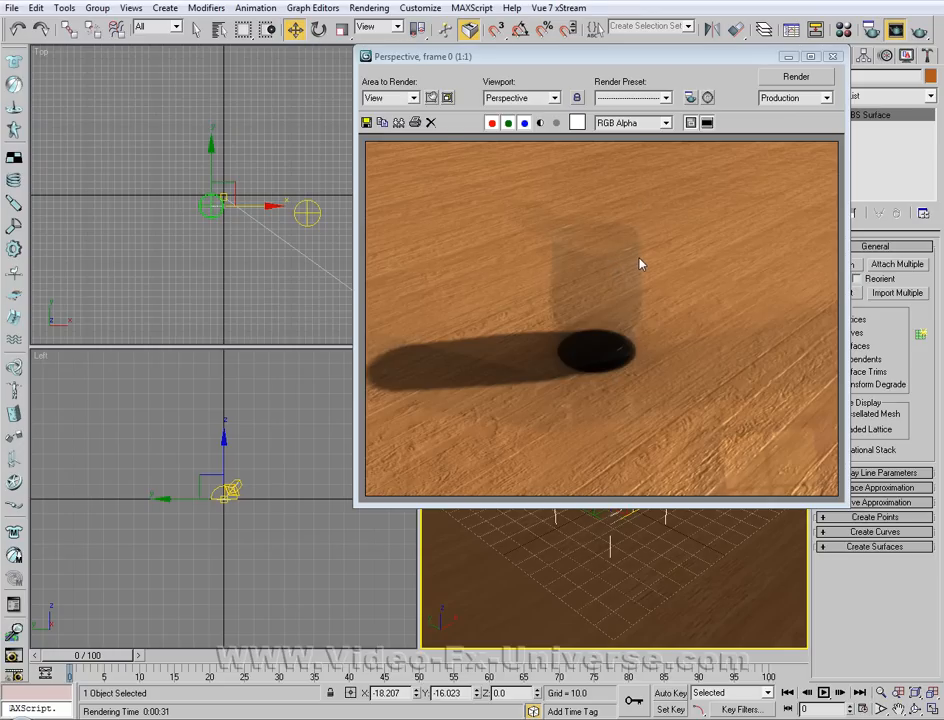
mouse_move(538, 335)
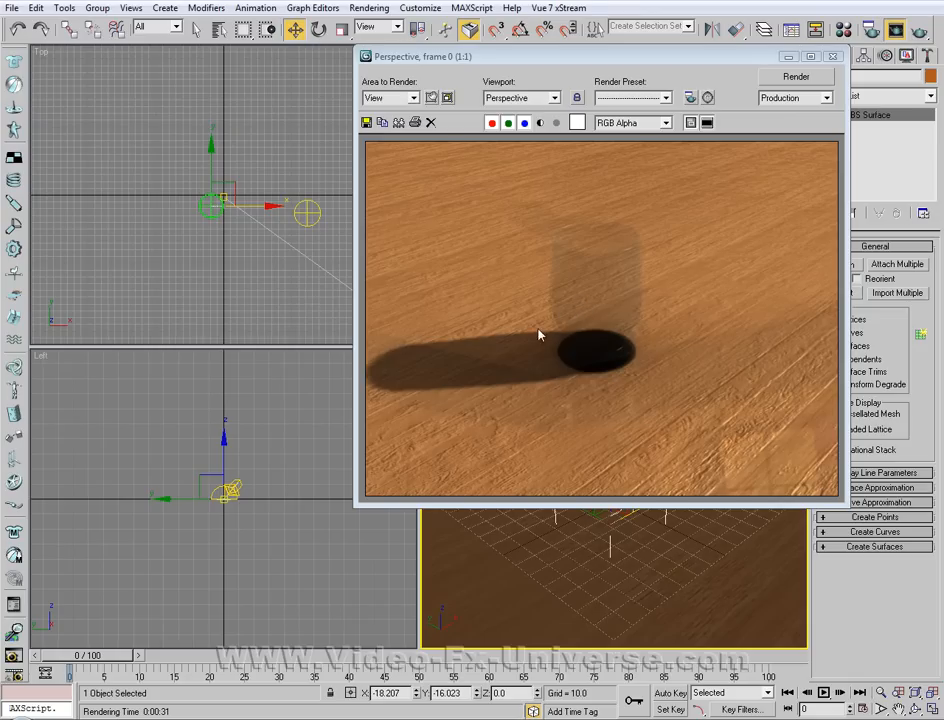
mouse_move(610, 370)
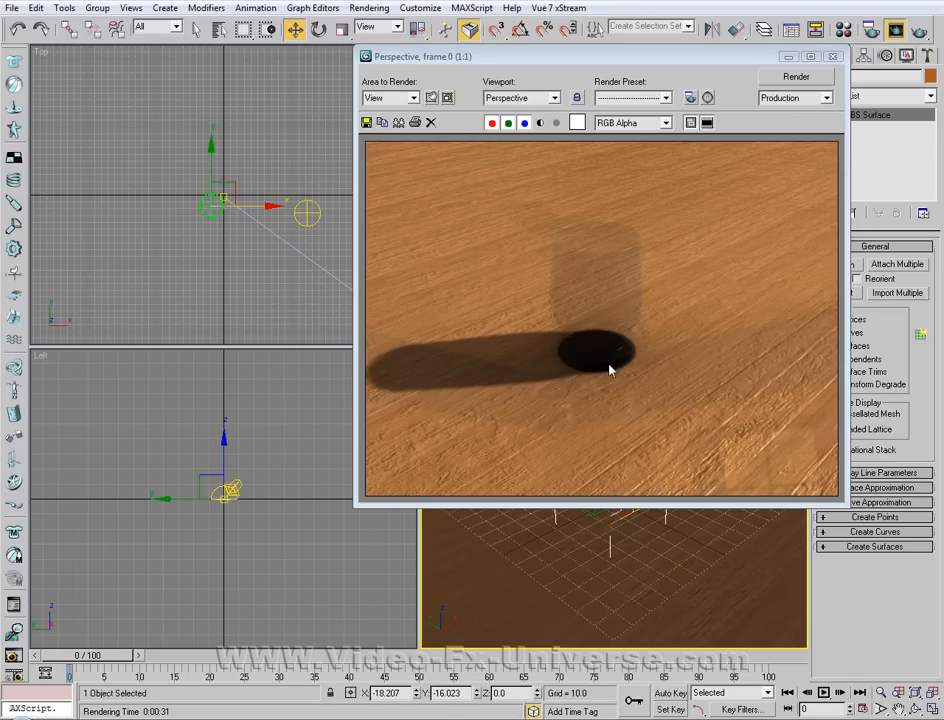
mouse_move(616, 363)
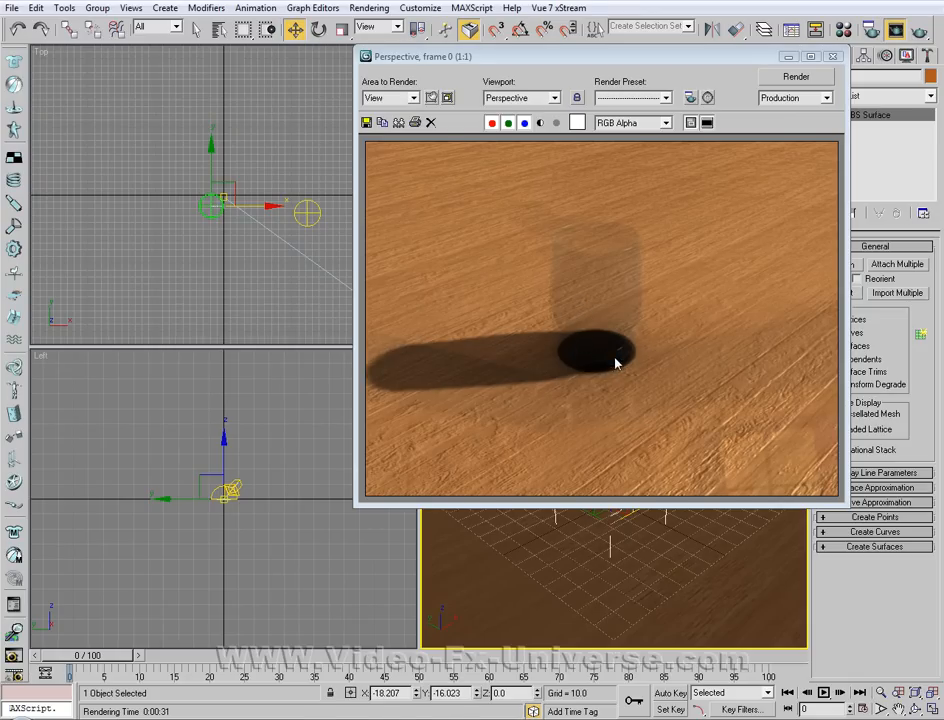
mouse_move(616, 353)
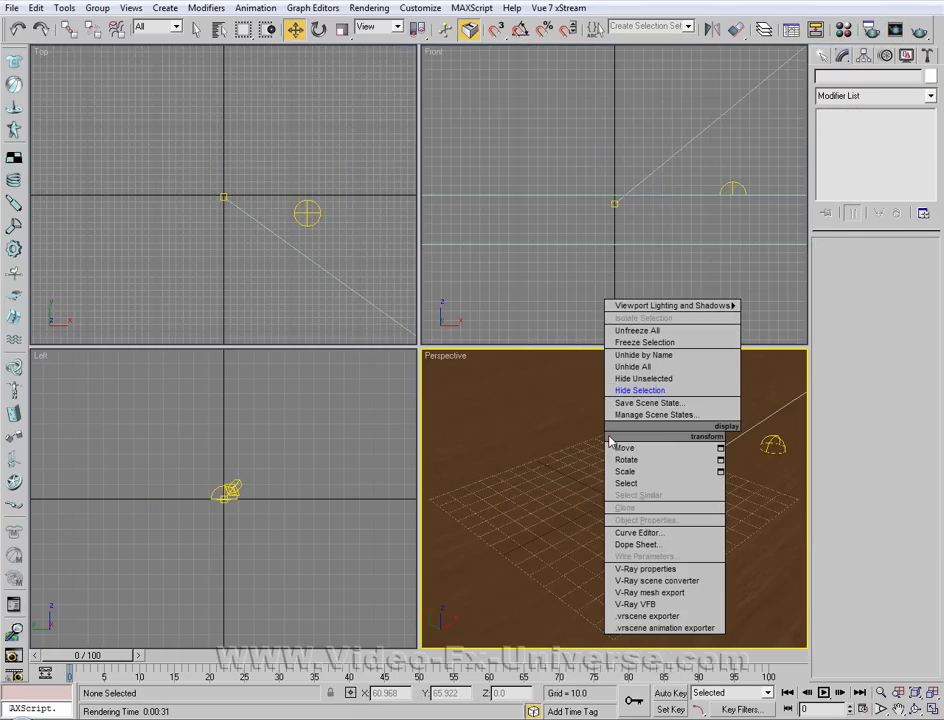
Unhide Glass02 from the list of hidden objects
click(643, 354)
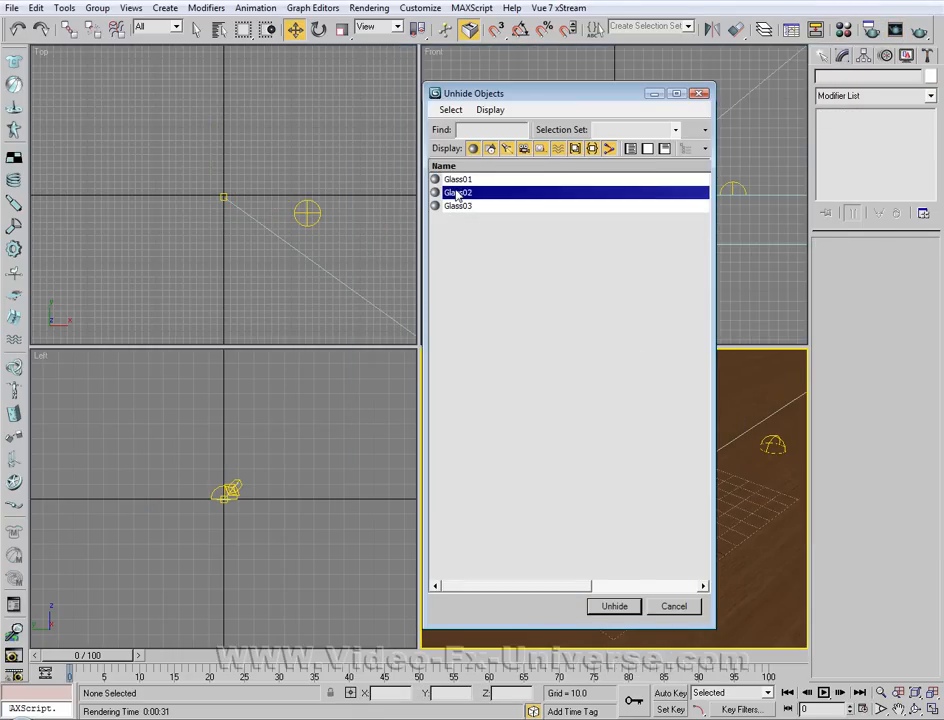
click(614, 606)
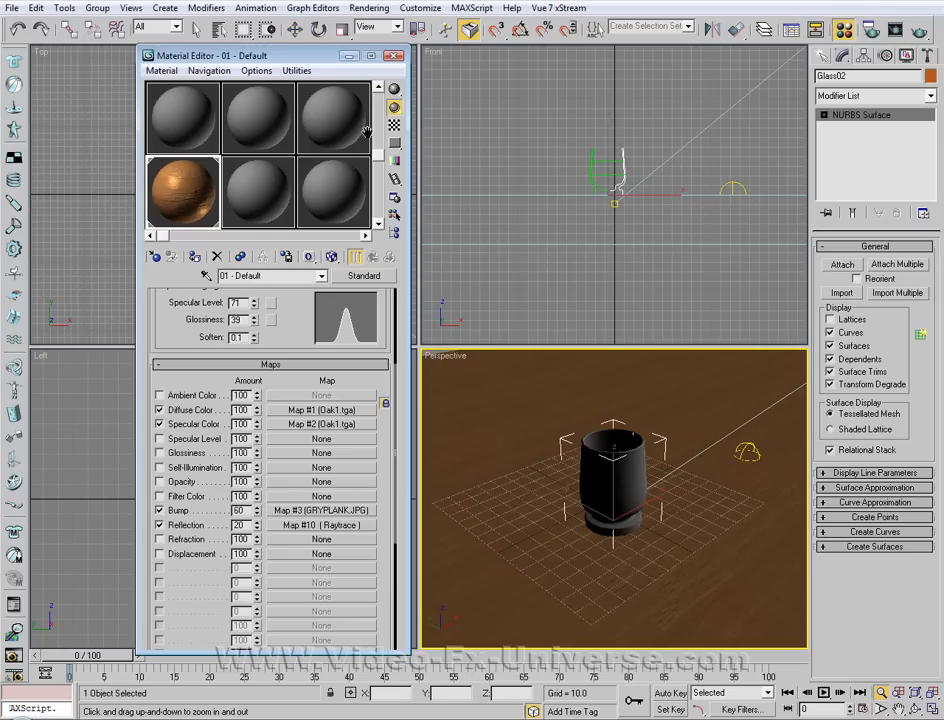
In an unused slot, add a Raytrace reflection map and set black diffuse, Specular 132, Glossiness 58, Opacity 5
click(258, 117)
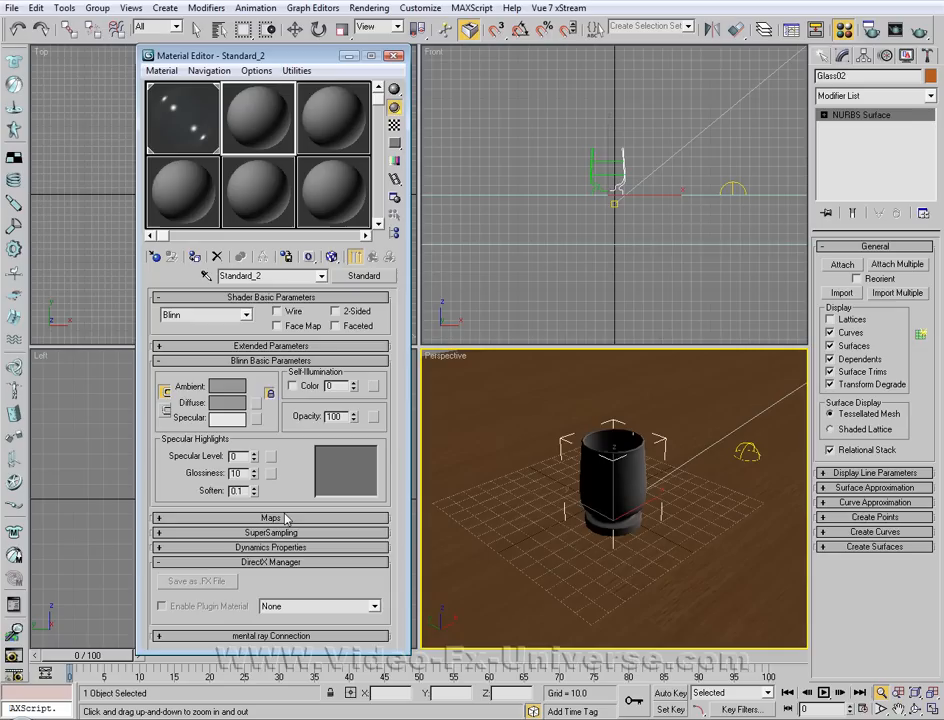
click(270, 517)
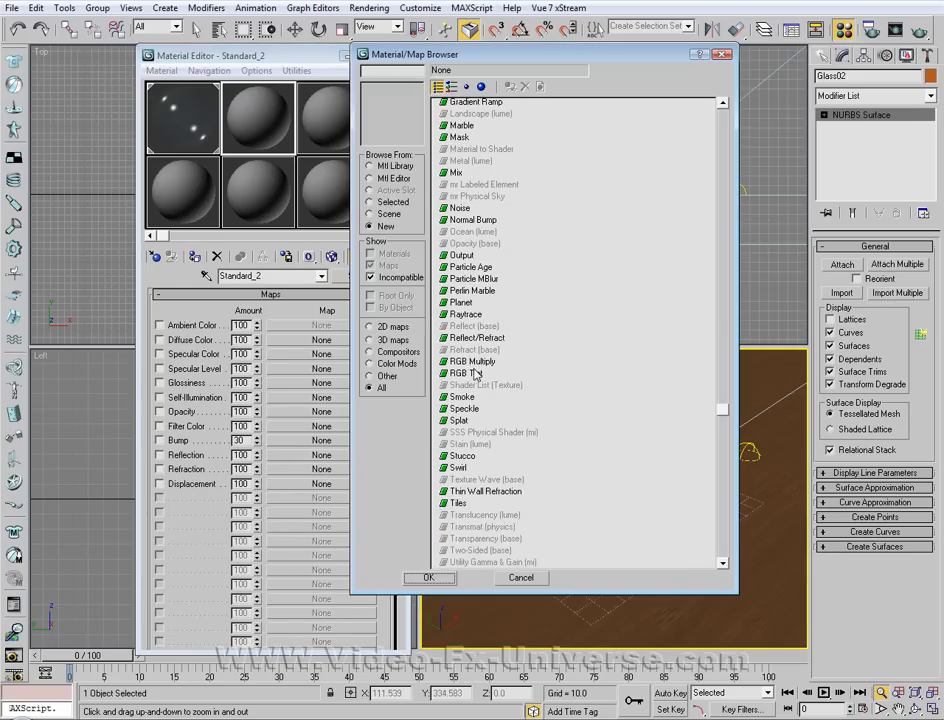
click(465, 314)
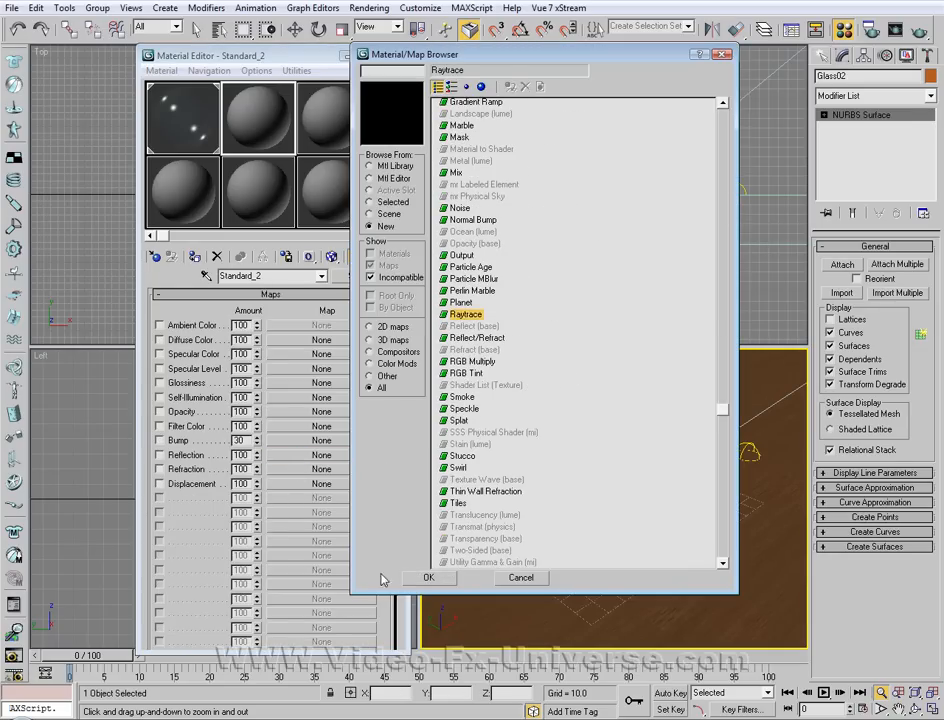
click(428, 577)
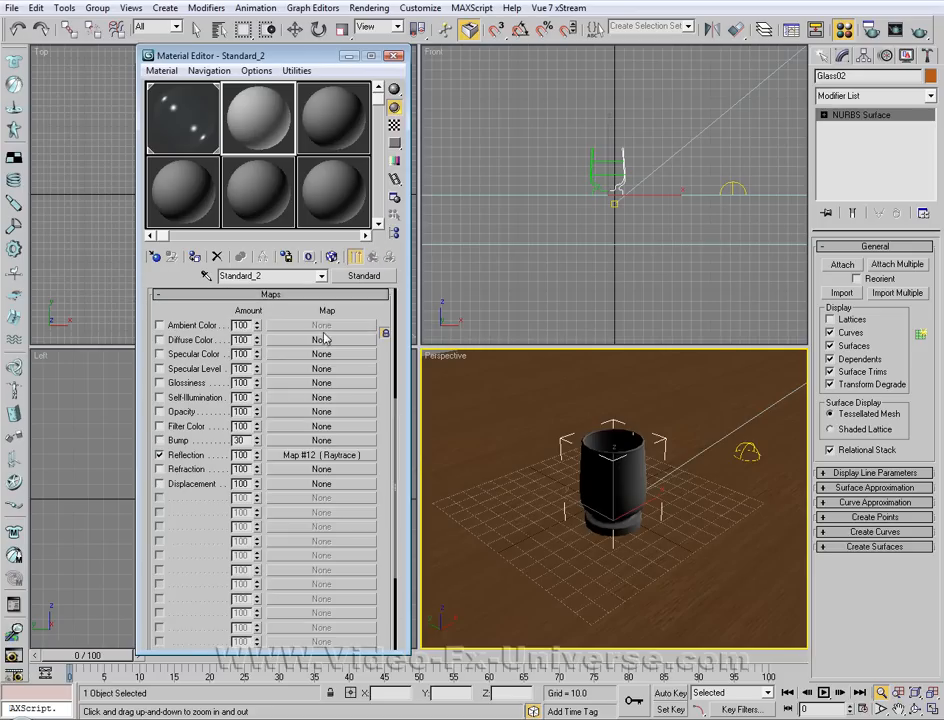
triple_click(238, 455)
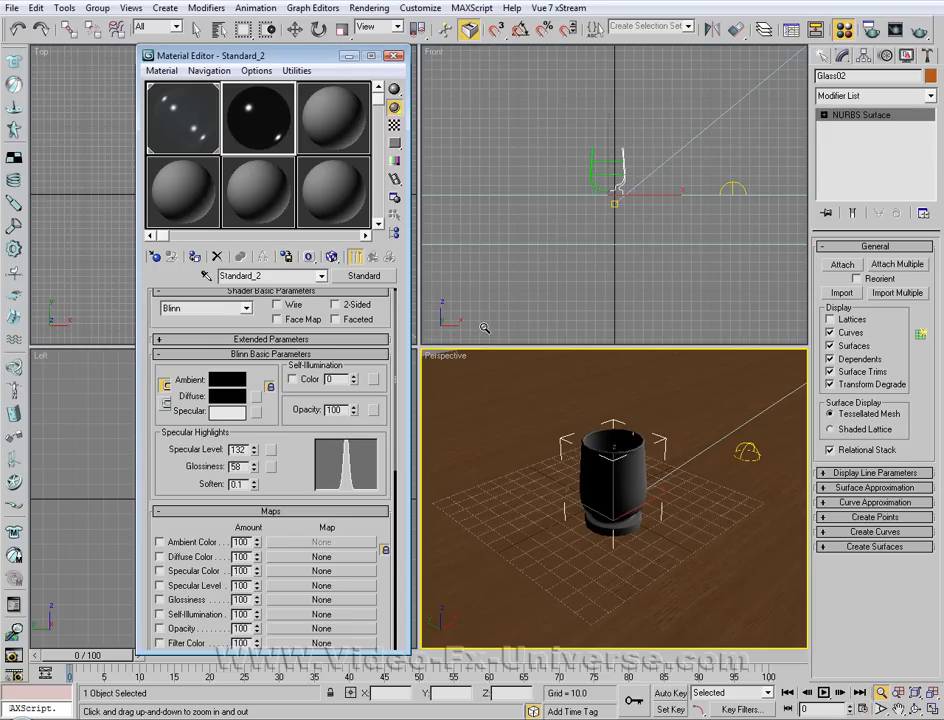
mouse_move(506, 330)
text(5)
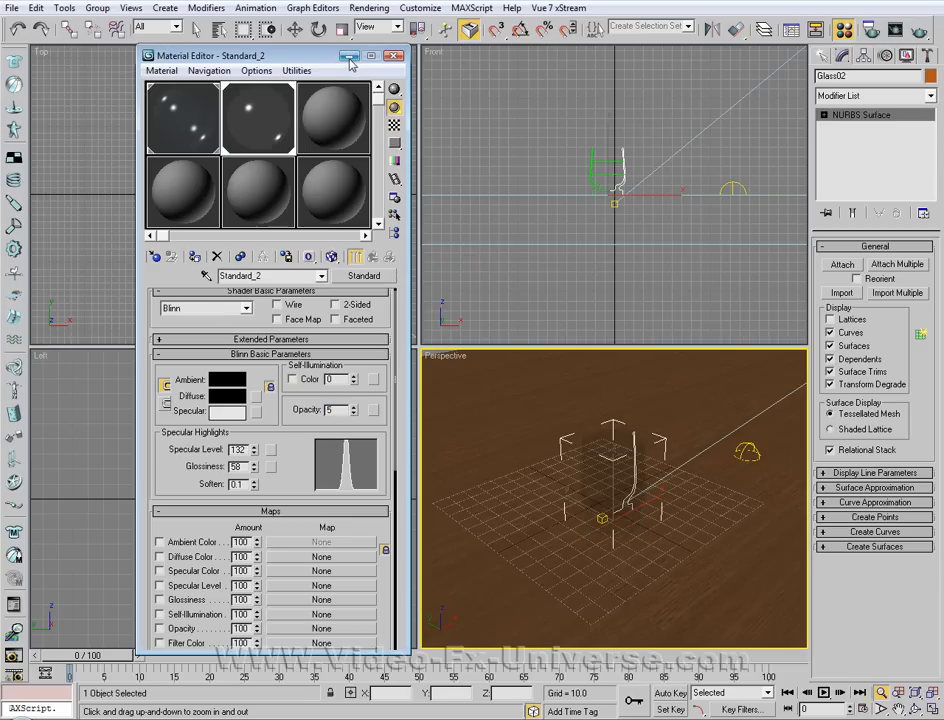
mouse_move(349, 58)
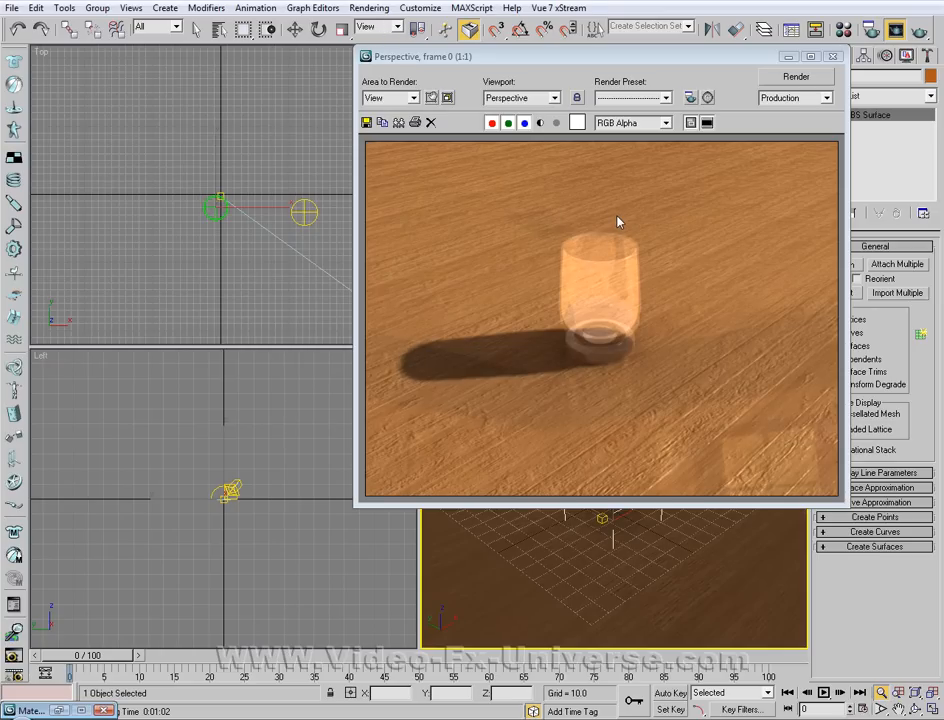
mouse_move(618, 232)
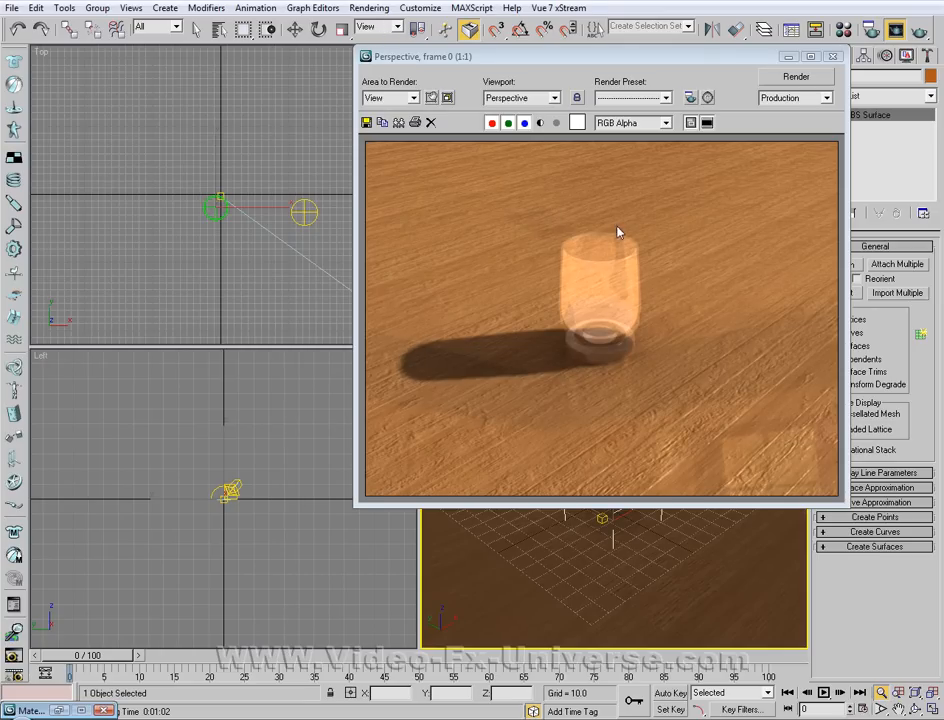
mouse_move(628, 280)
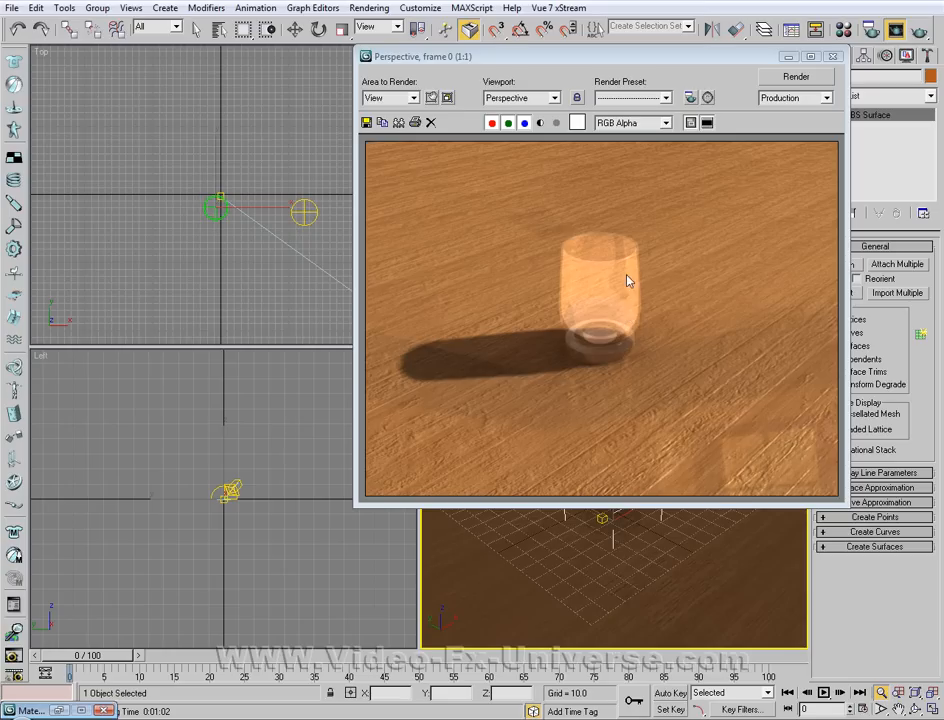
mouse_move(633, 278)
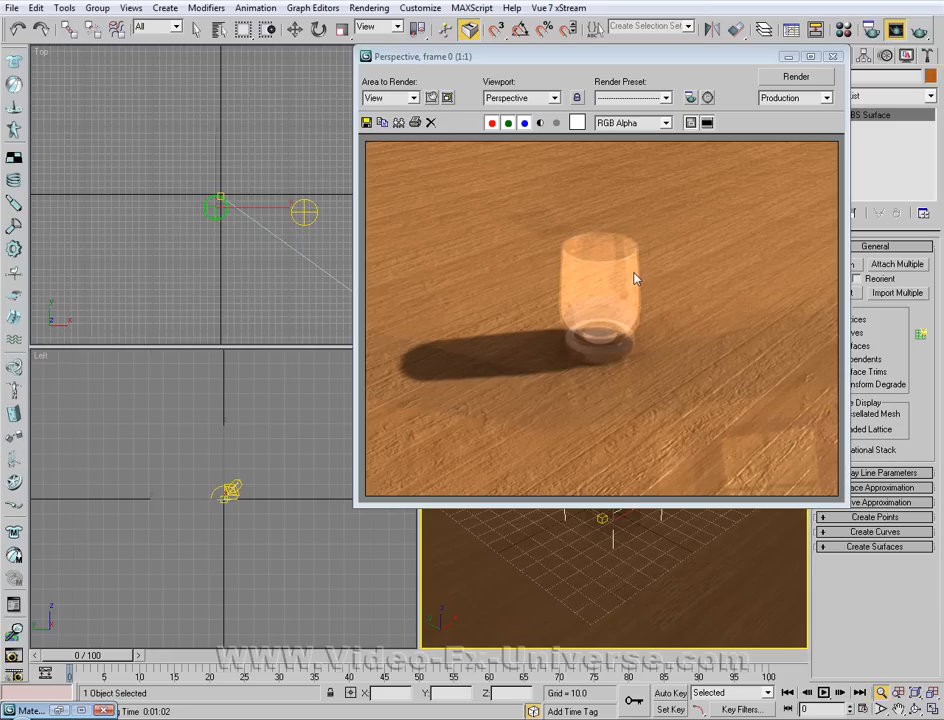
mouse_move(604, 280)
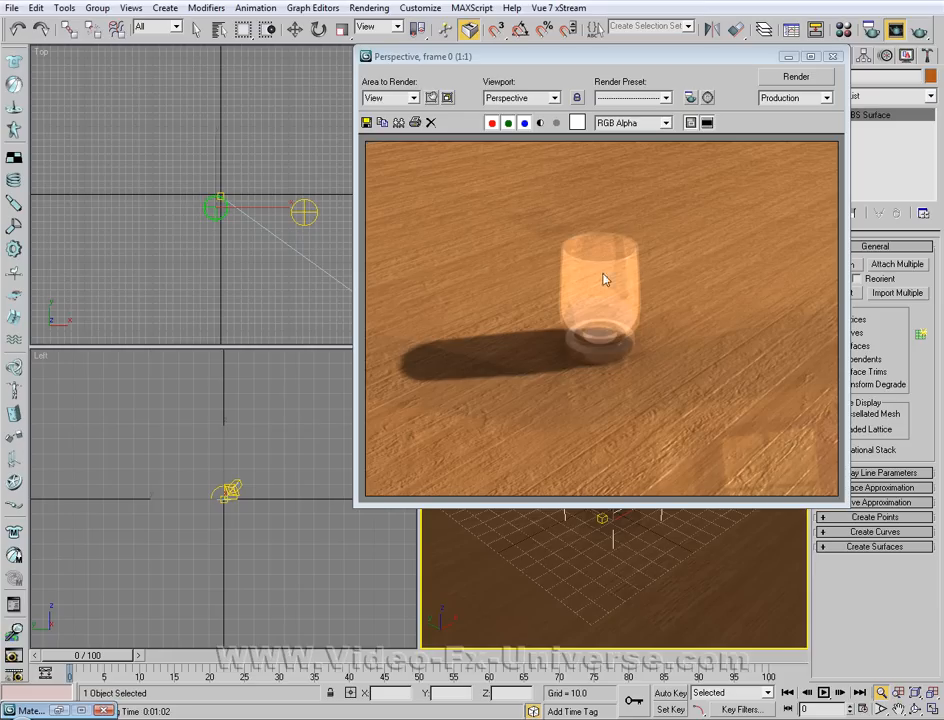
mouse_move(650, 337)
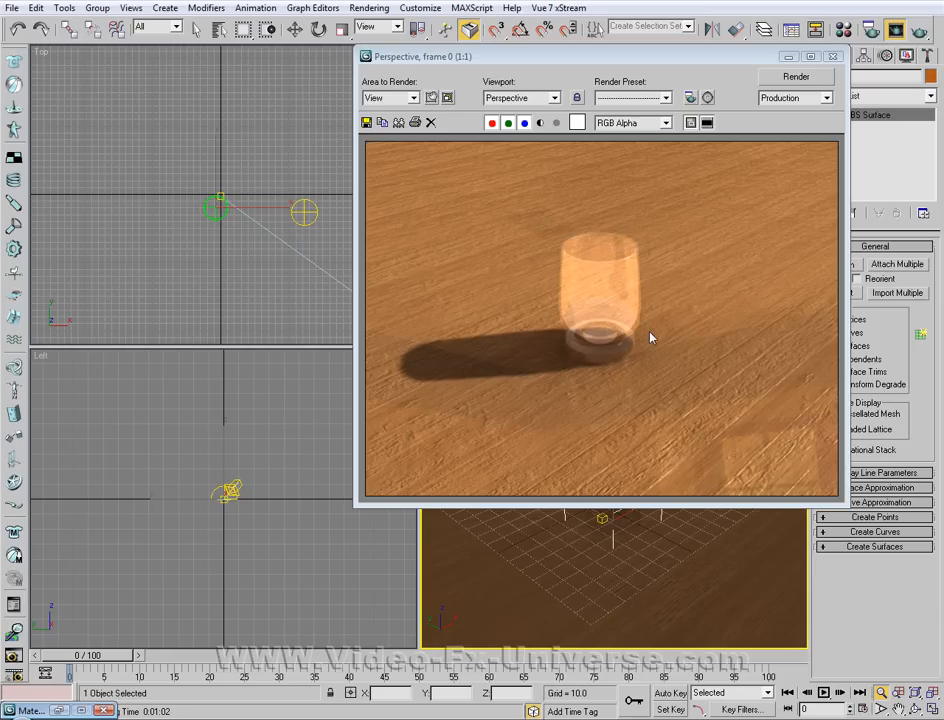
mouse_move(636, 275)
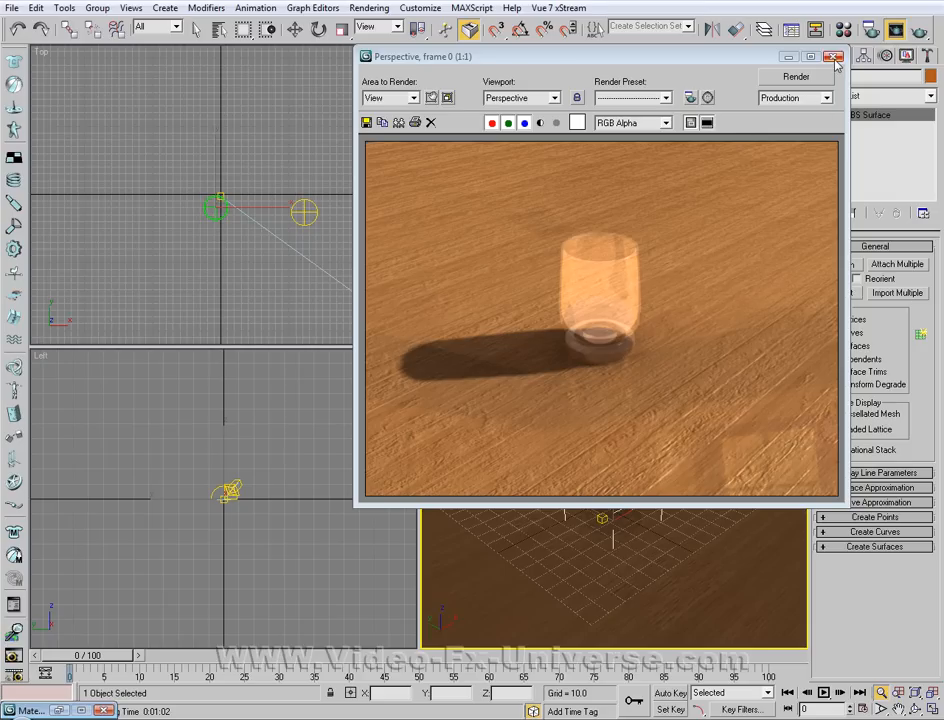
mouse_move(835, 57)
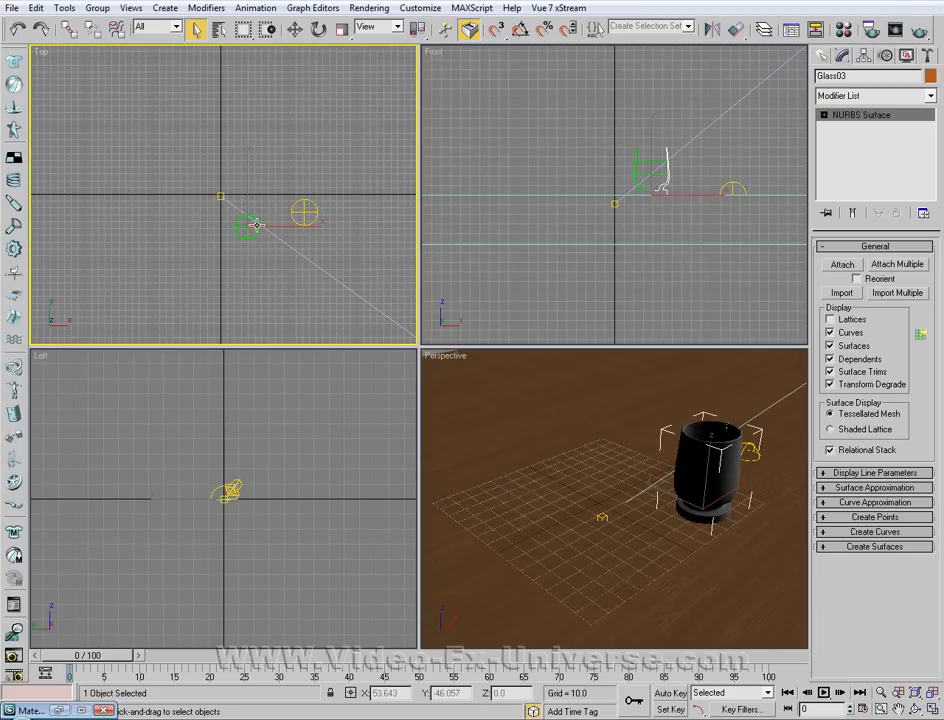
Drag Glass03 to the centre of the table grid in the Top viewport
click(295, 28)
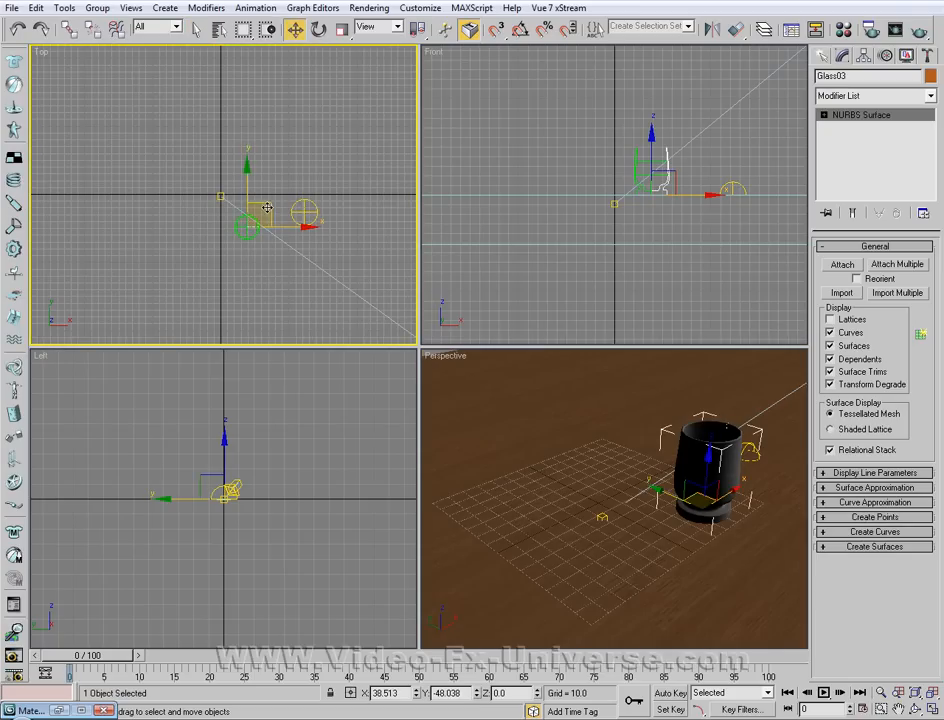
drag(245, 215, 218, 200)
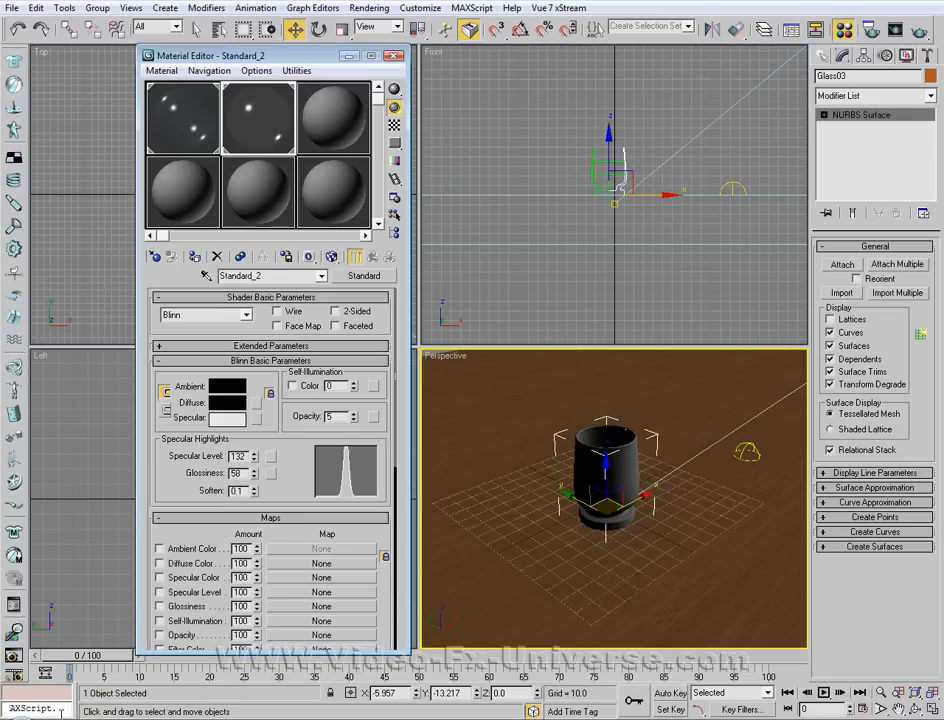
Convert a fresh material slot for Glass03 into a Raytrace material
click(333, 117)
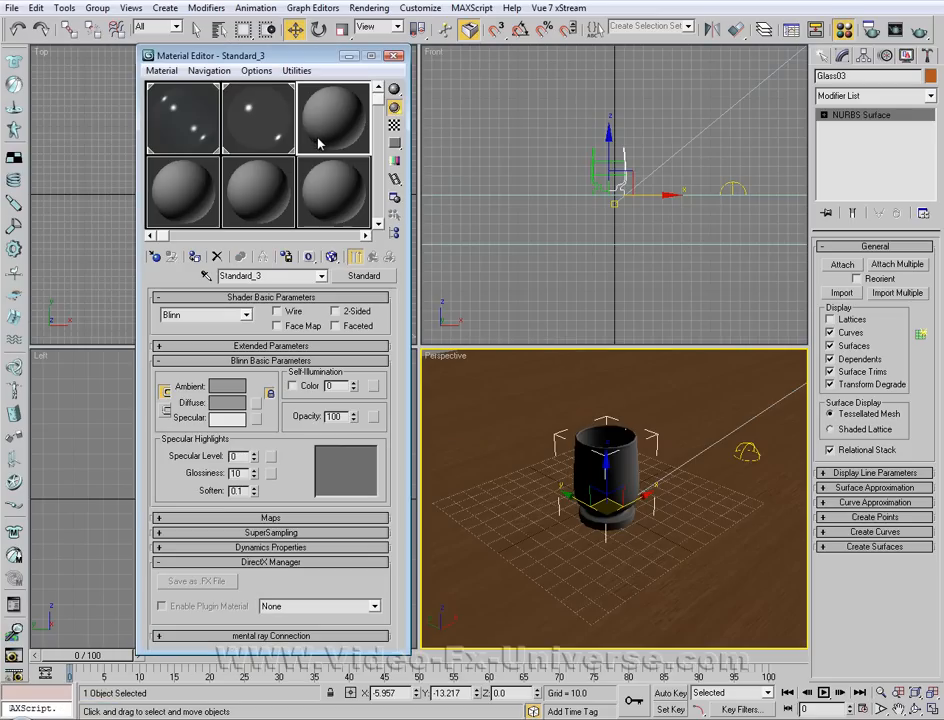
mouse_move(363, 285)
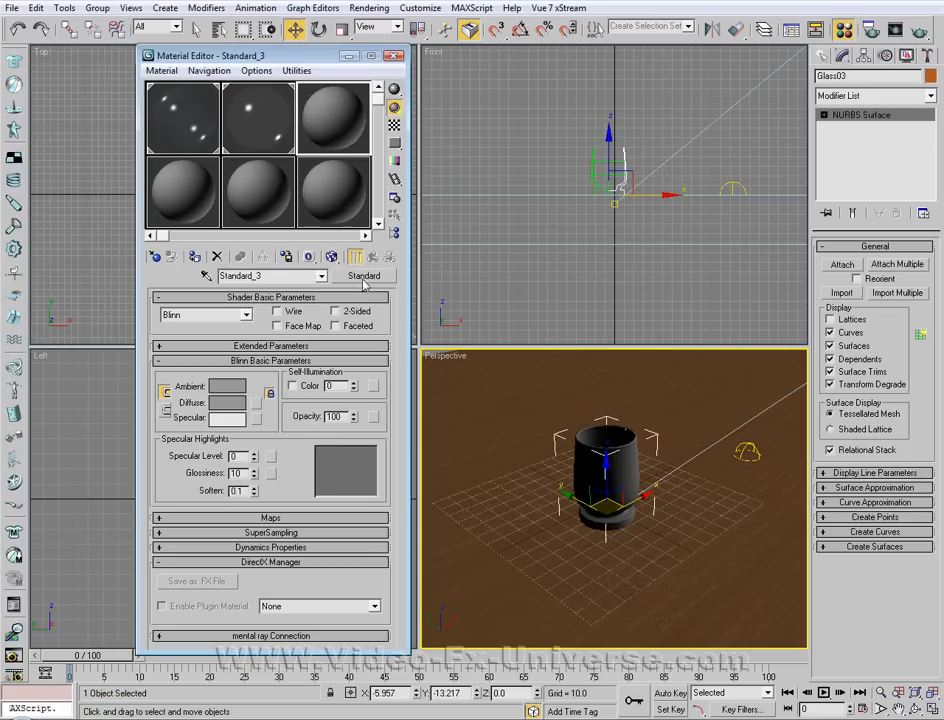
click(363, 275)
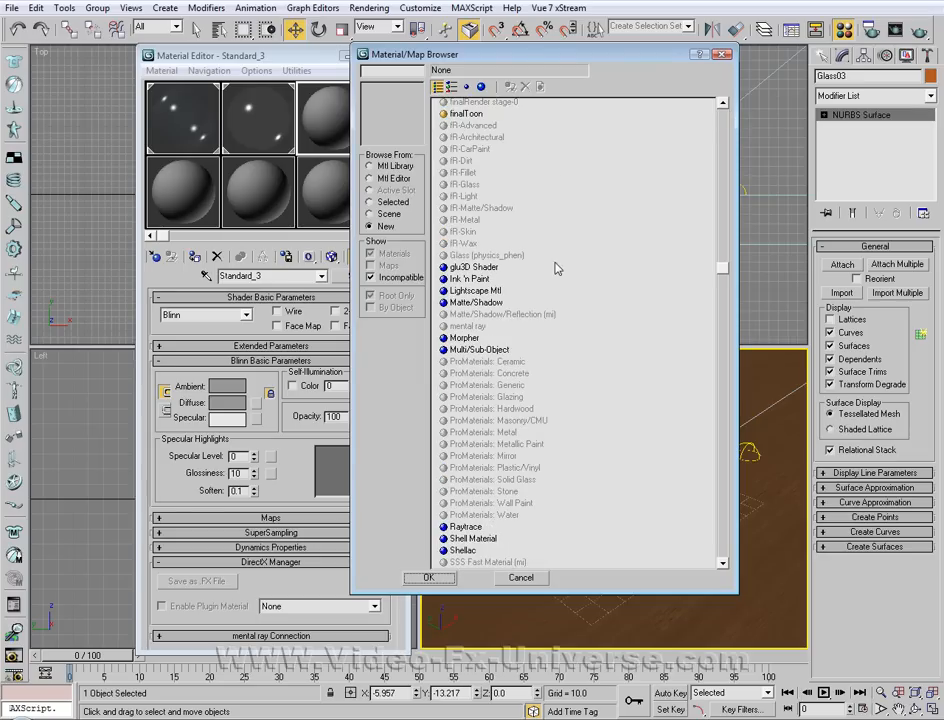
scroll(down, 3)
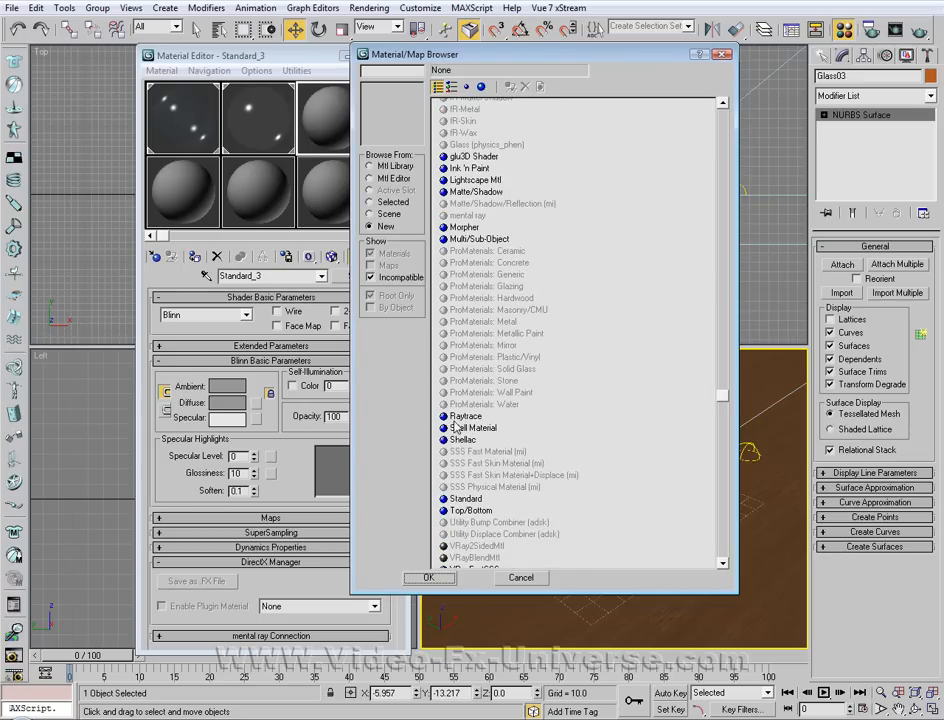
click(465, 416)
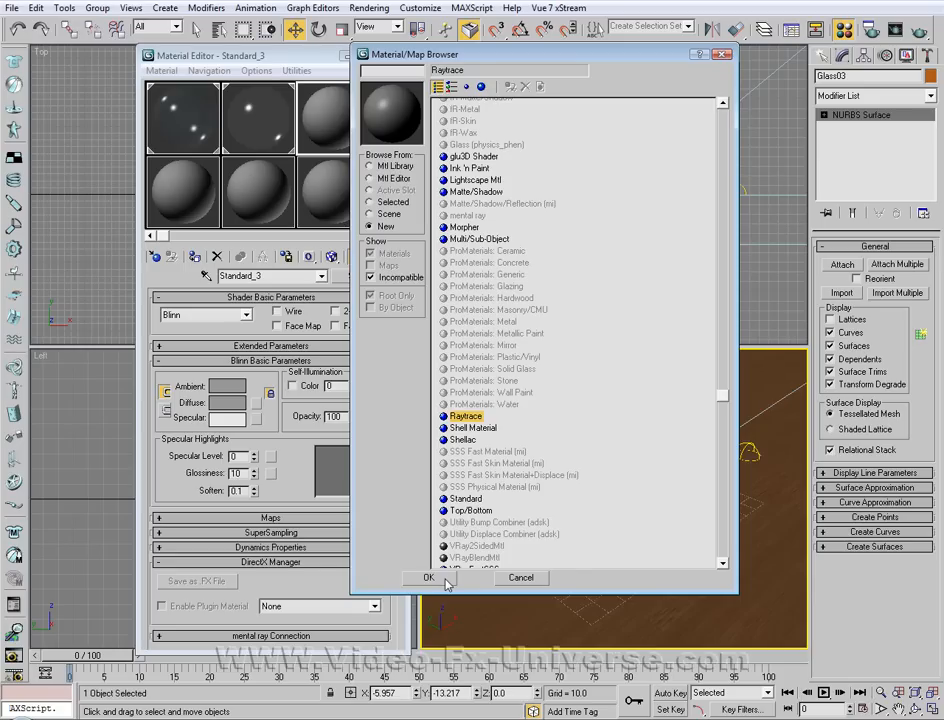
click(428, 577)
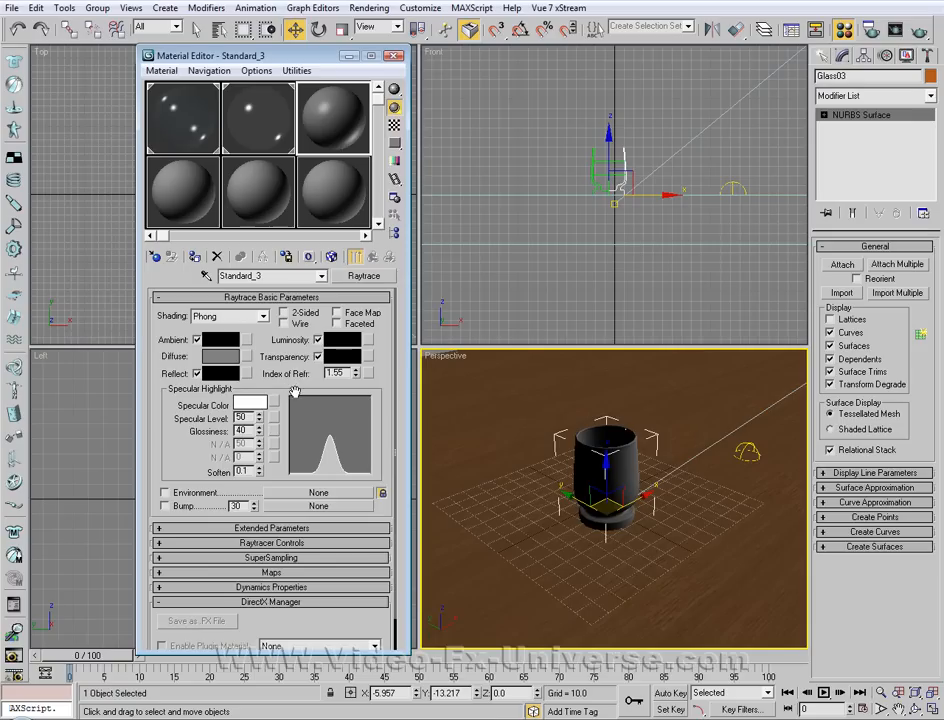
mouse_move(278, 345)
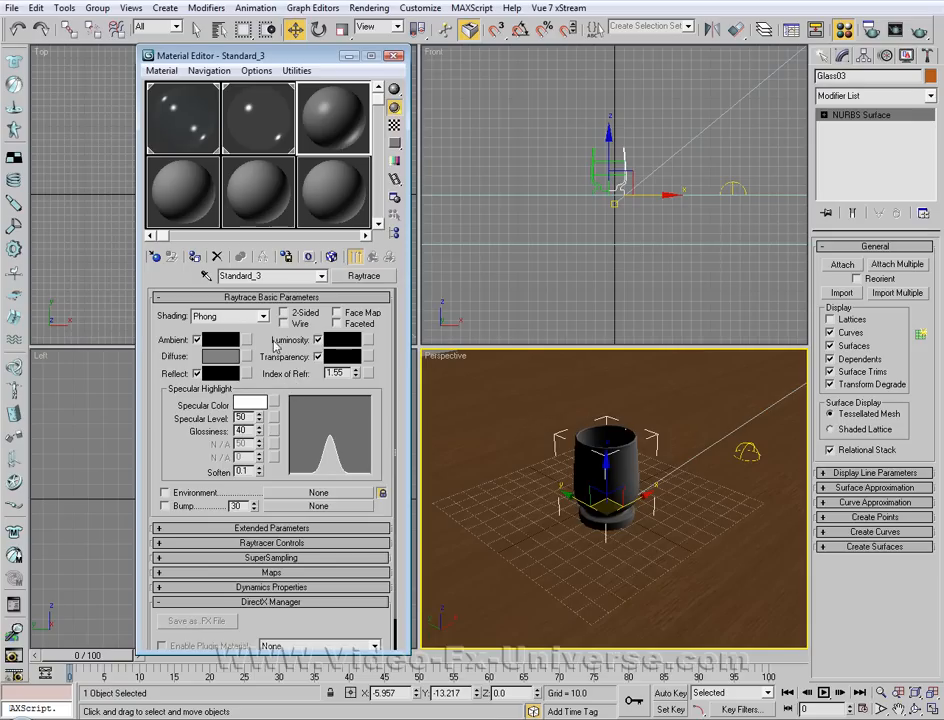
Set Blinn shading with Specular Level 250 and Glossiness 75
click(262, 316)
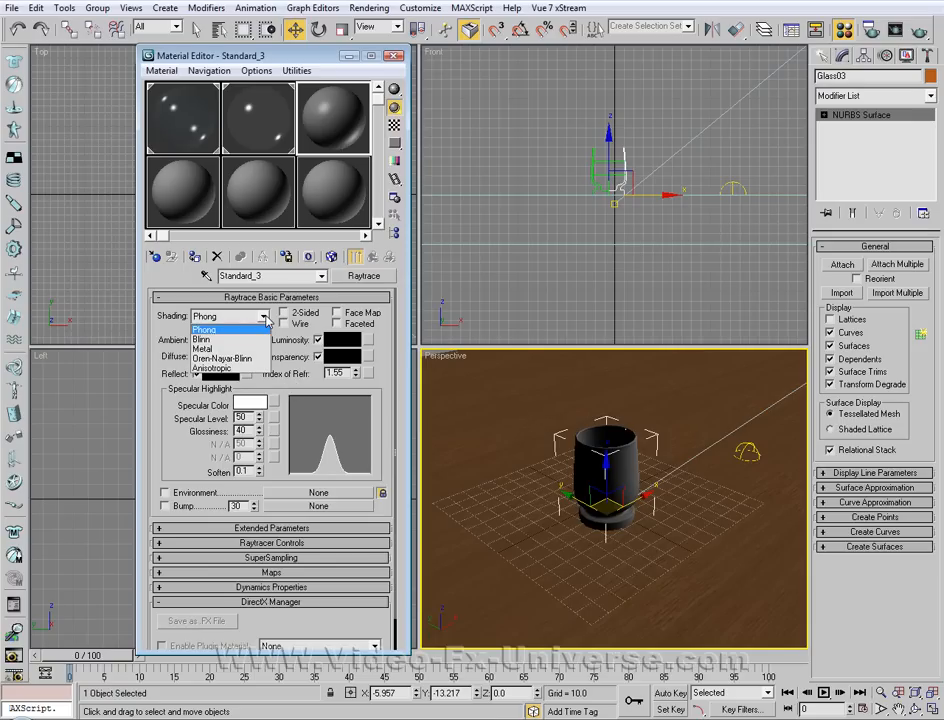
click(215, 339)
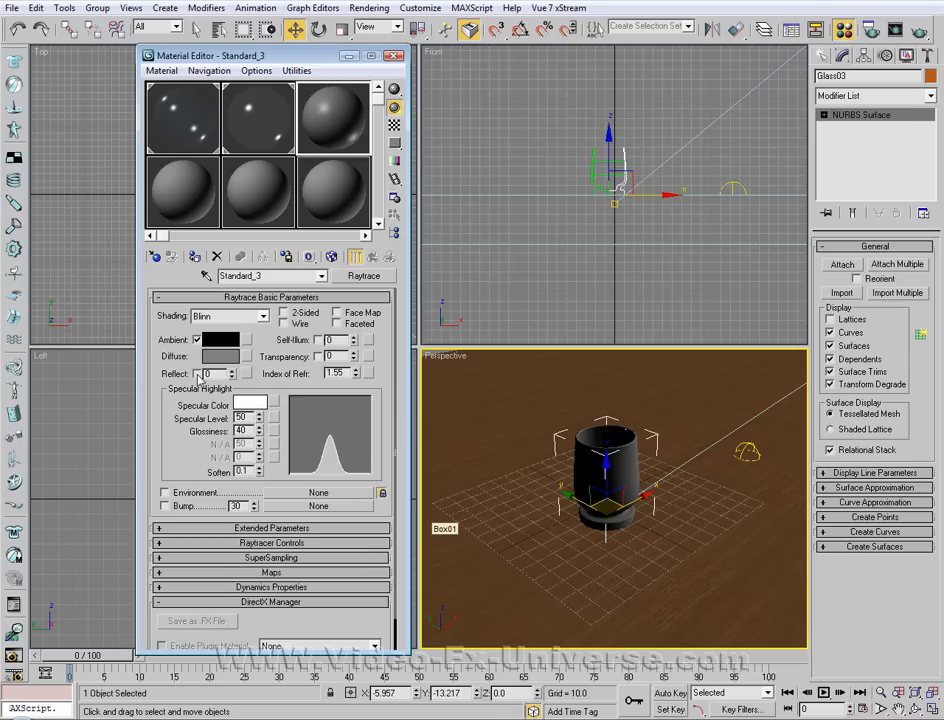
triple_click(240, 418)
text(250)
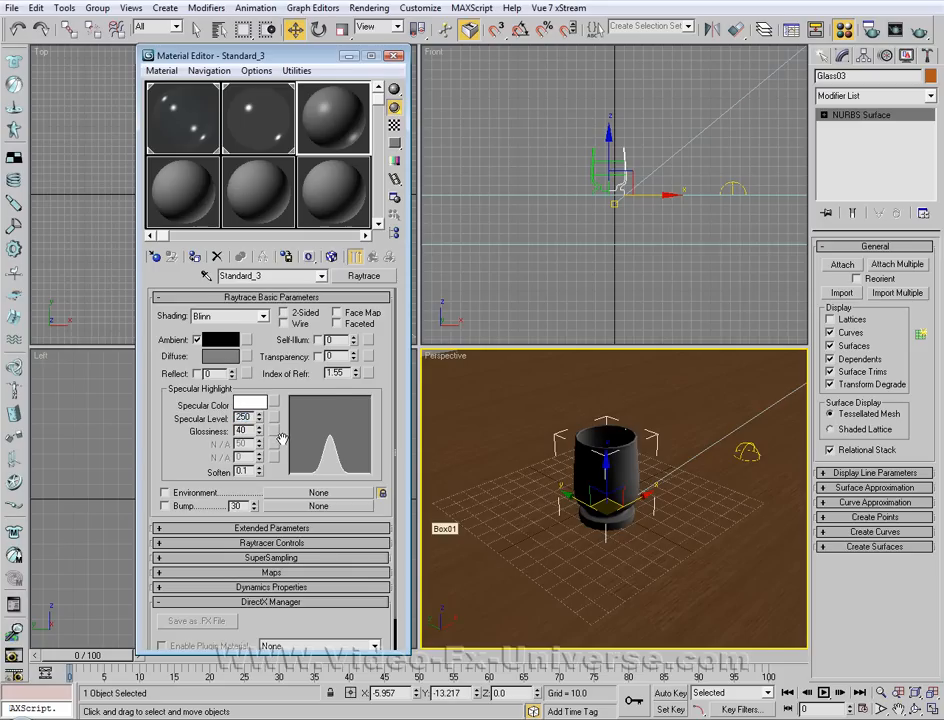
triple_click(245, 430)
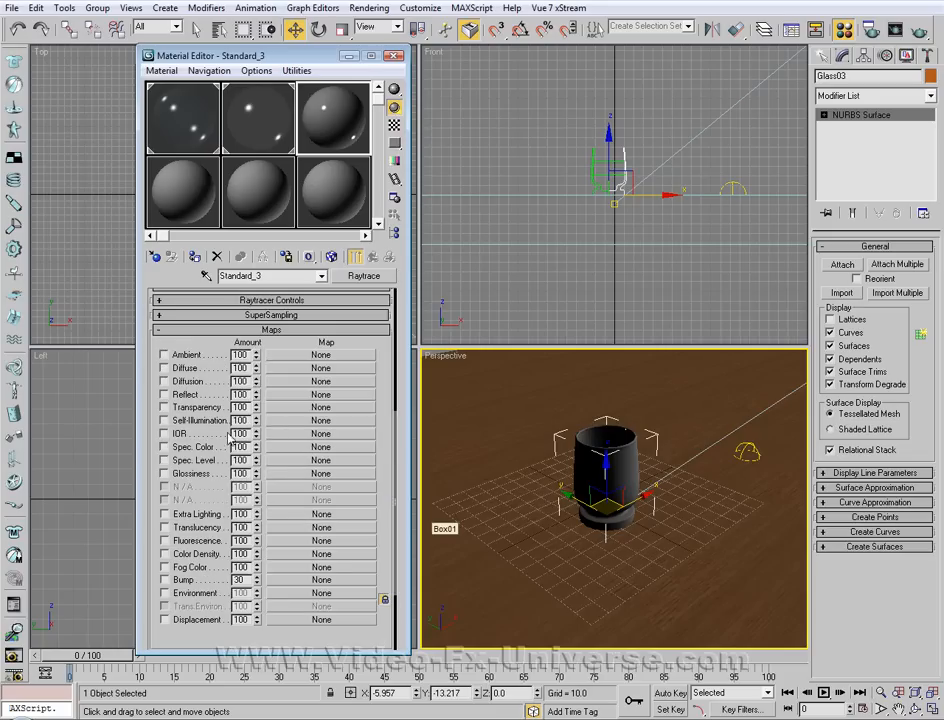
mouse_move(289, 400)
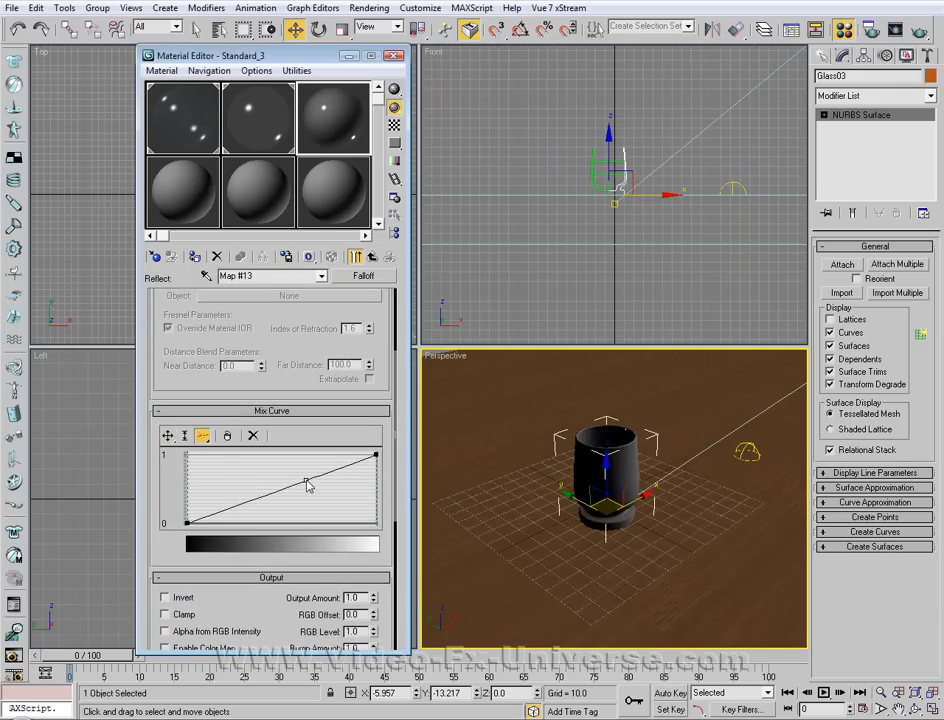
Pull the Falloff mix curve's middle point lower and return to the Raytrace material
click(170, 435)
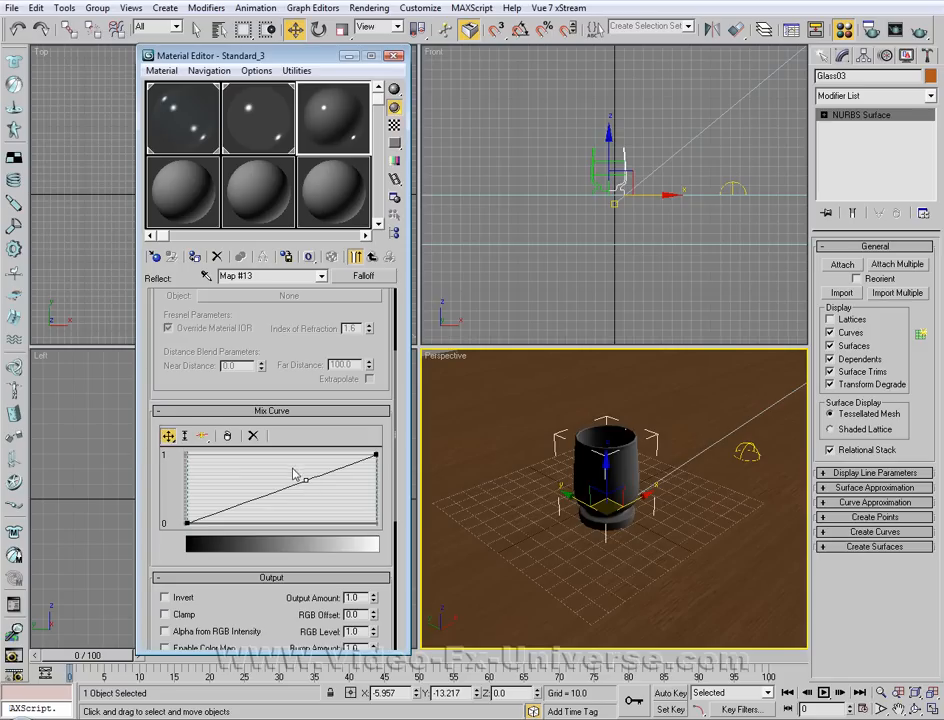
drag(300, 476, 330, 508)
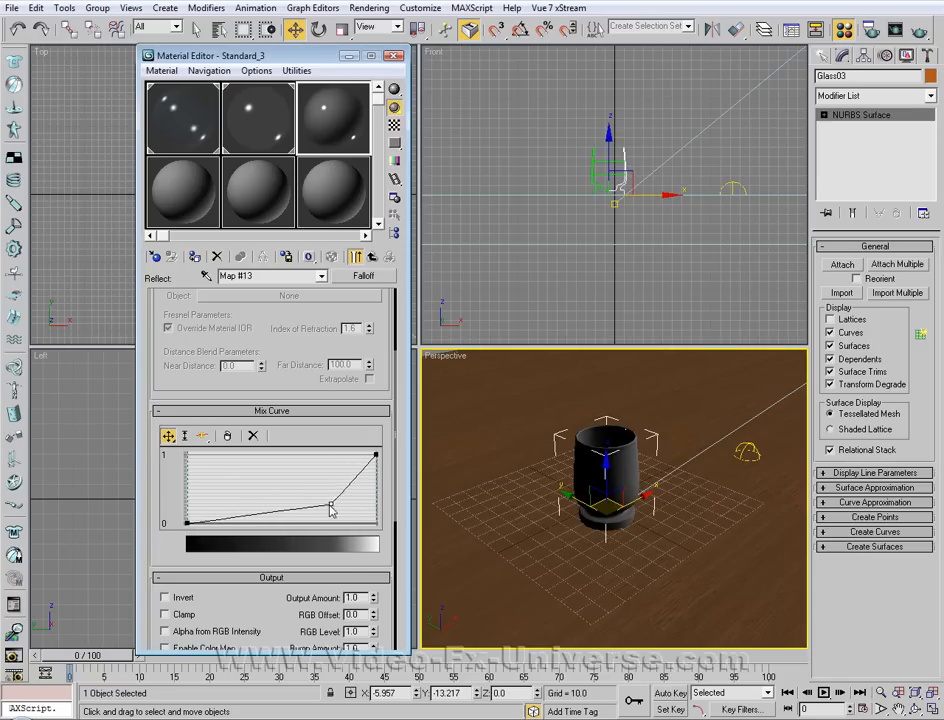
click(371, 257)
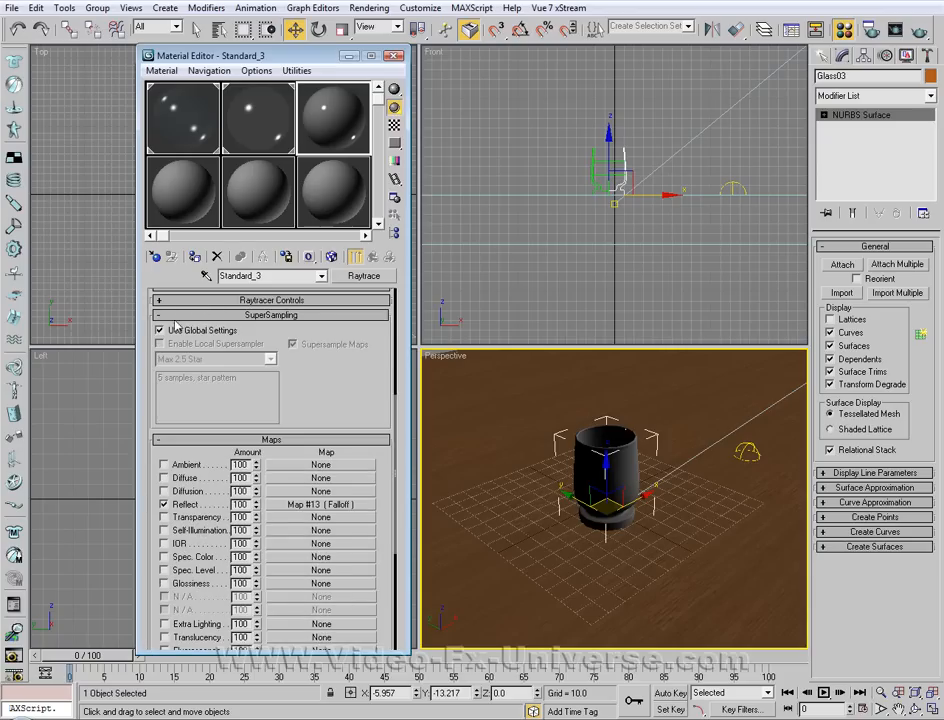
Set Transparency to 100 with local supersampling, then close the Material Editor
click(159, 329)
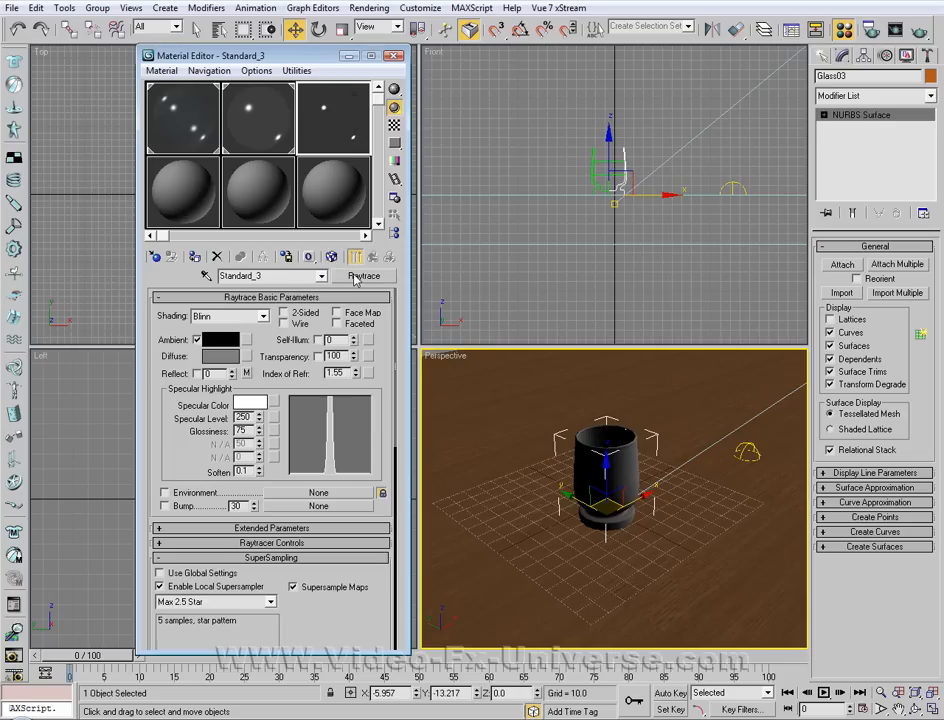
mouse_move(180, 280)
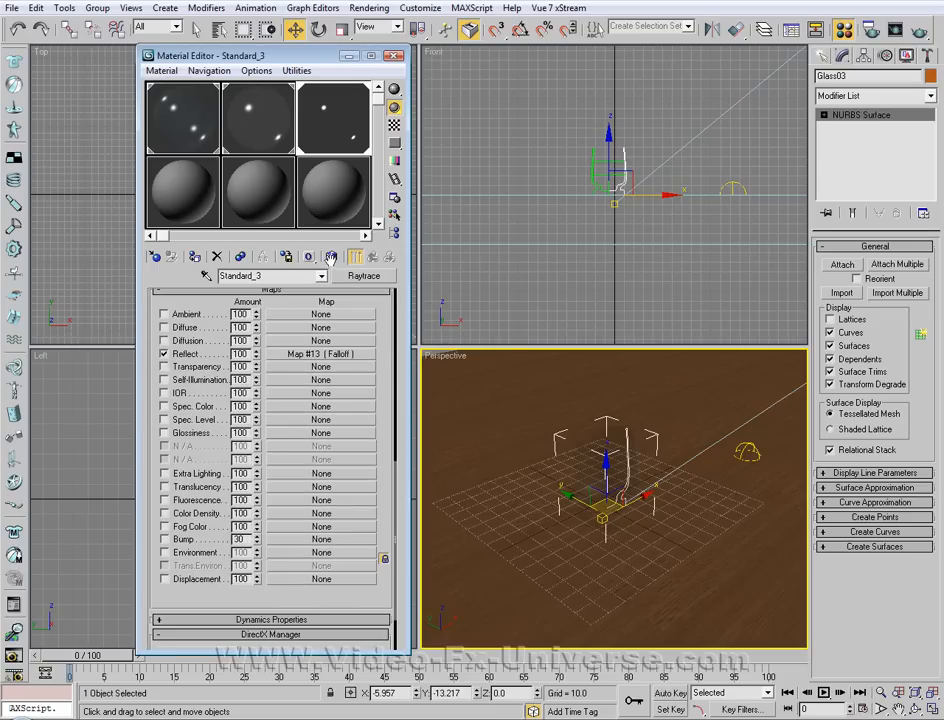
scroll(up, 3)
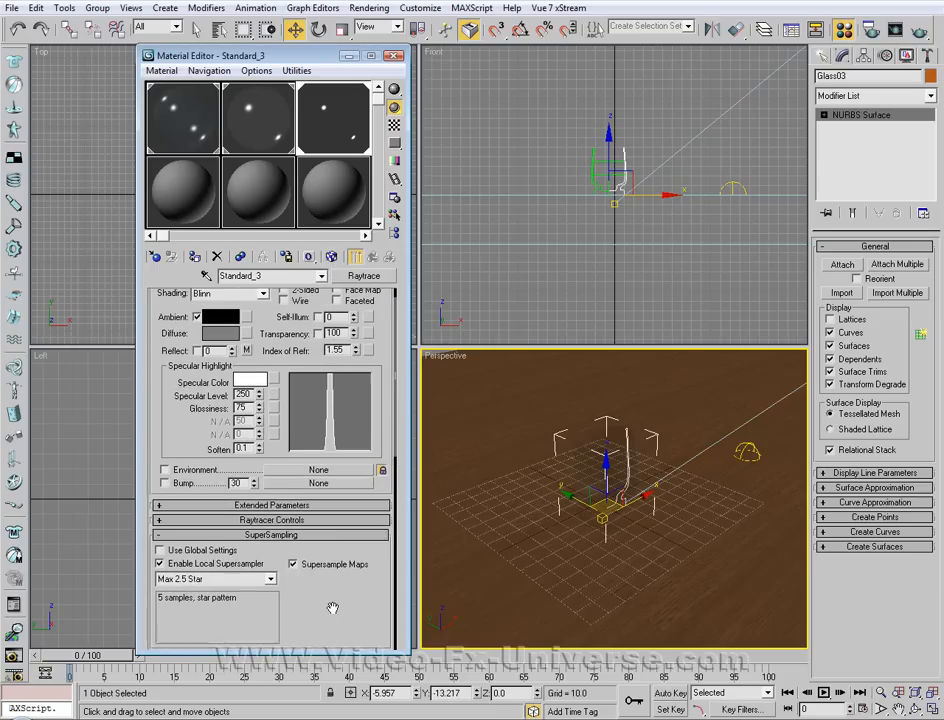
click(270, 297)
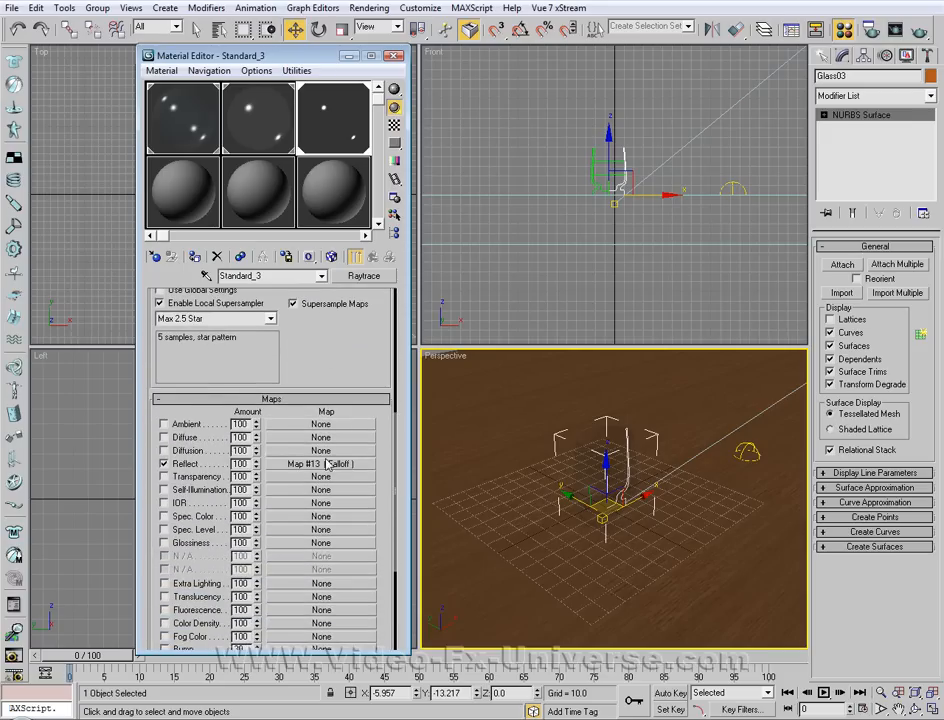
click(315, 463)
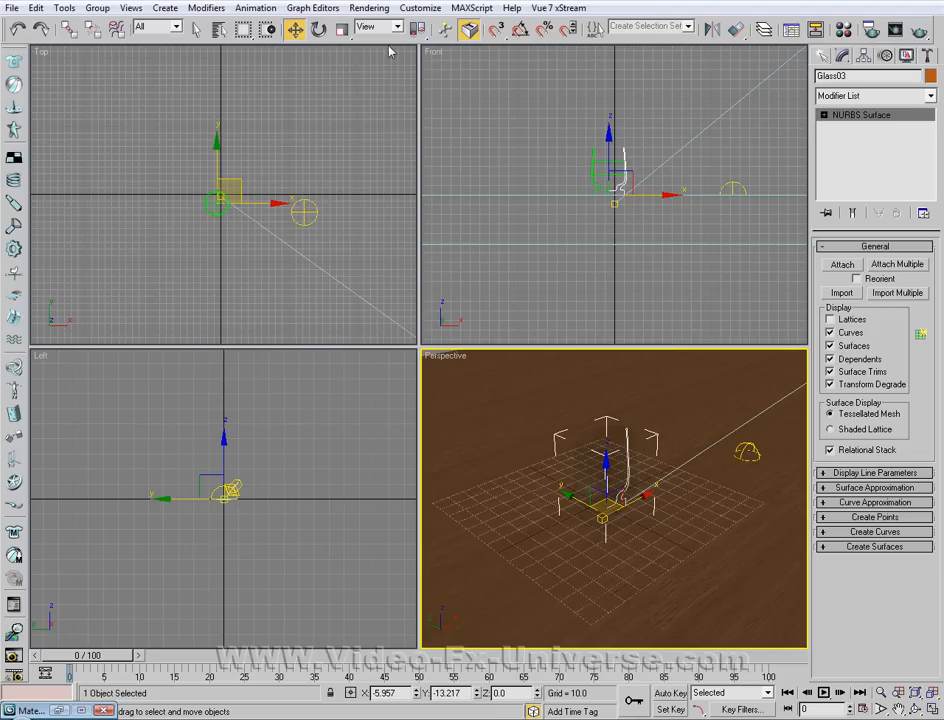
Render the perspective view, inspect the glass's dark shadow, and close the frame
click(369, 8)
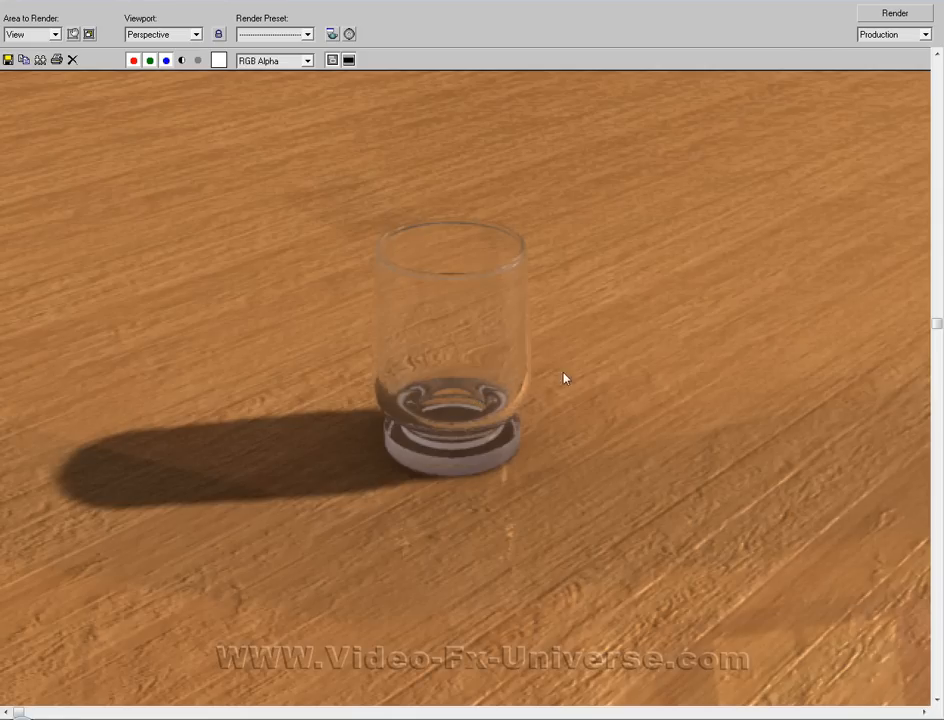
mouse_move(537, 362)
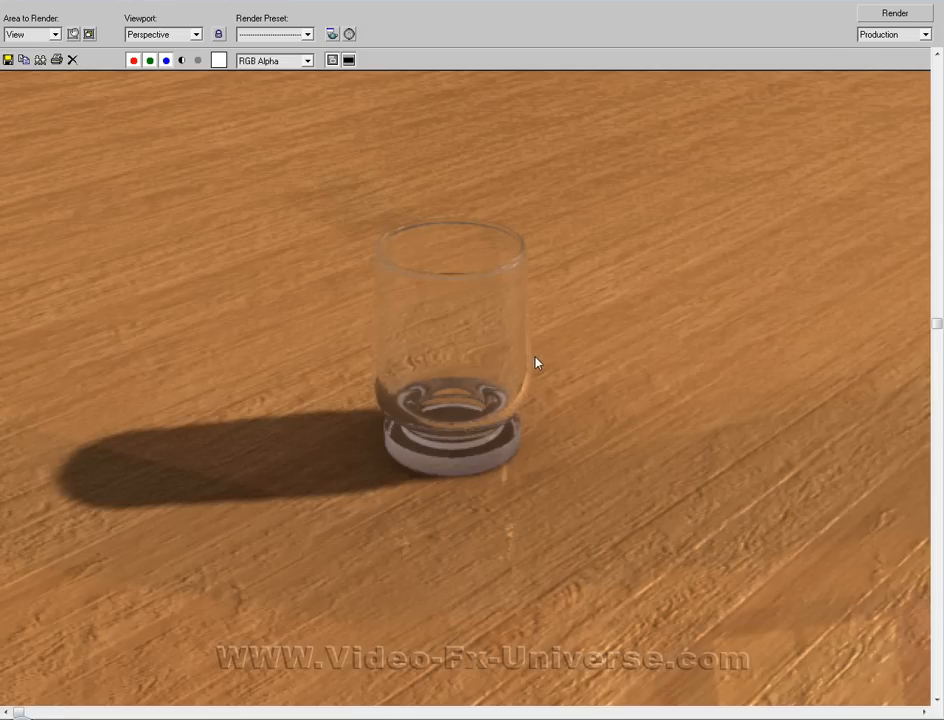
mouse_move(621, 345)
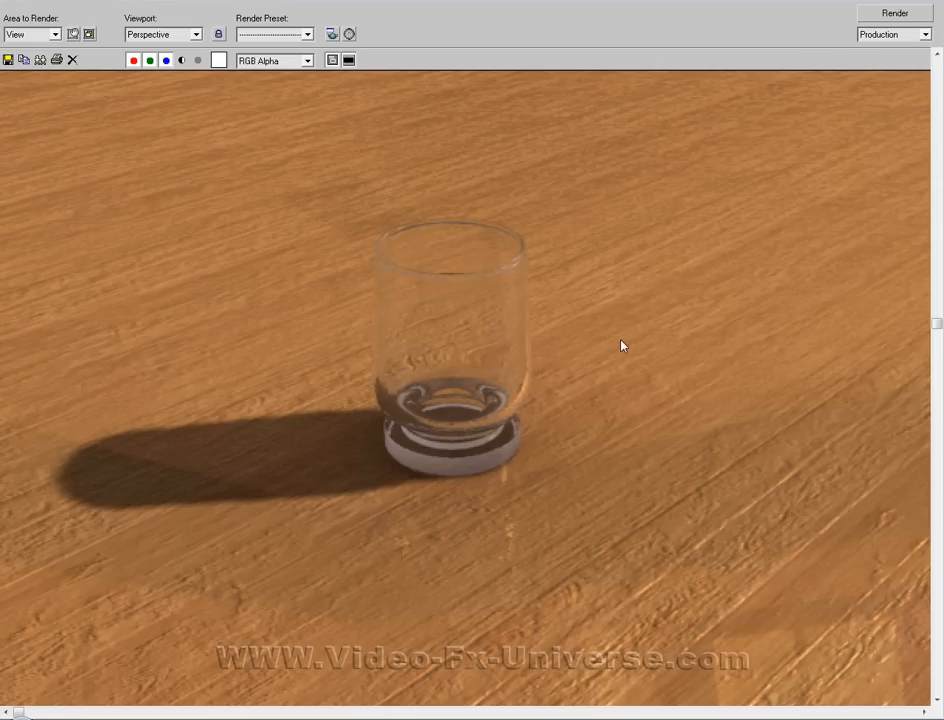
mouse_move(508, 238)
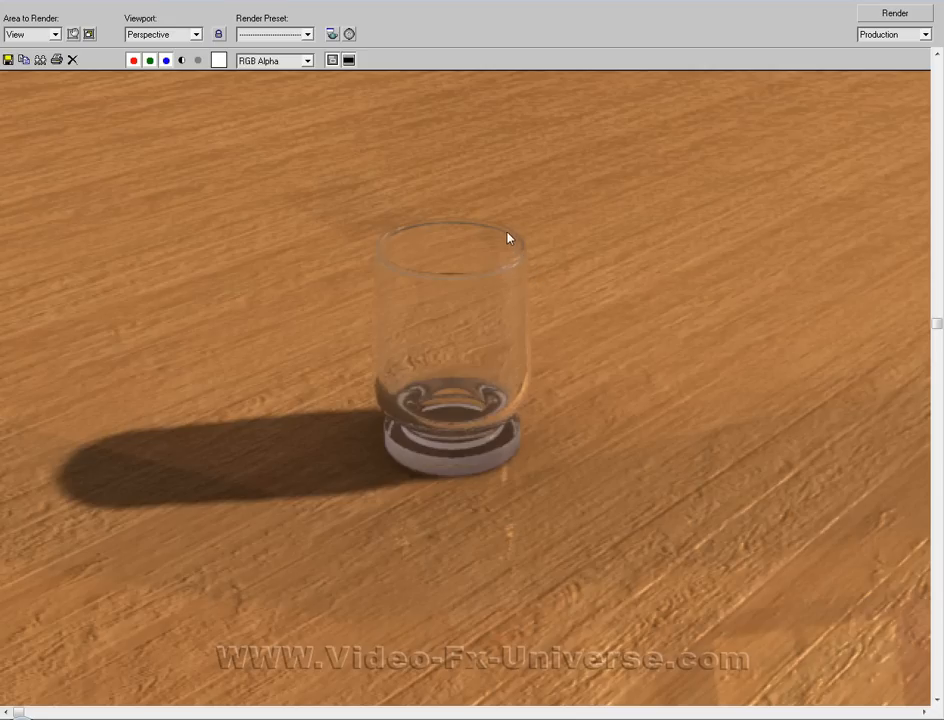
mouse_move(450, 282)
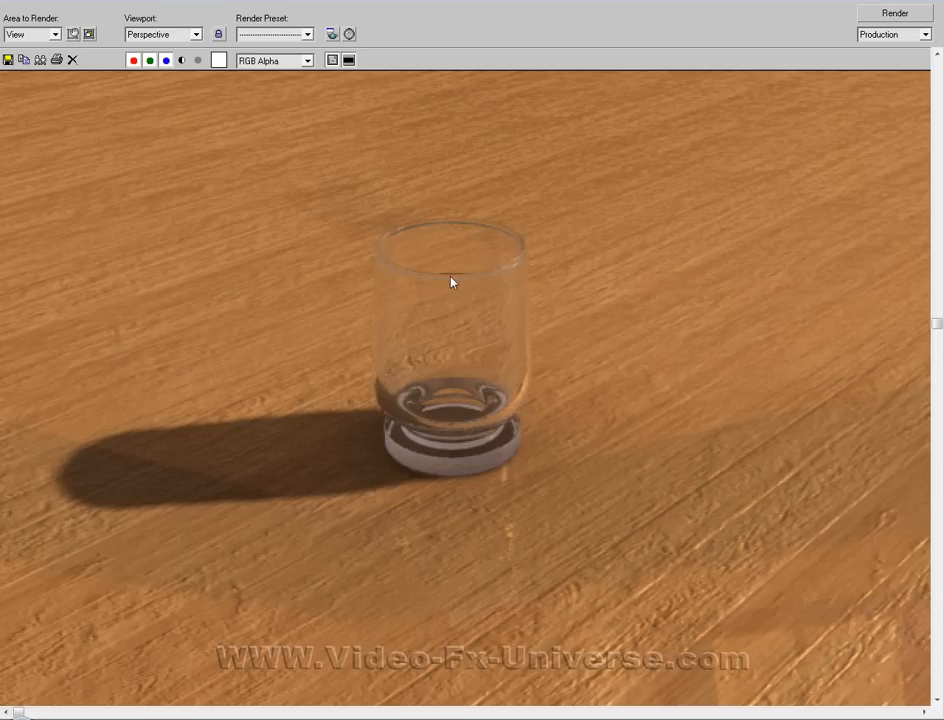
mouse_move(514, 237)
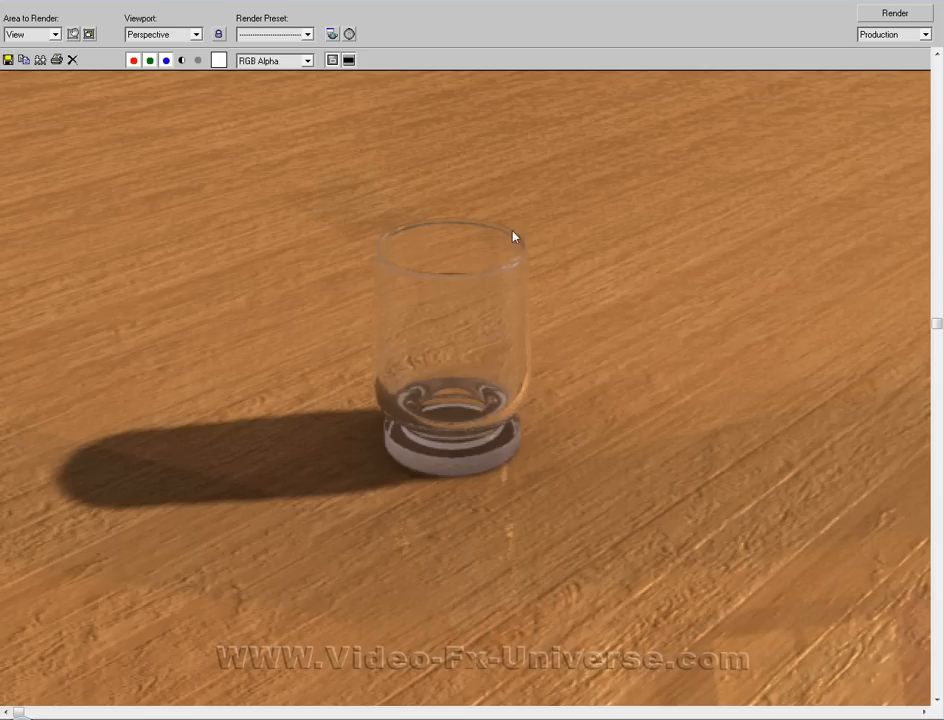
mouse_move(446, 320)
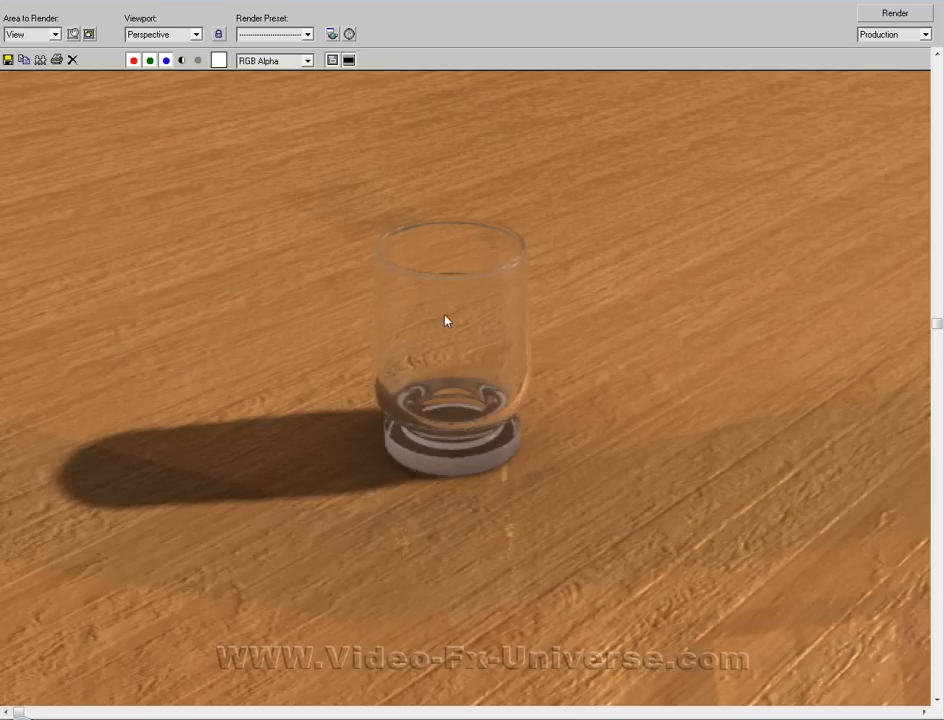
mouse_move(423, 333)
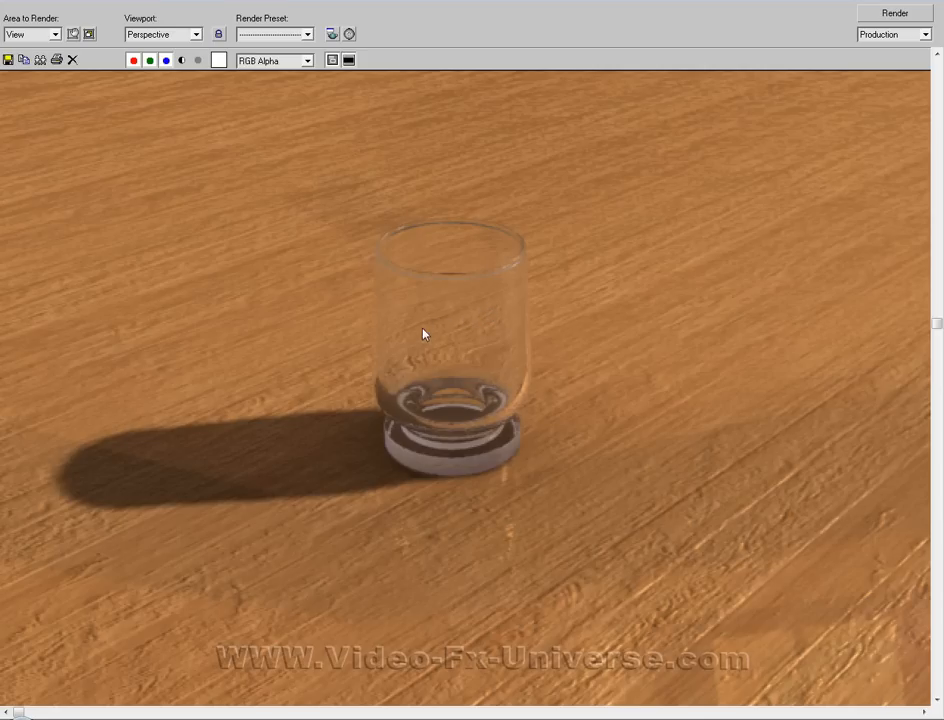
mouse_move(406, 331)
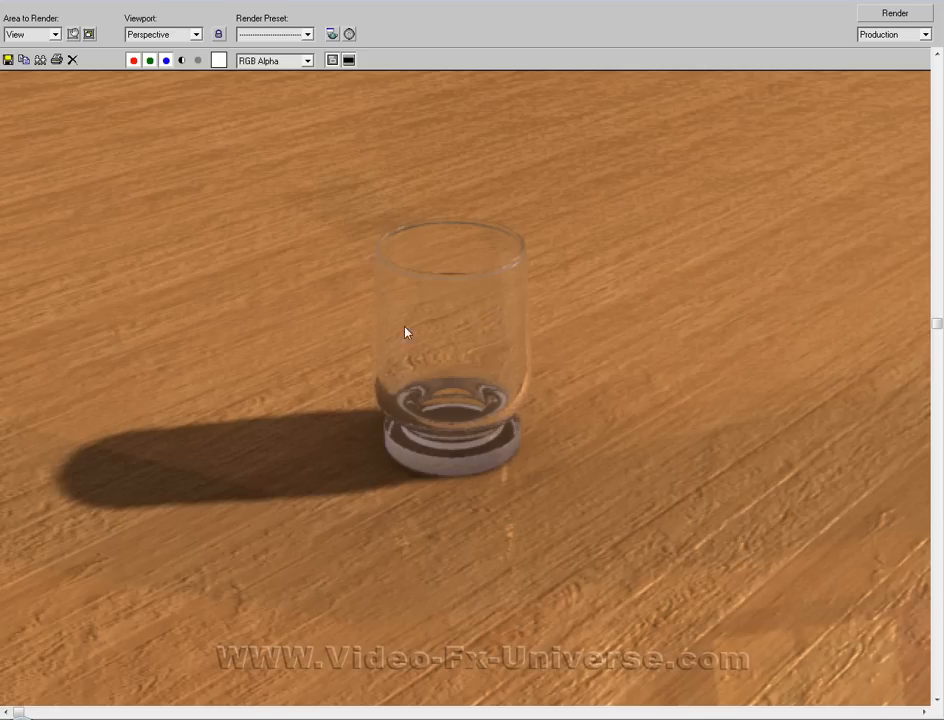
mouse_move(526, 387)
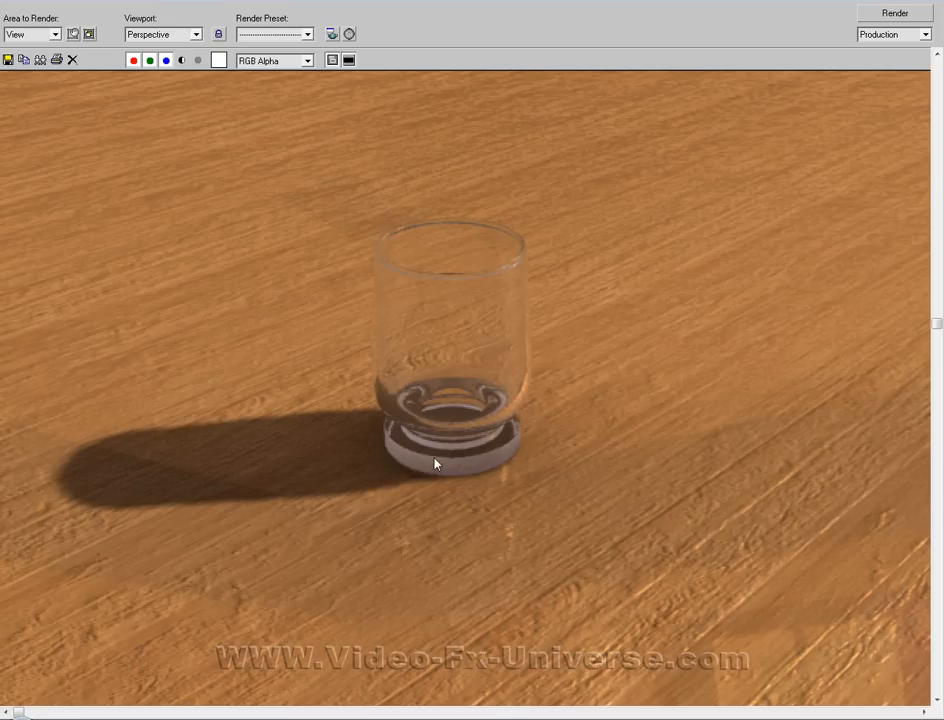
mouse_move(505, 435)
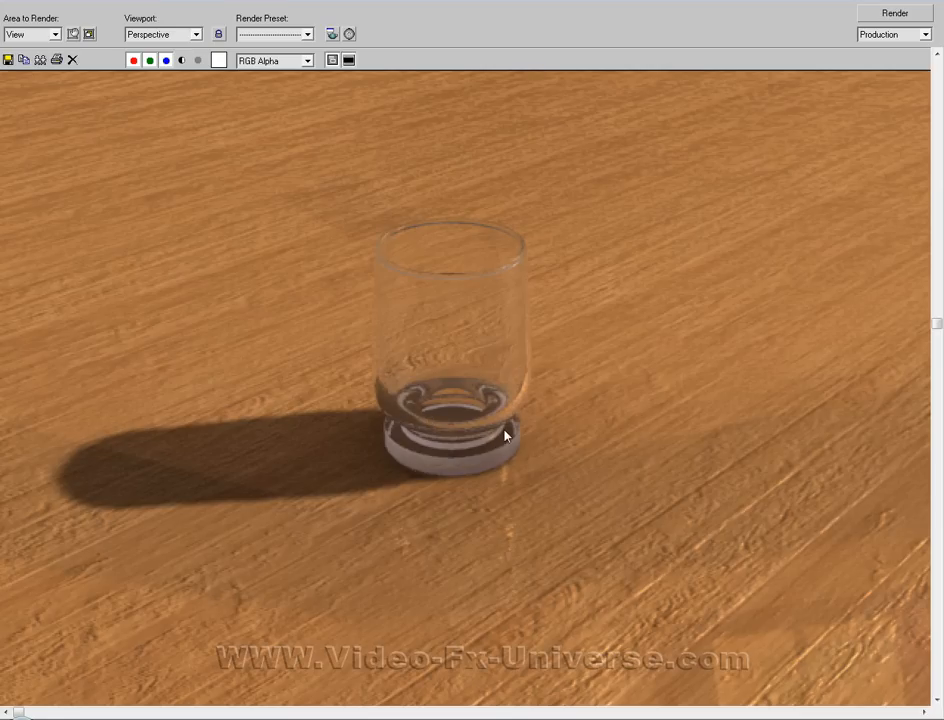
mouse_move(406, 354)
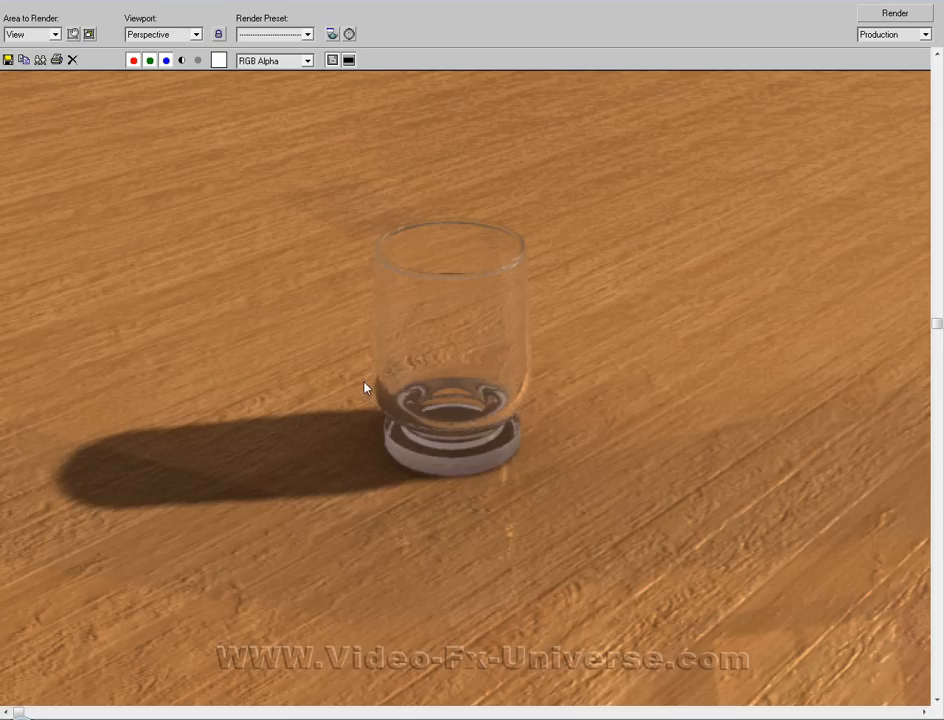
mouse_move(6, 432)
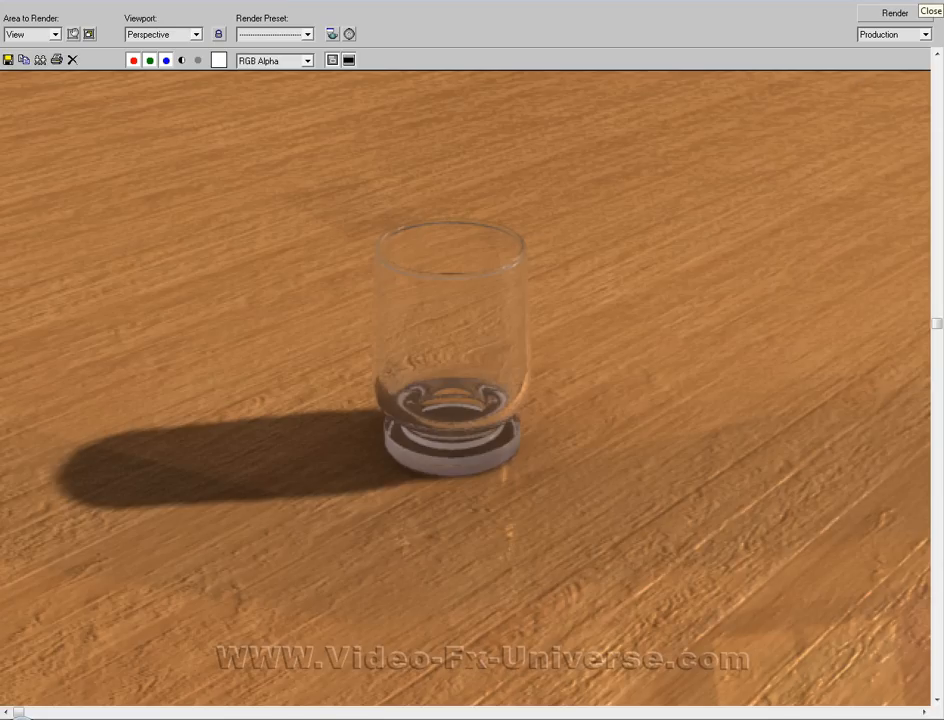
click(929, 10)
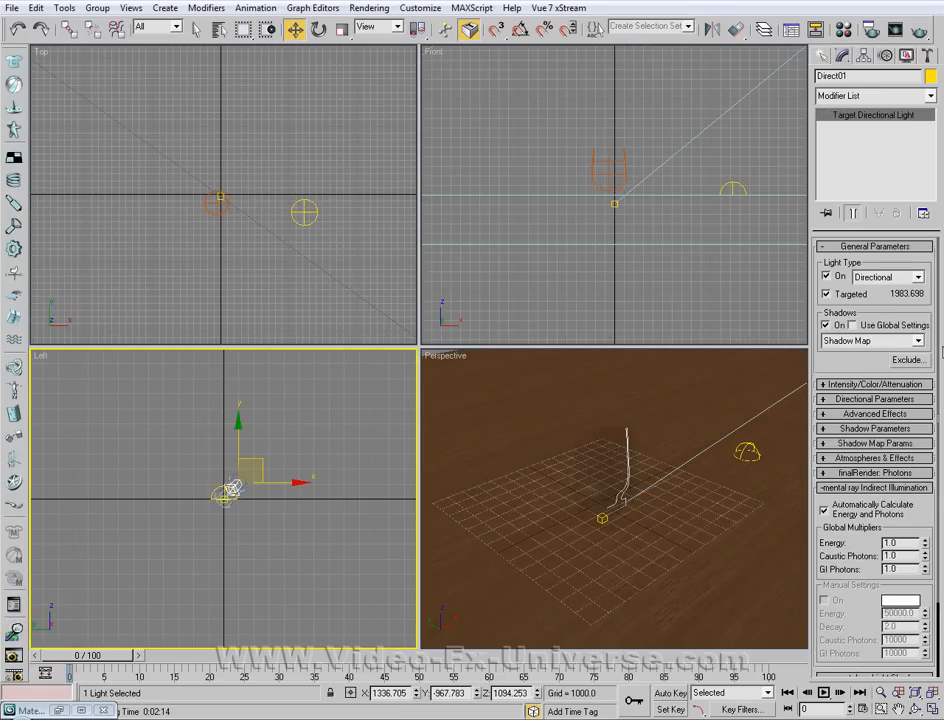
Switch the directional light to Adv. Ray Traced shadows with Transparent Shadows on
click(915, 340)
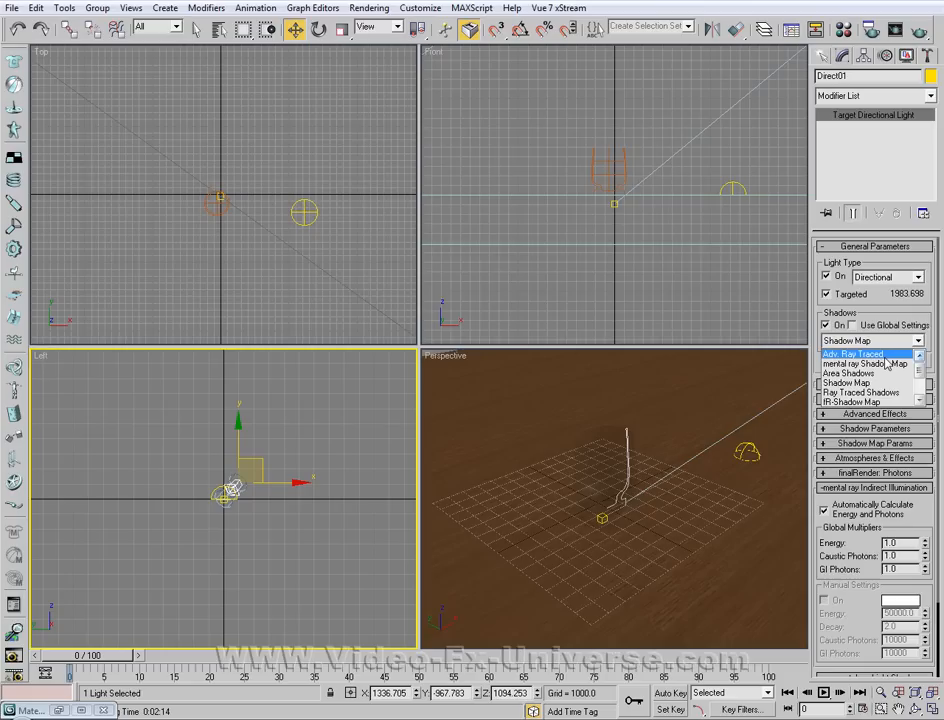
click(852, 353)
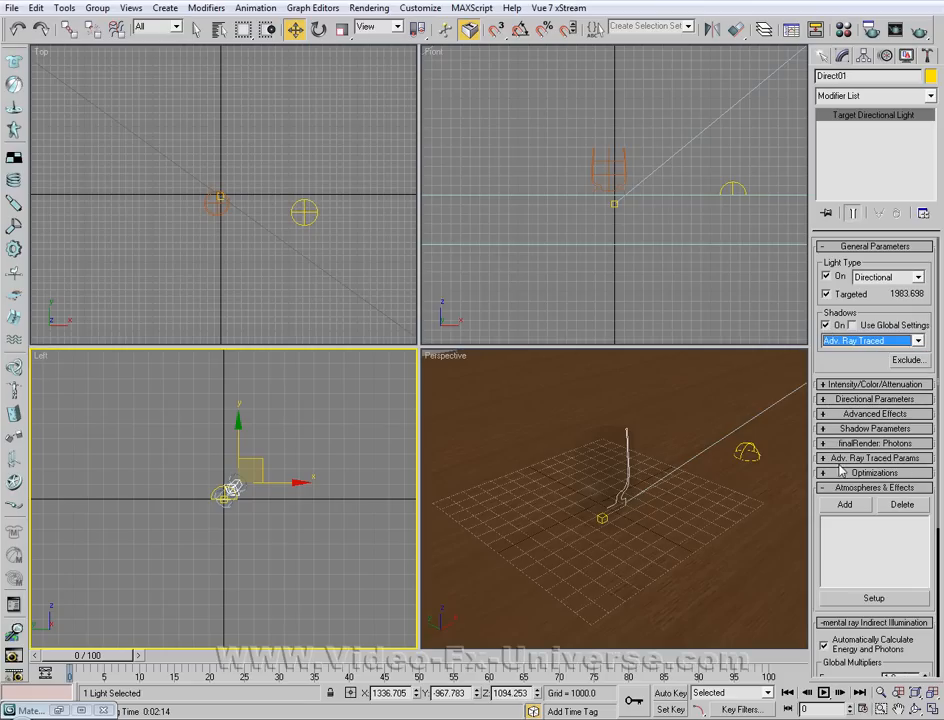
click(870, 472)
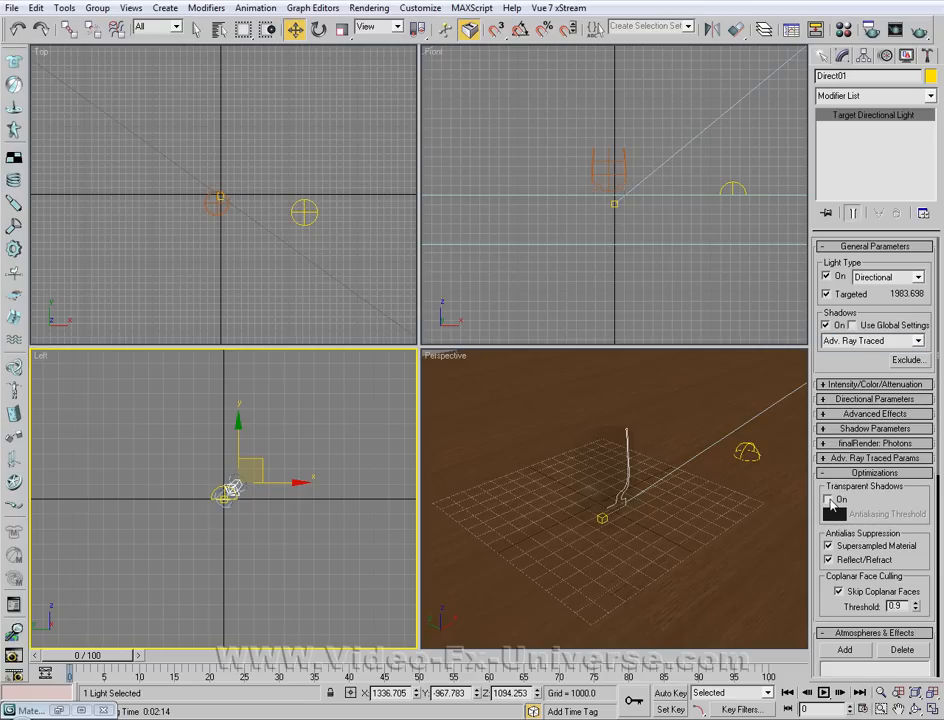
click(827, 499)
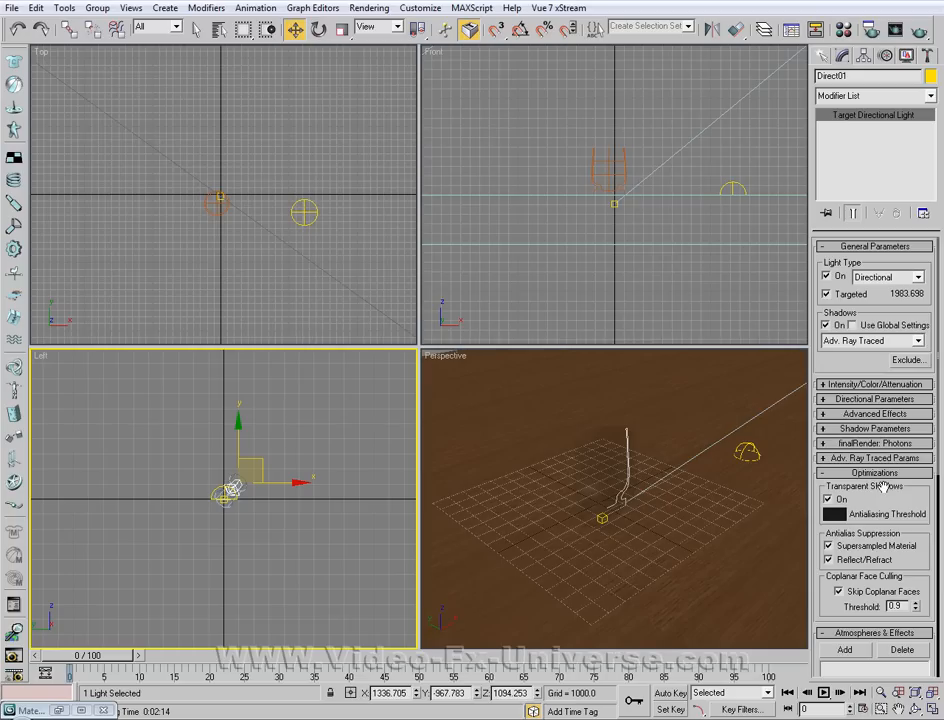
mouse_move(723, 398)
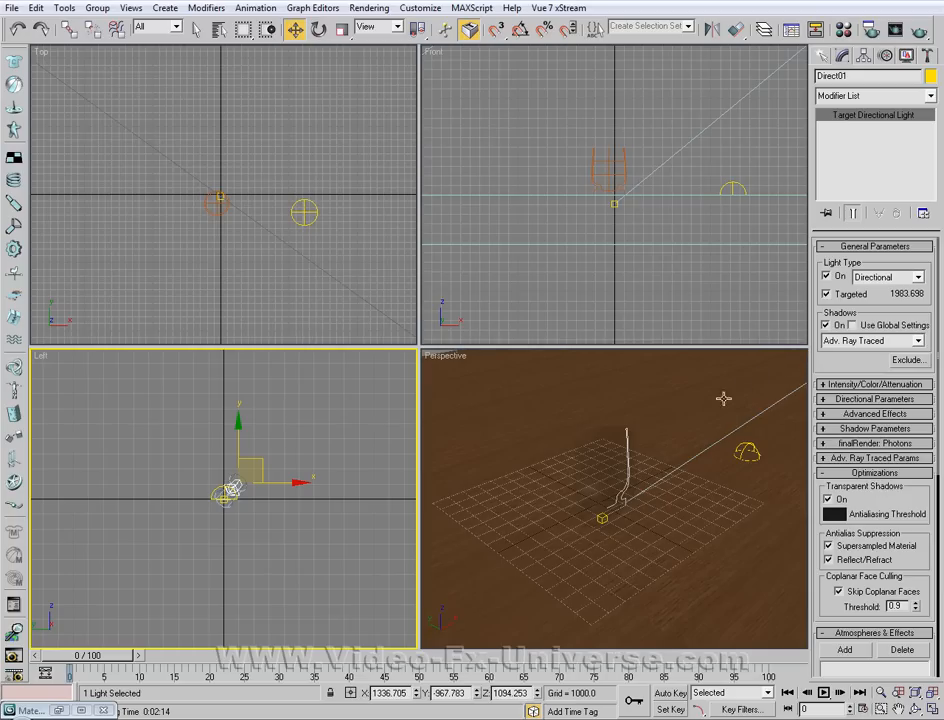
mouse_move(540, 490)
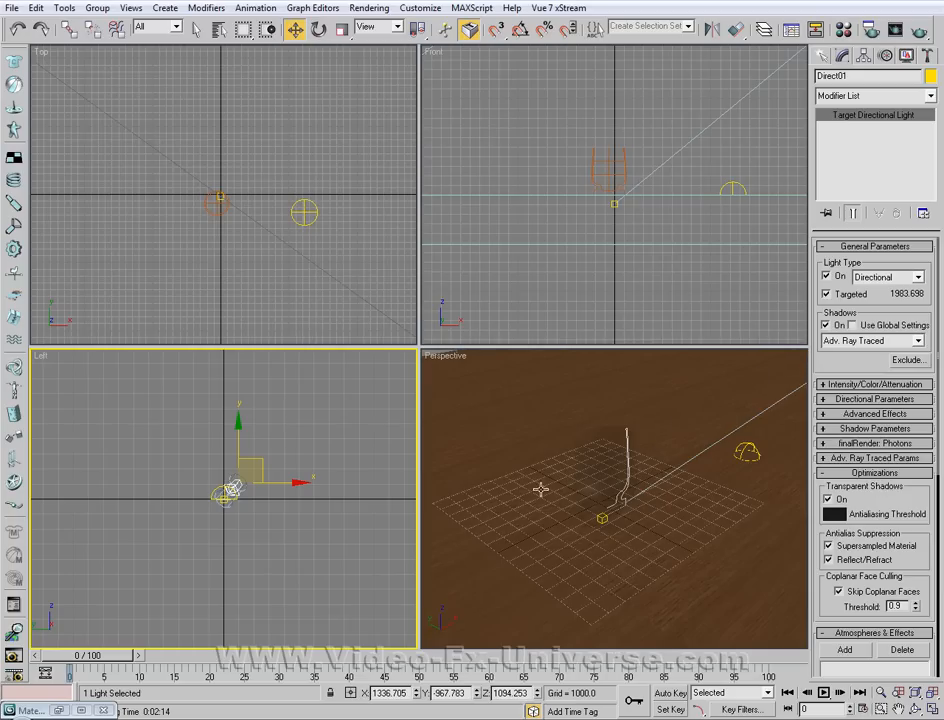
mouse_move(503, 414)
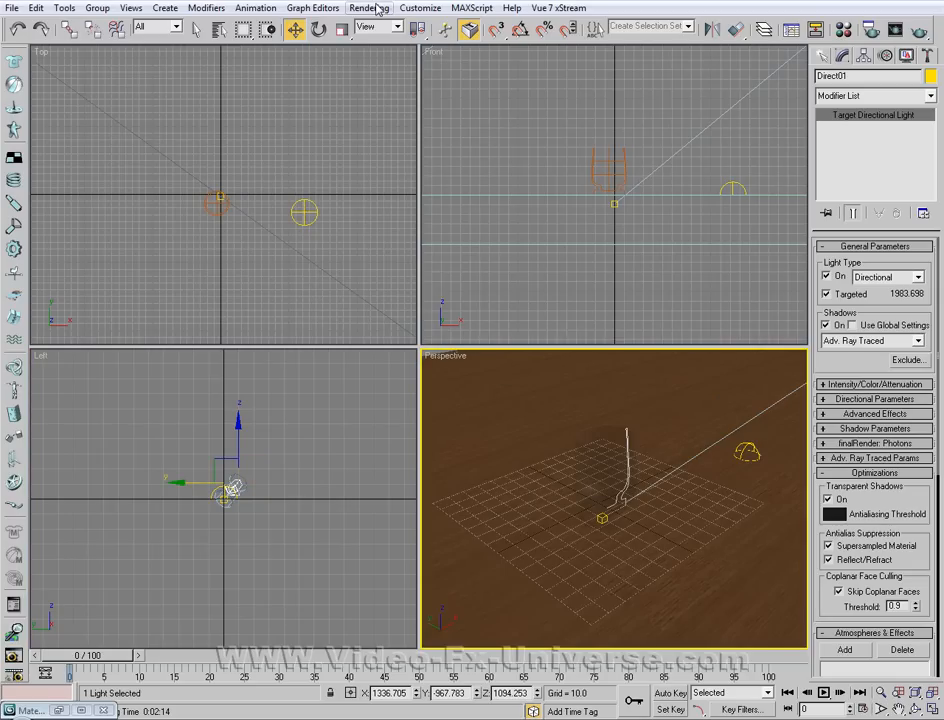
Set the Render Setup output size to 800x600 and render the perspective view
click(368, 8)
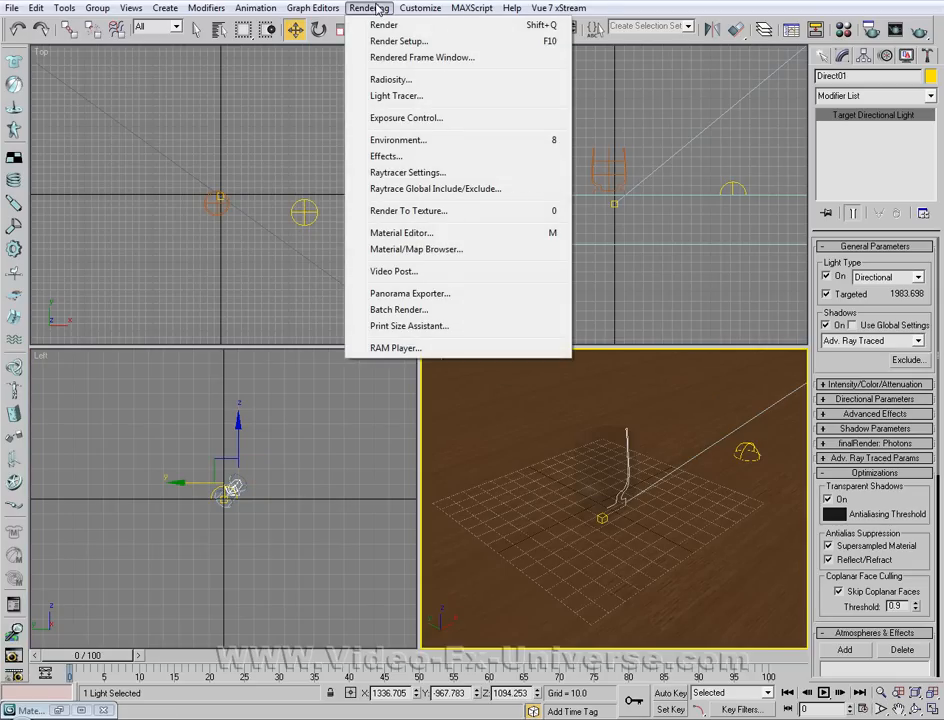
click(398, 41)
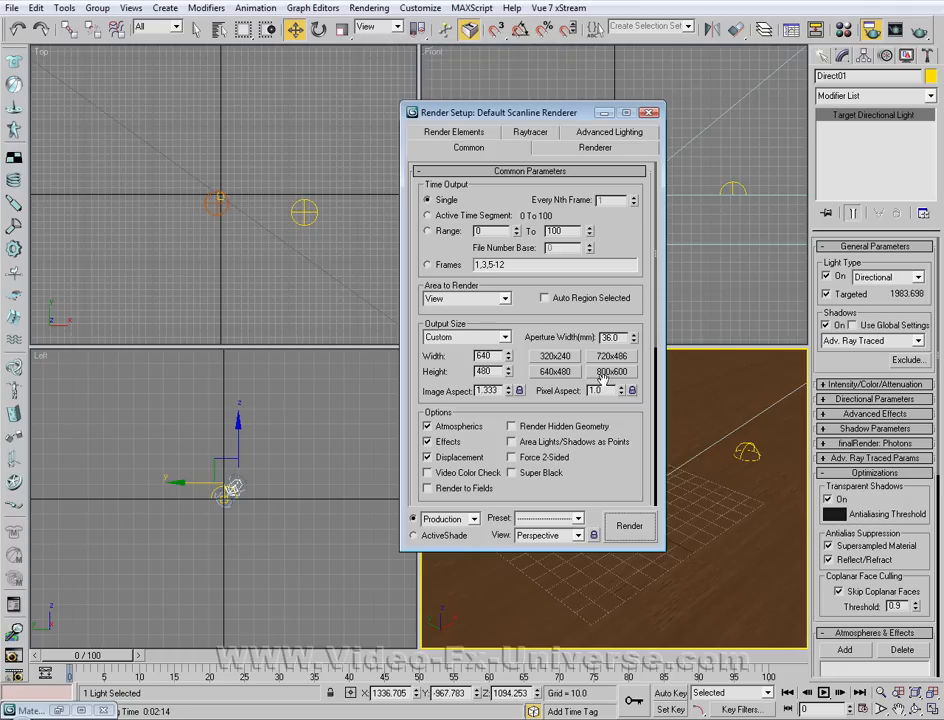
click(467, 336)
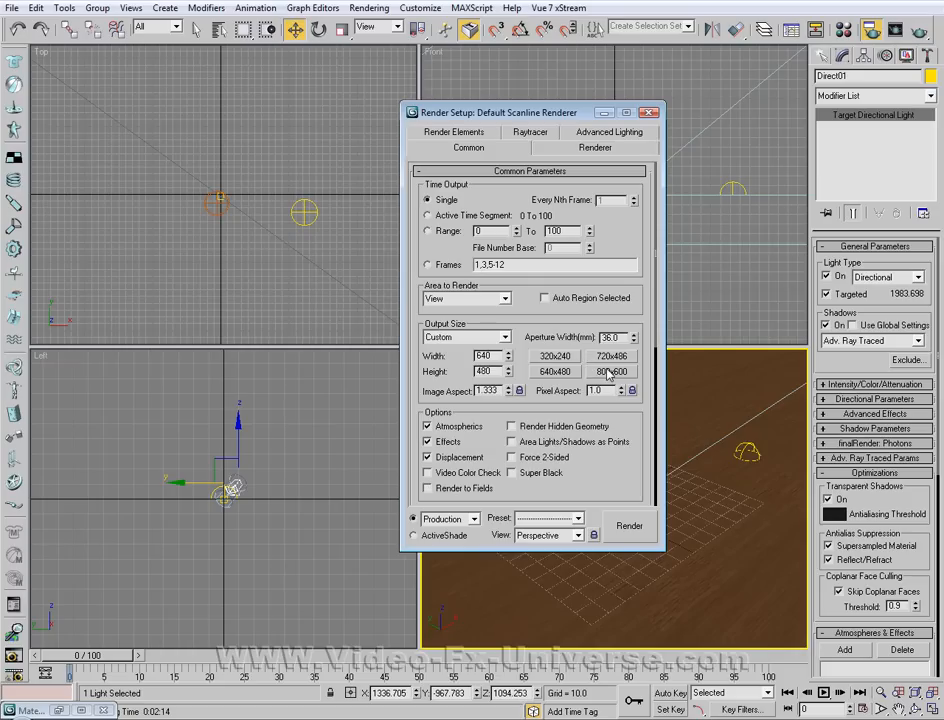
click(611, 371)
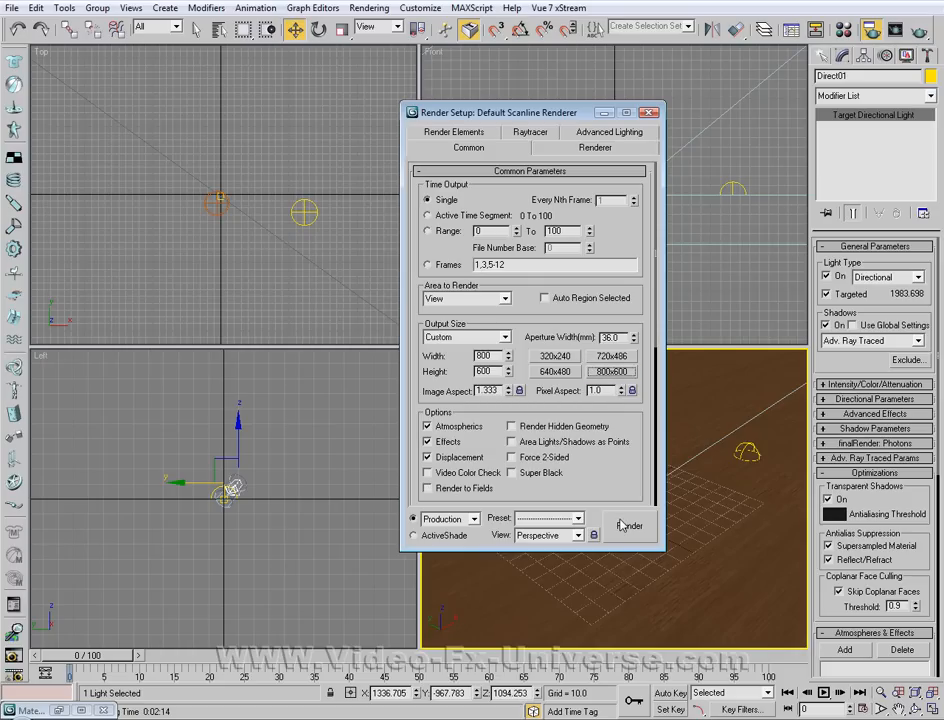
click(628, 525)
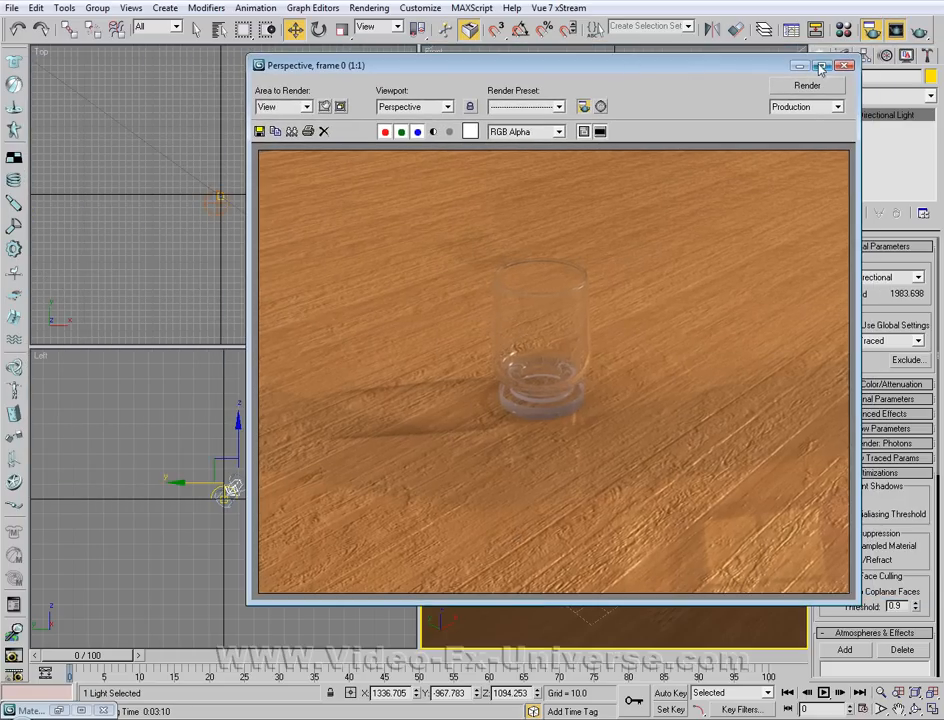
Maximize the Rendered Frame Window to inspect the glass's see-through shadow on the wood
click(823, 66)
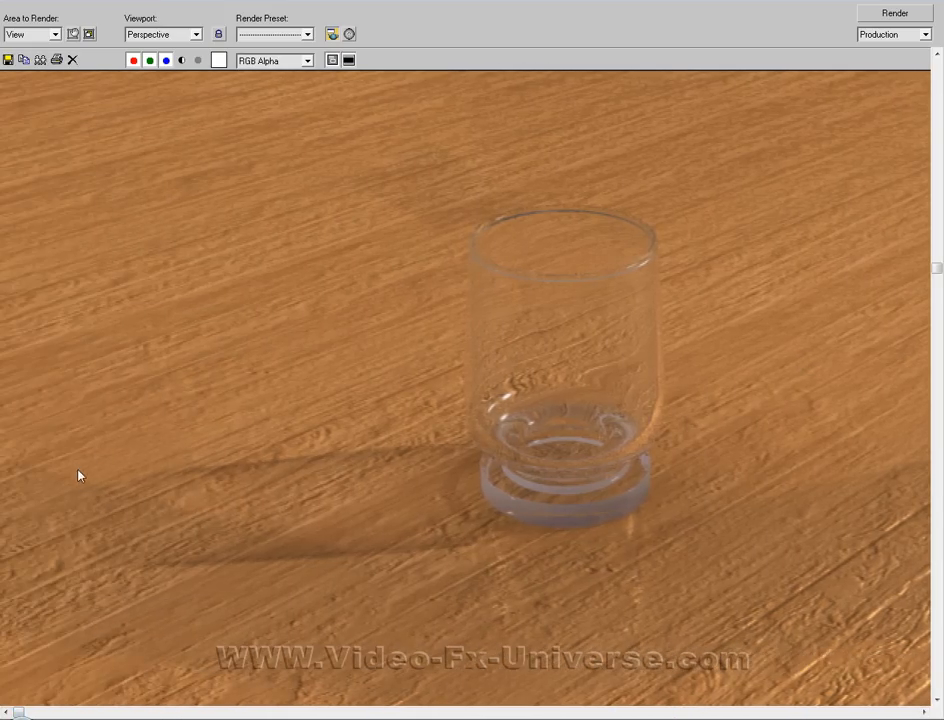
mouse_move(608, 430)
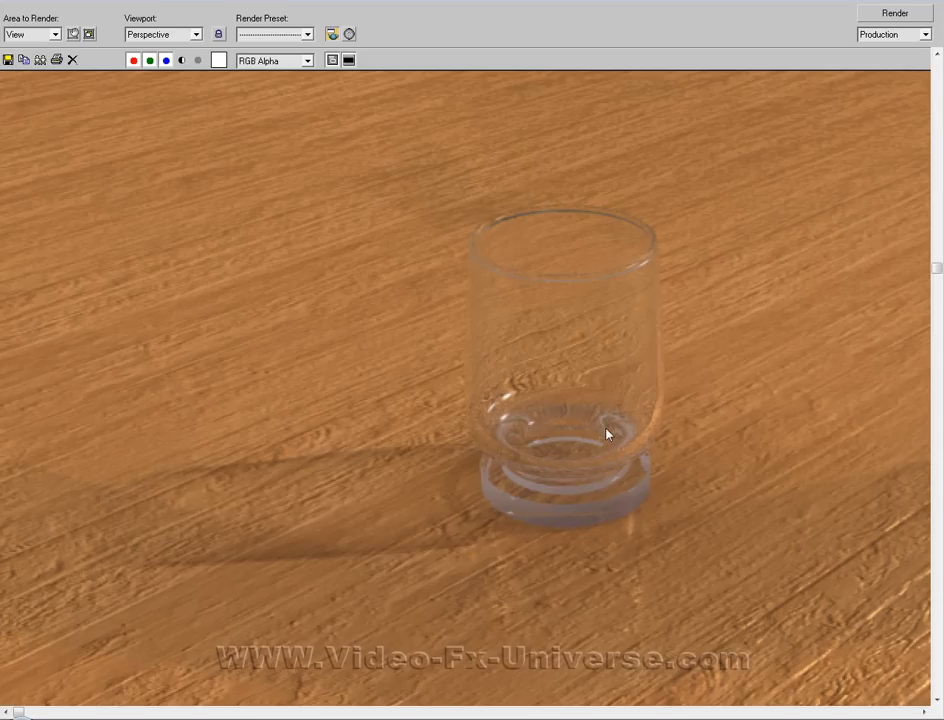
mouse_move(631, 445)
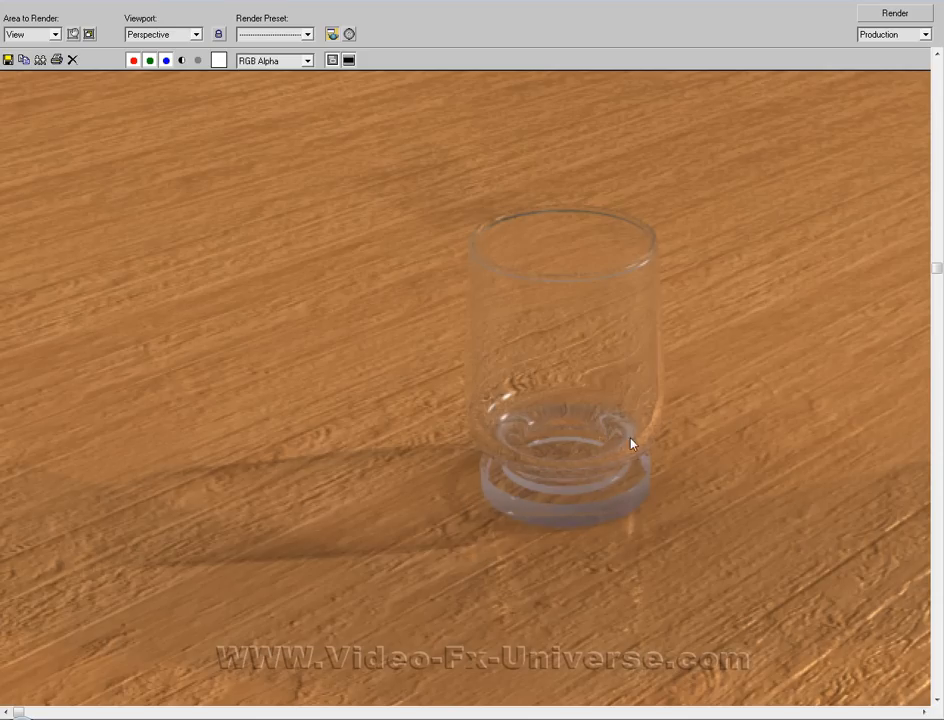
mouse_move(546, 503)
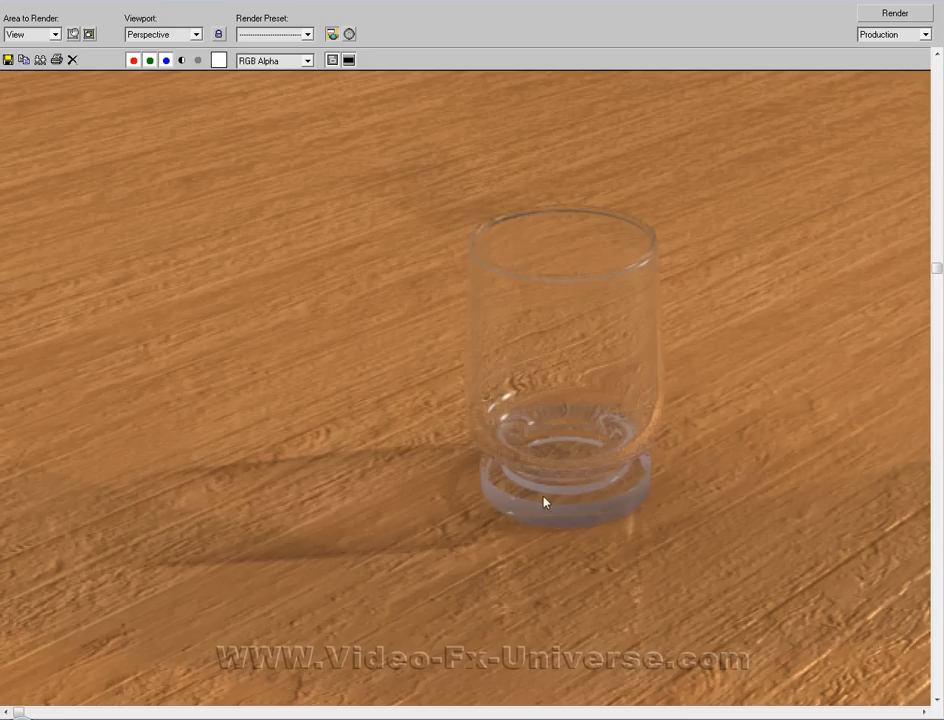
mouse_move(553, 432)
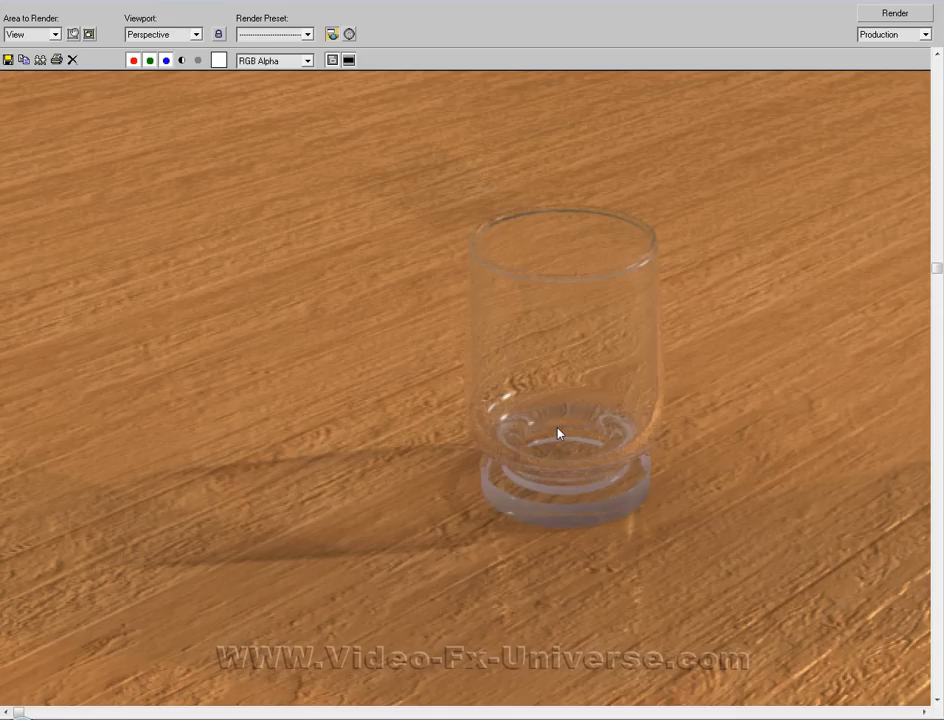
mouse_move(574, 421)
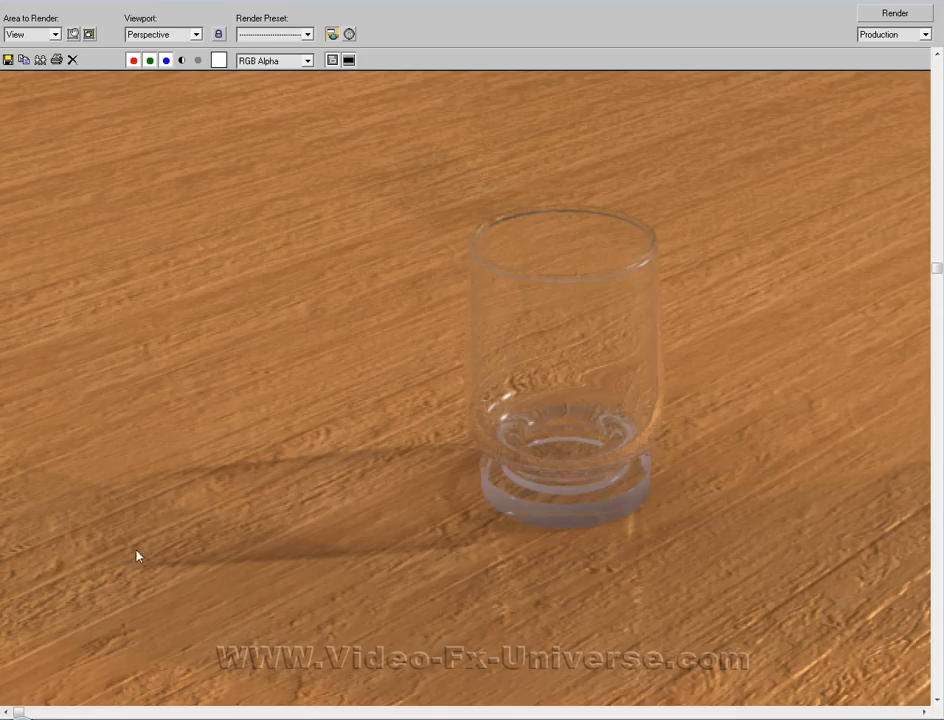
mouse_move(255, 449)
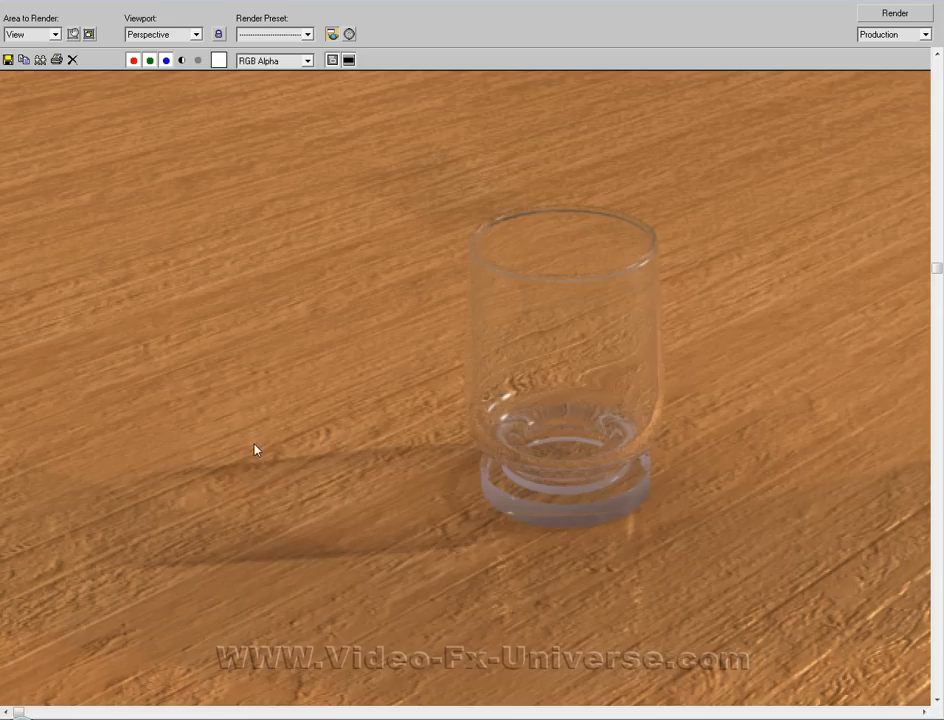
mouse_move(867, 164)
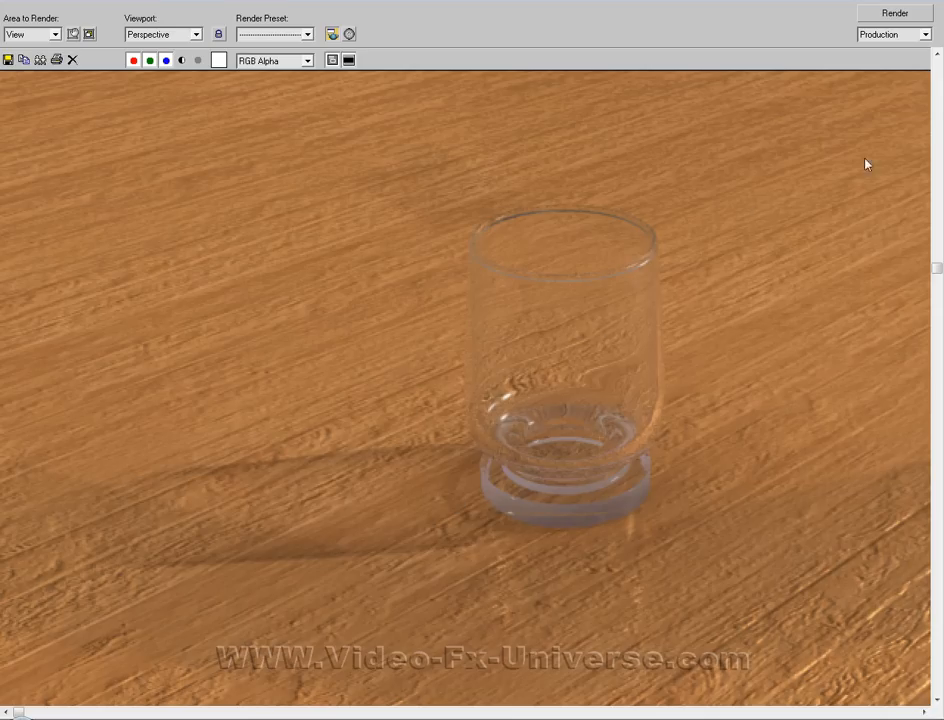
mouse_move(555, 293)
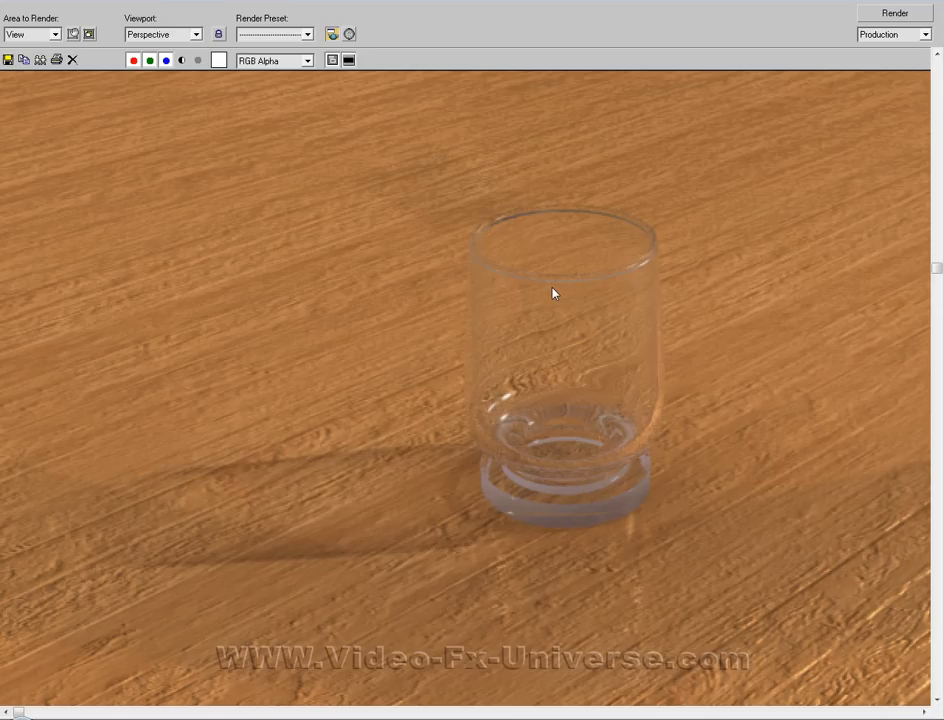
mouse_move(853, 57)
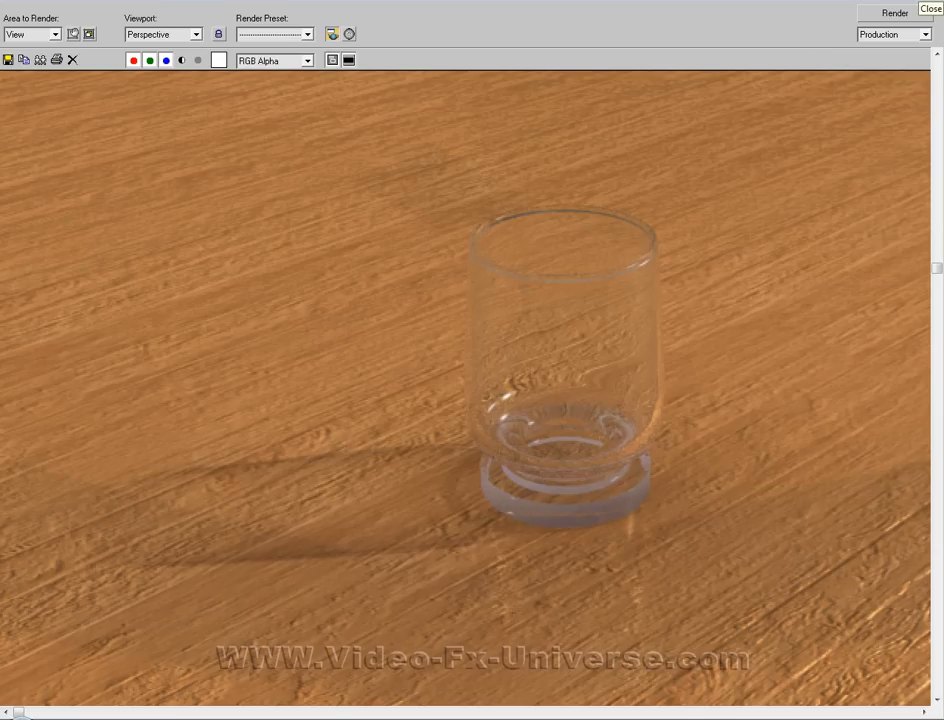
Close the render and draw a new liquid cylinder in the Top viewport
click(931, 7)
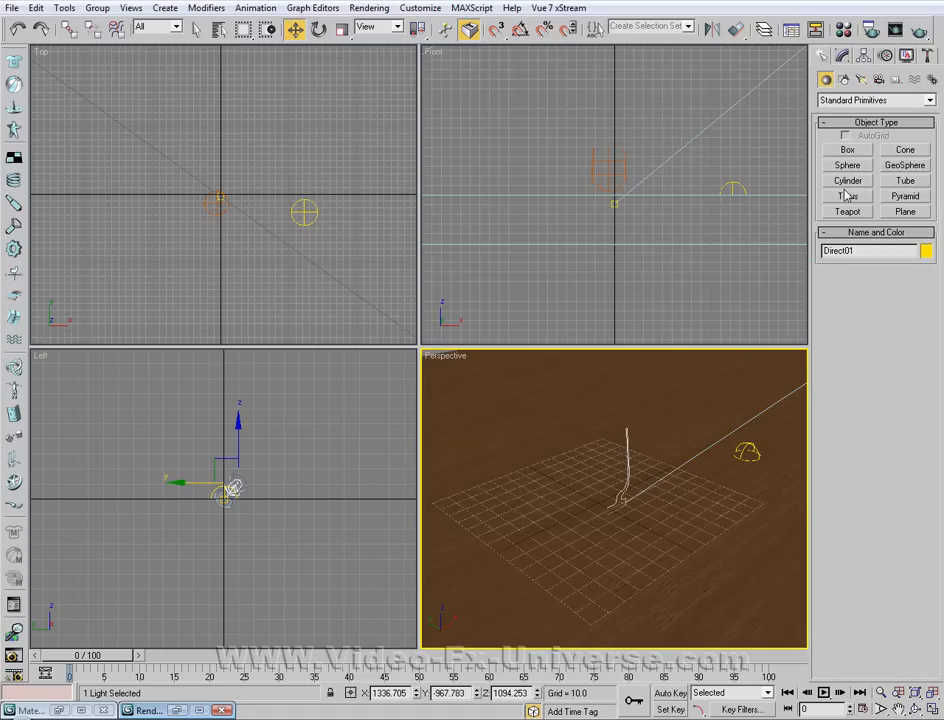
click(847, 180)
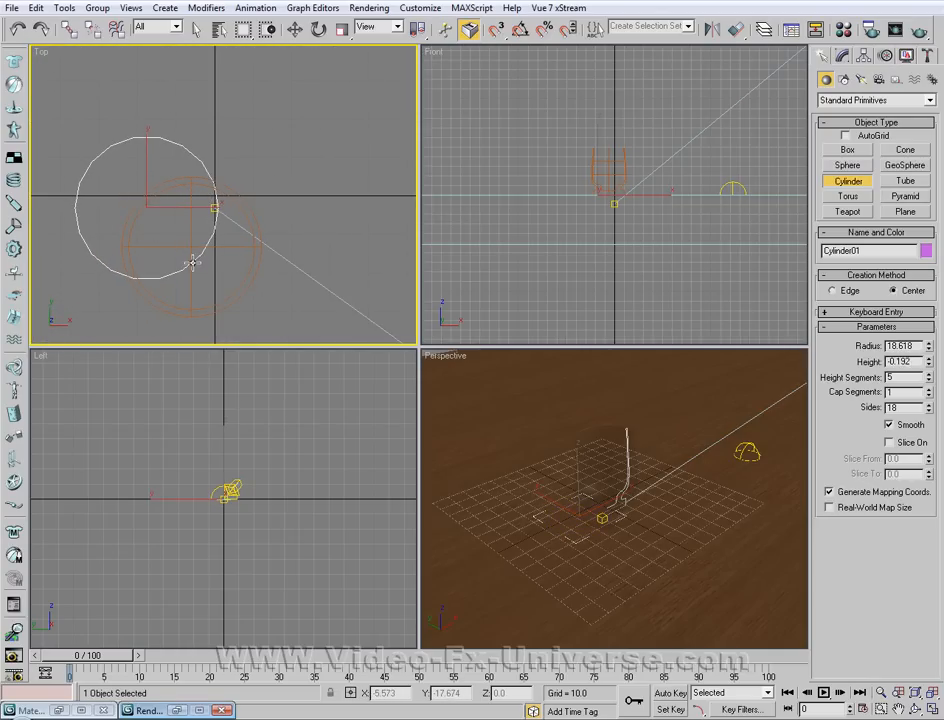
drag(190, 262, 187, 122)
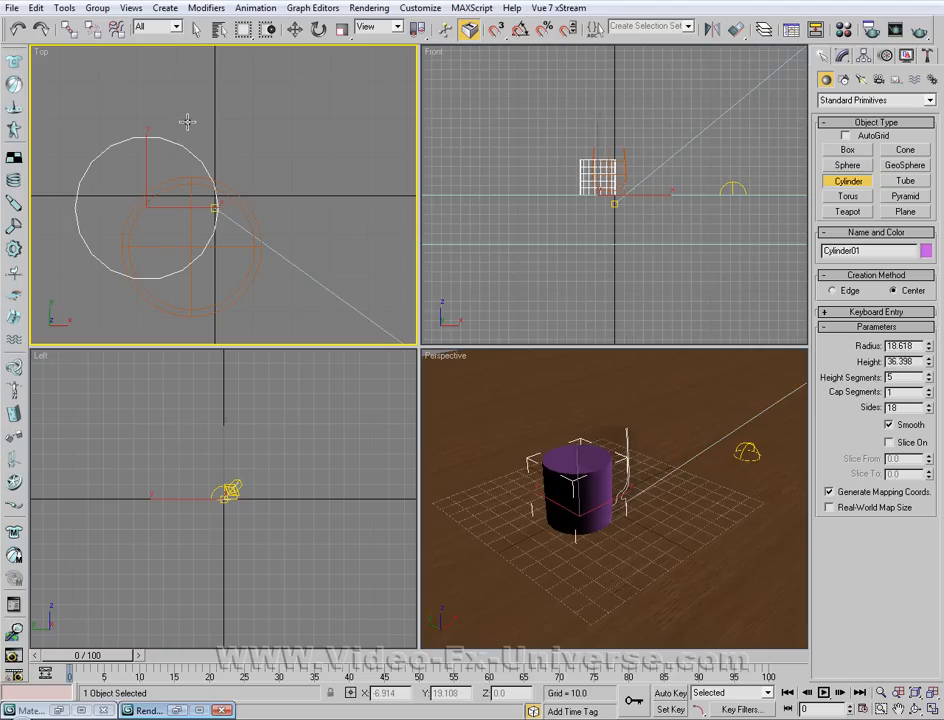
Move the cylinder to the glass centre and raise it up inside the glass
click(295, 29)
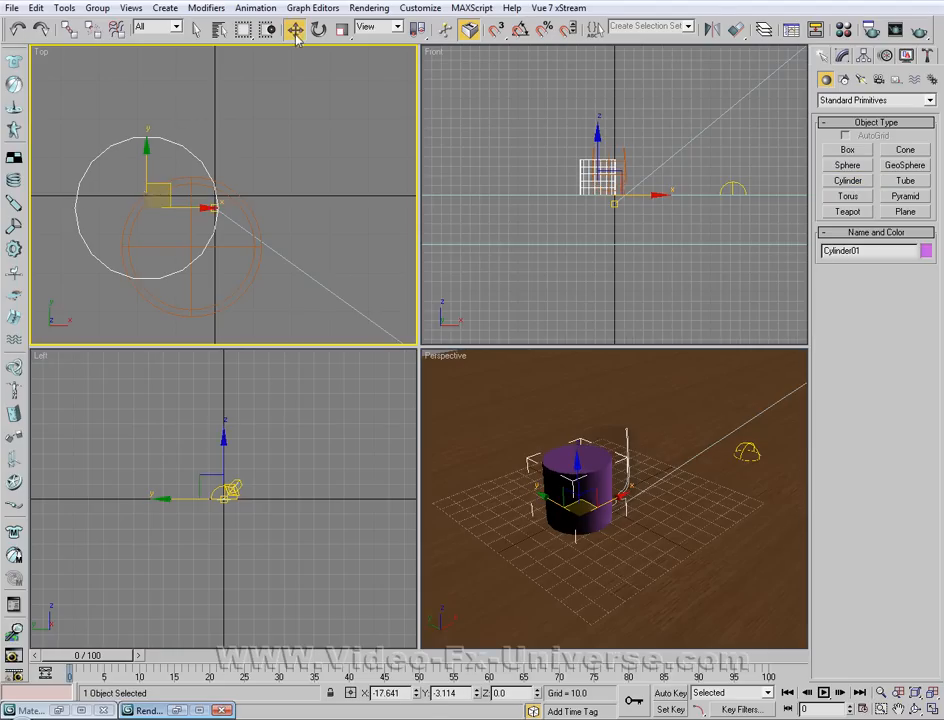
drag(205, 200, 225, 240)
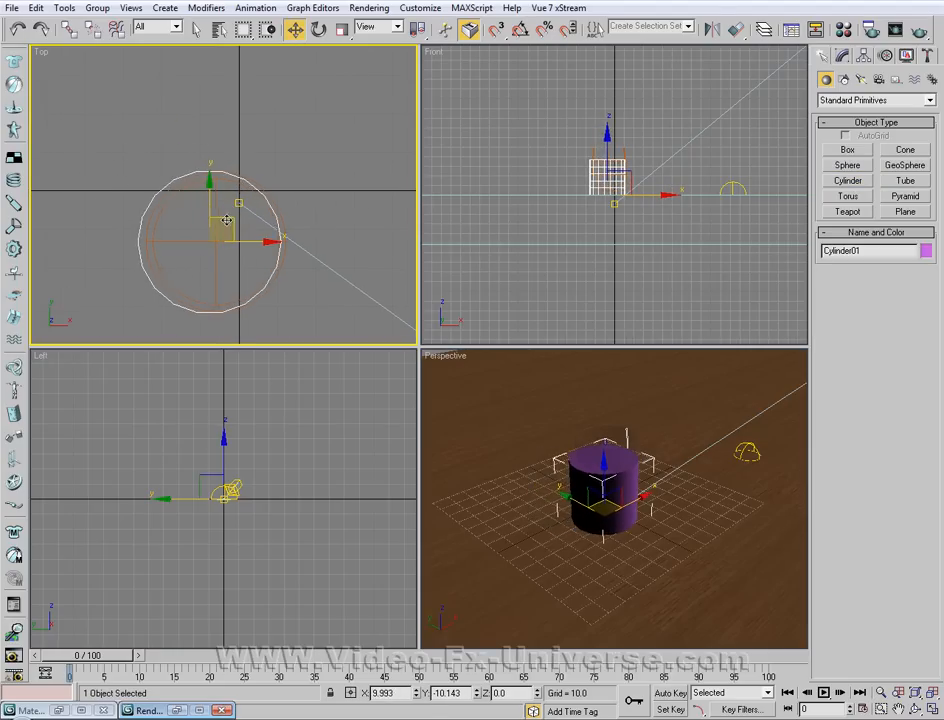
click(318, 28)
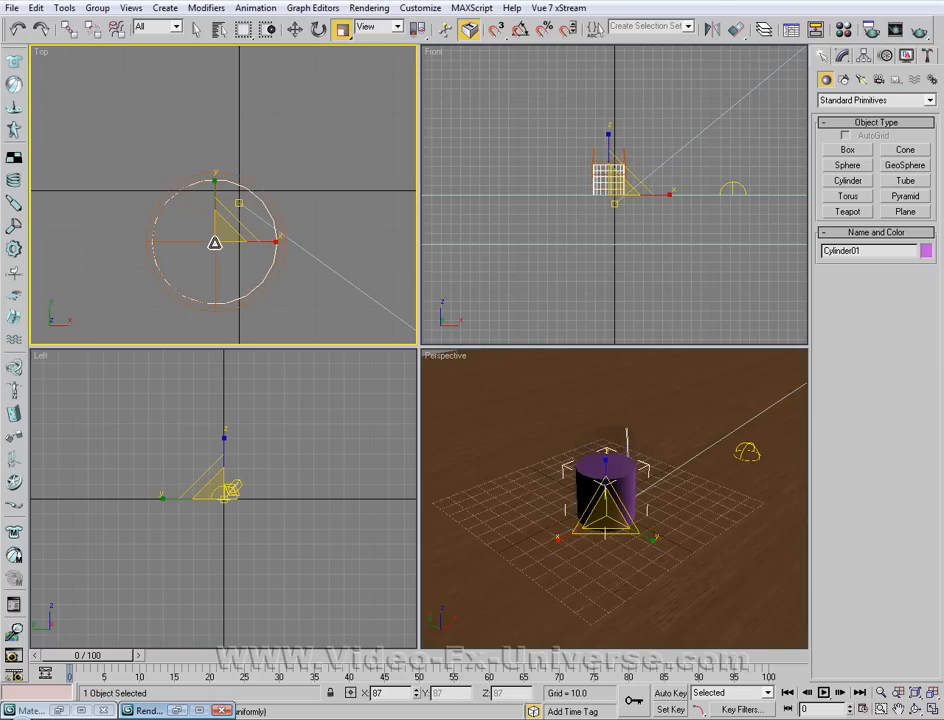
click(294, 28)
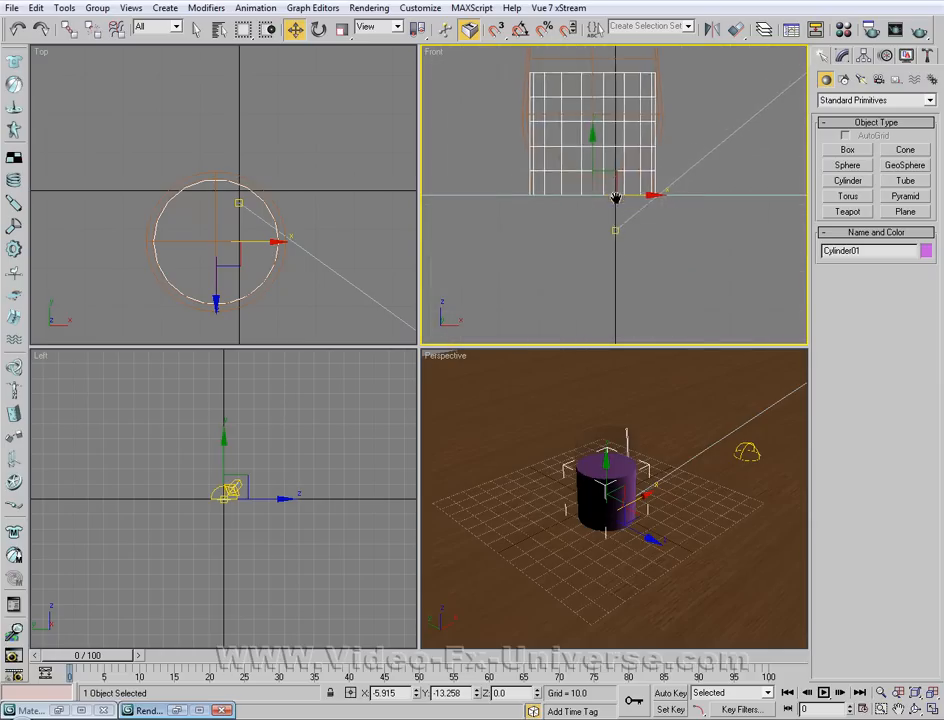
drag(615, 195, 593, 167)
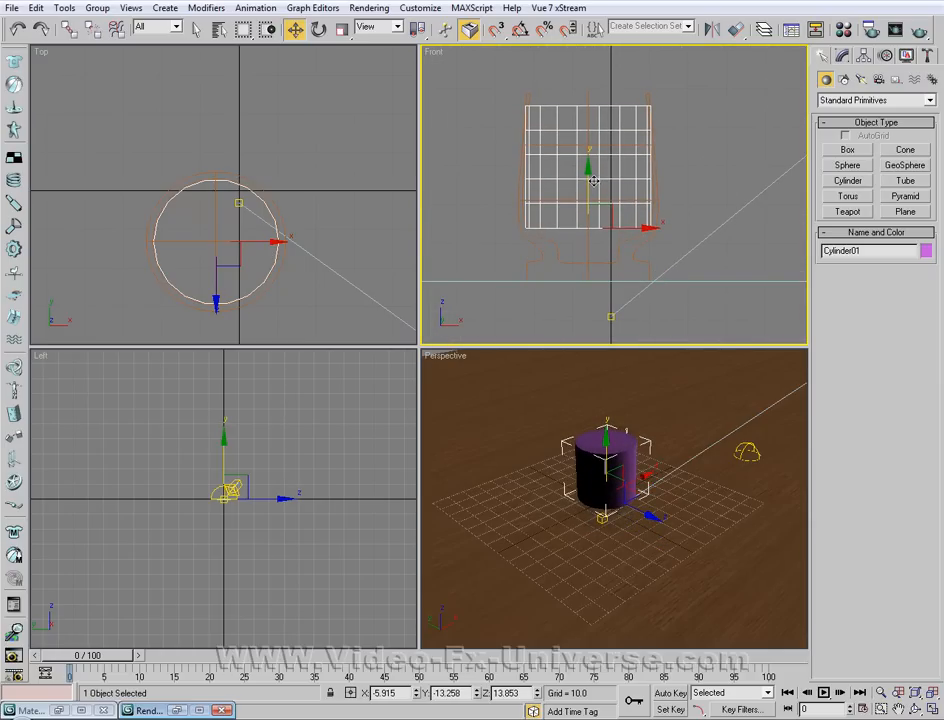
click(340, 28)
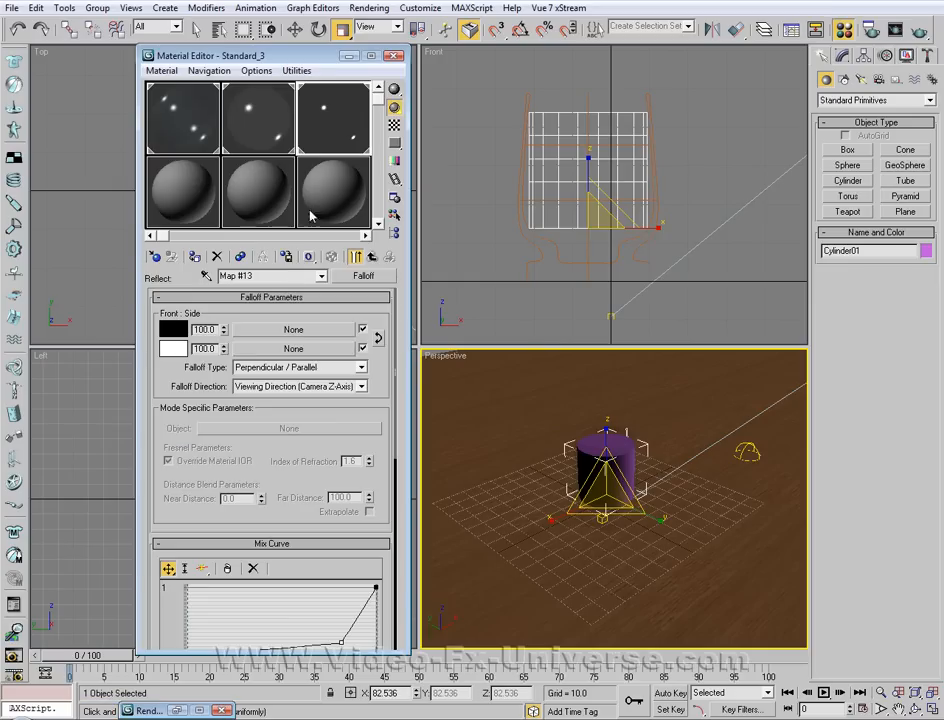
mouse_move(190, 178)
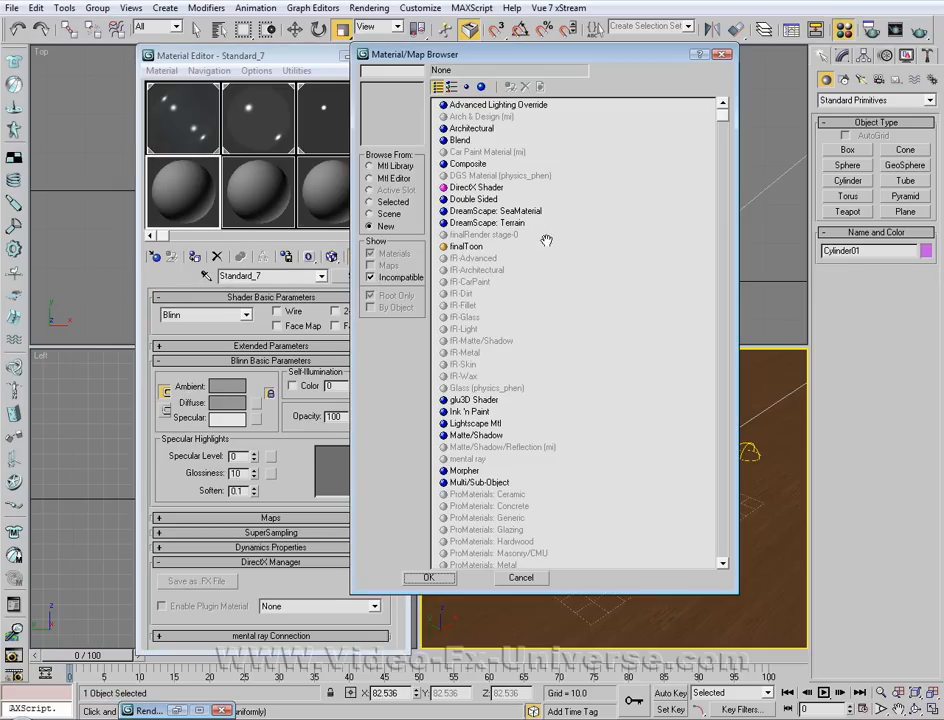
mouse_move(544, 391)
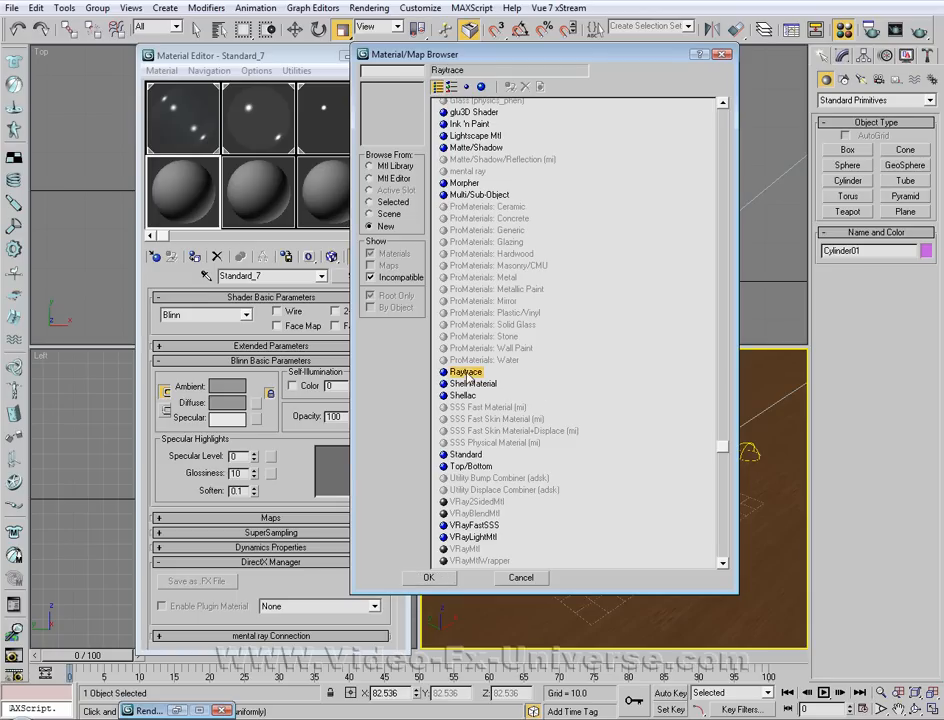
Create a Raytrace material: Transparency 70, Specular Level 150, Glossiness 80, red Ambient/Diffuse
click(429, 577)
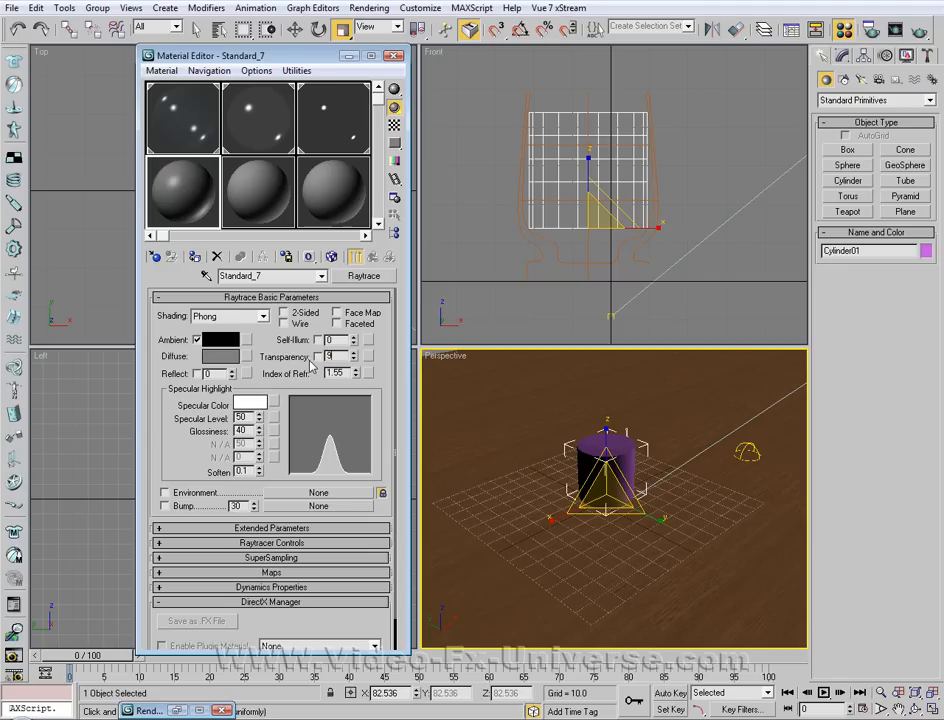
triple_click(330, 357)
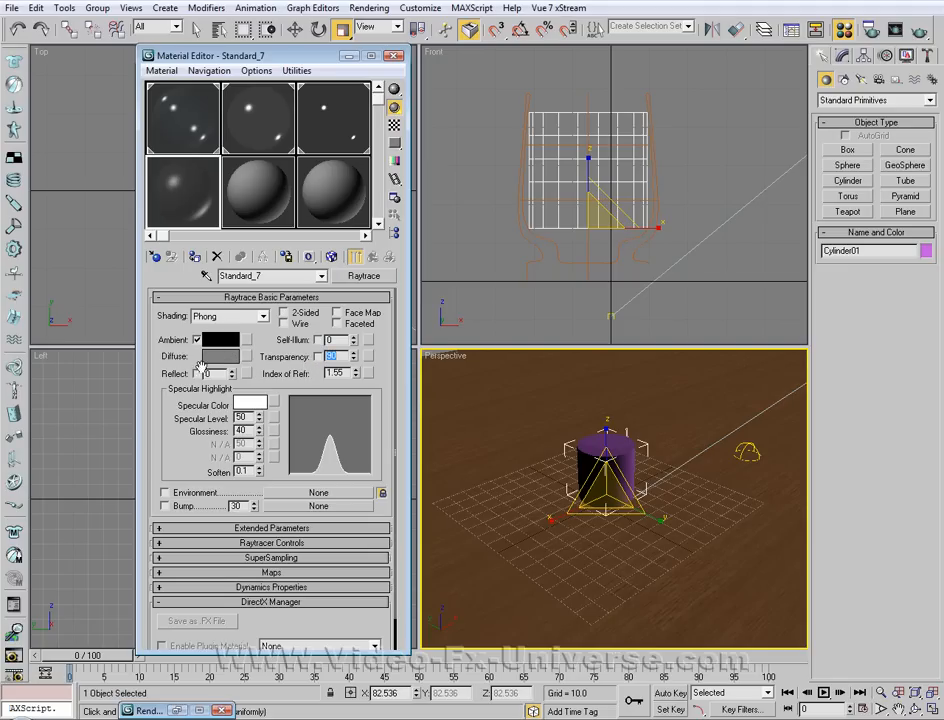
click(230, 315)
text(150)
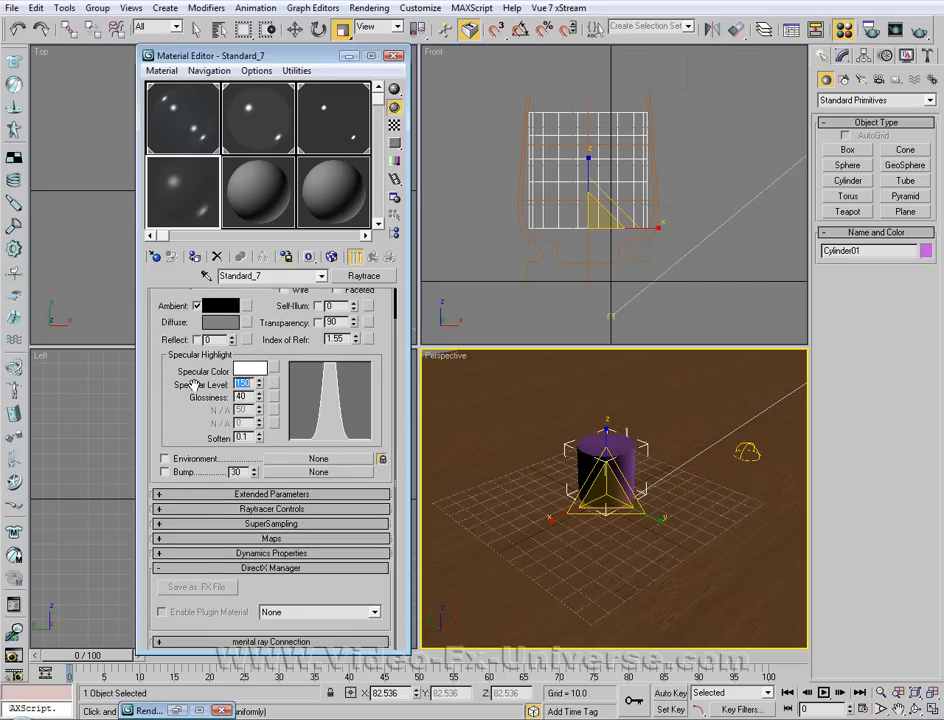
triple_click(240, 397)
text(80)
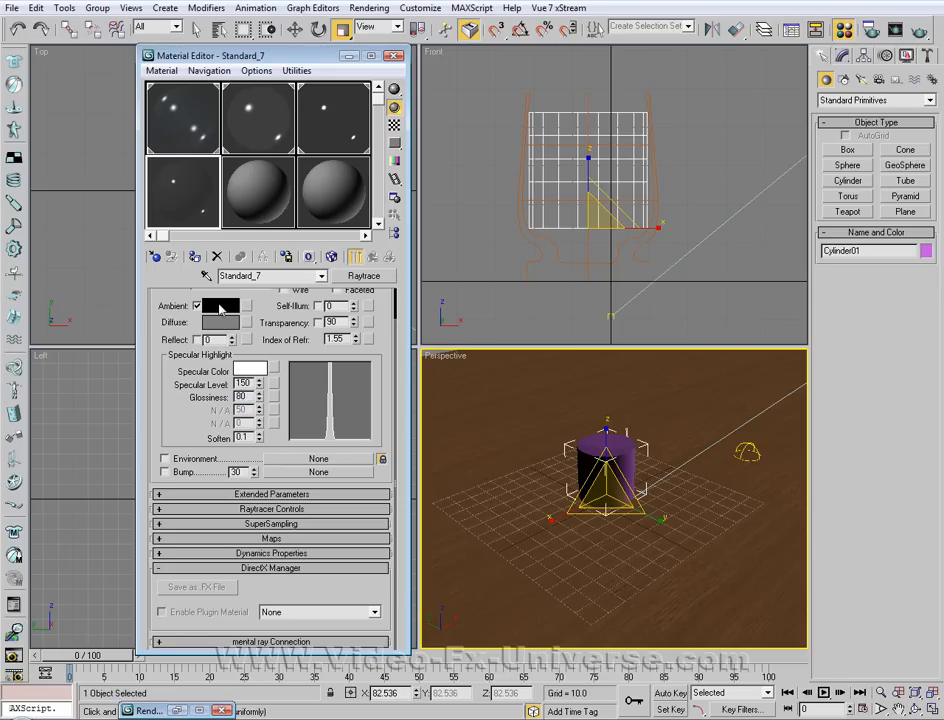
click(220, 305)
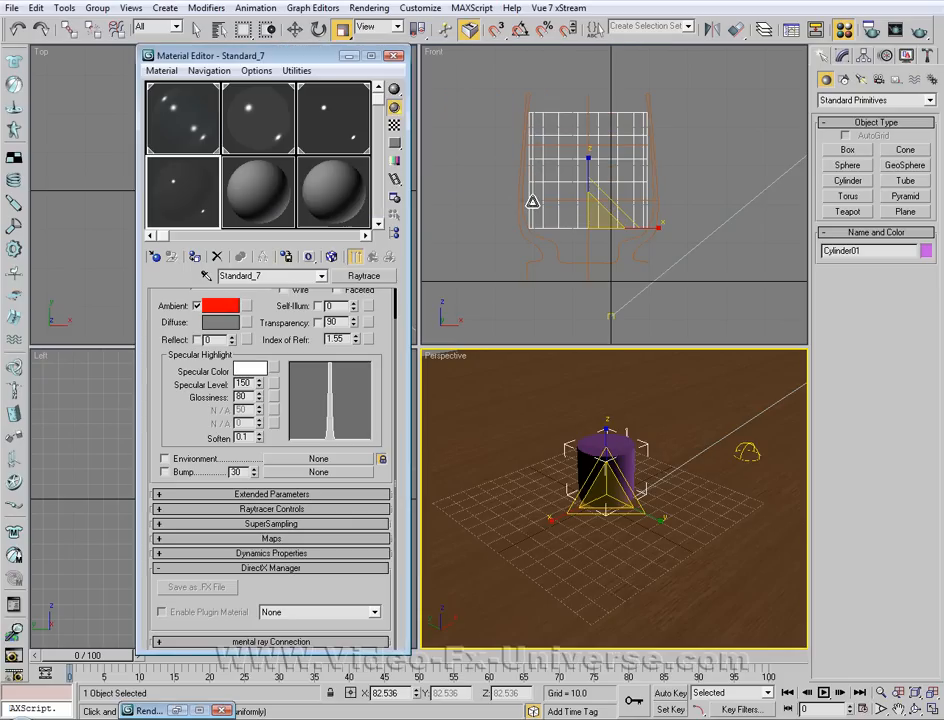
click(219, 322)
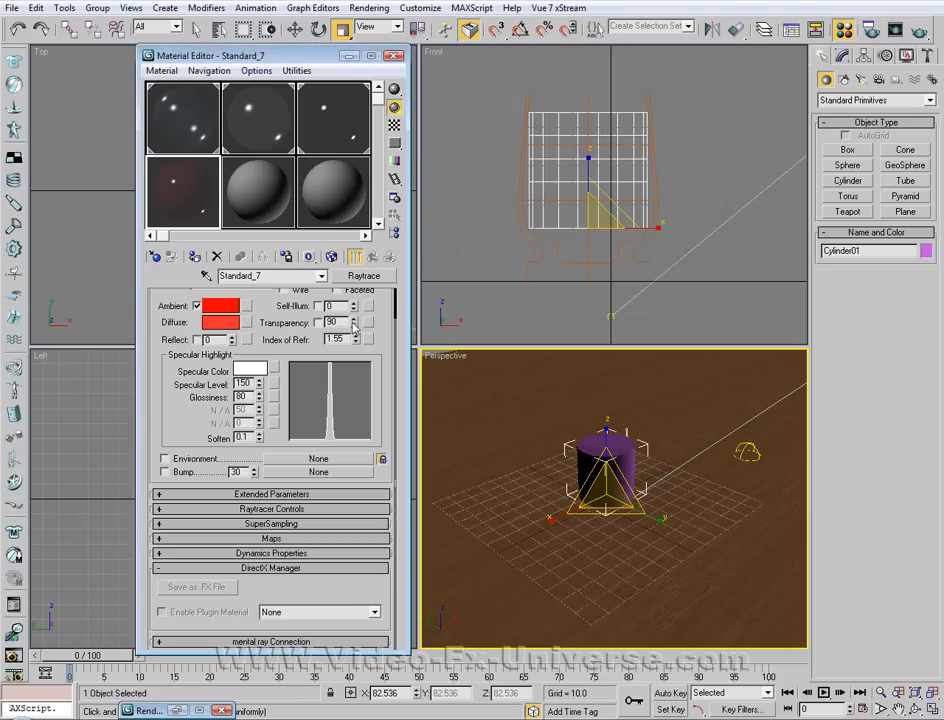
click(352, 319)
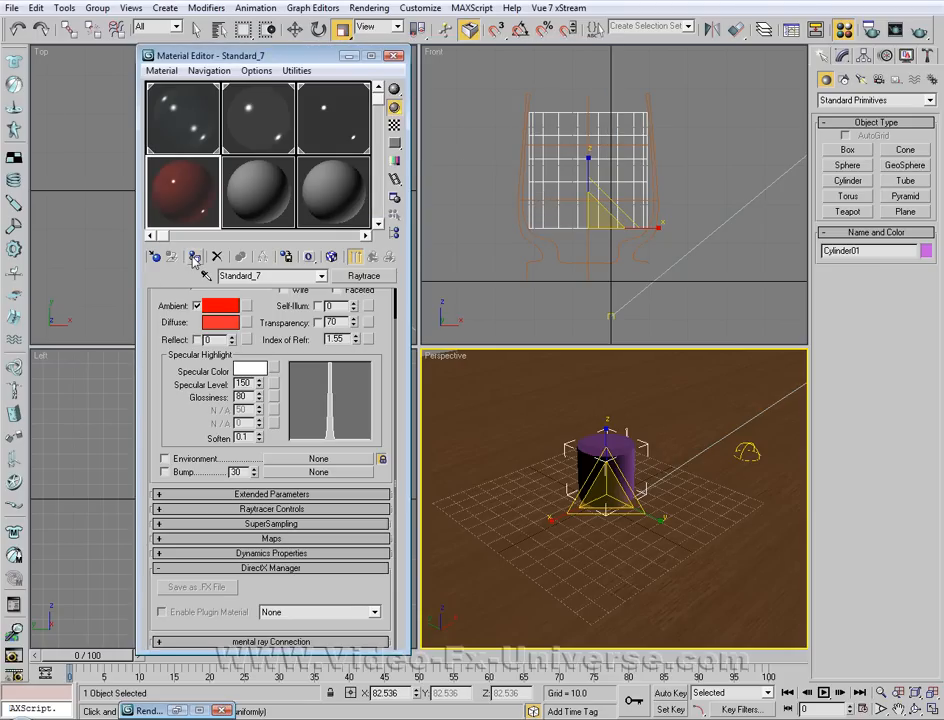
Apply the red Raytrace material to the liquid cylinder and render the Perspective view
click(391, 55)
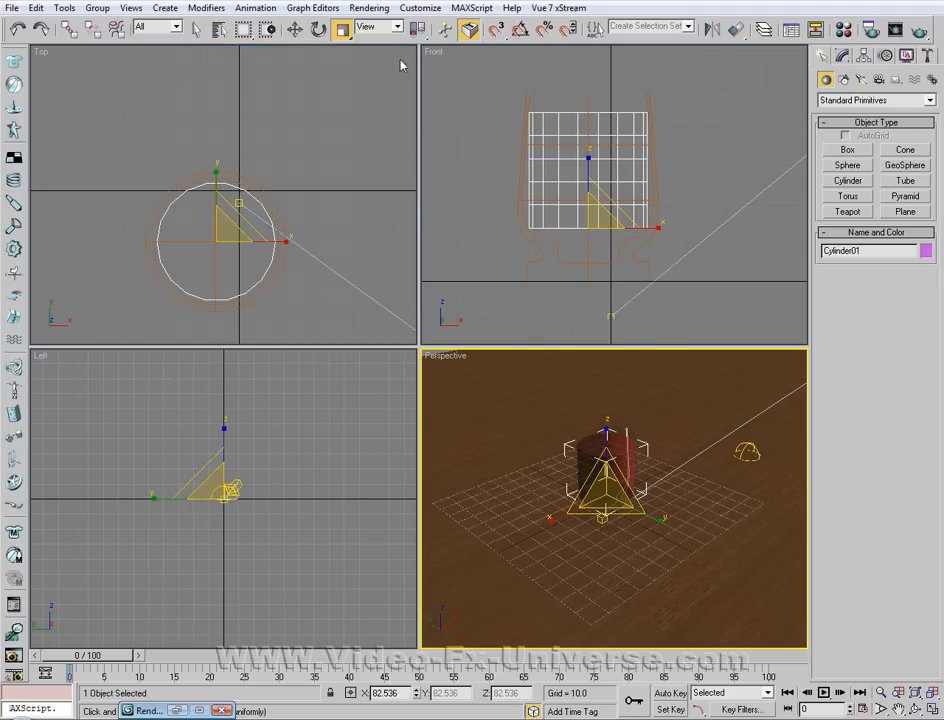
mouse_move(458, 60)
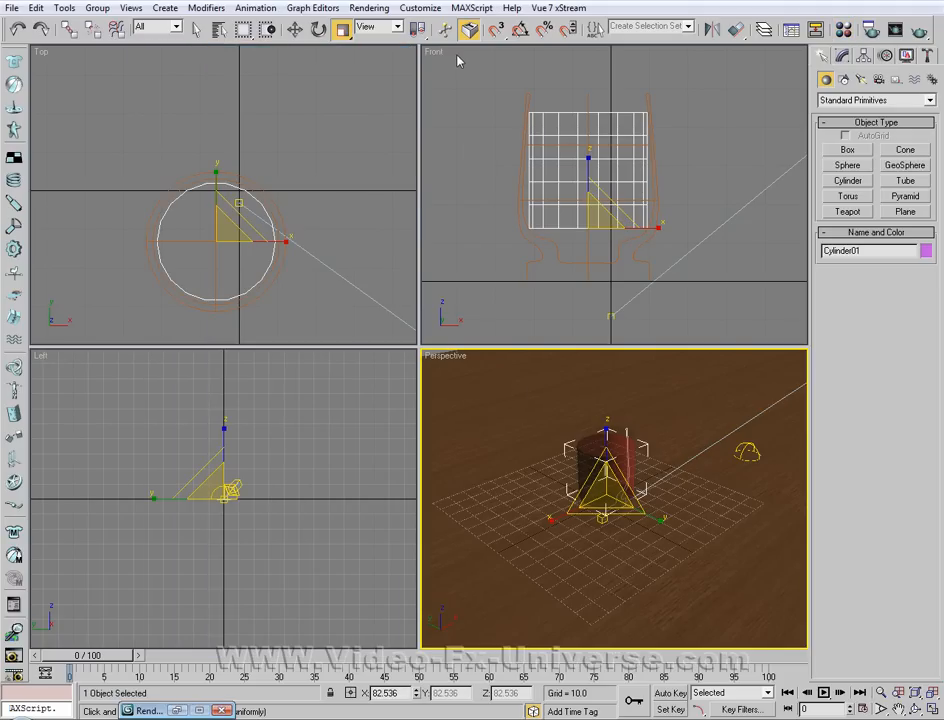
click(369, 8)
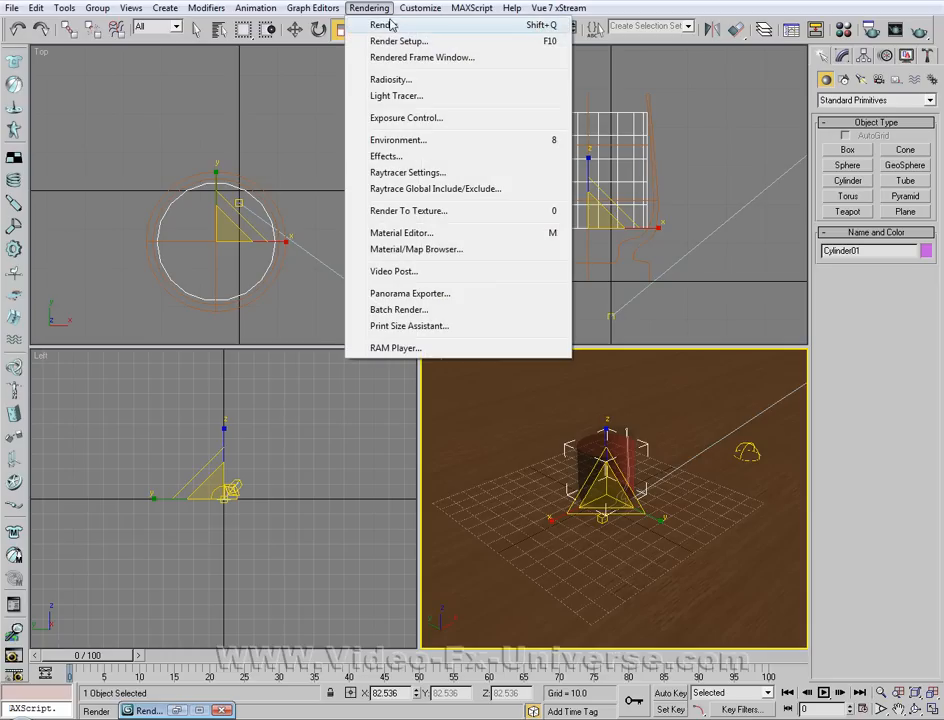
click(359, 24)
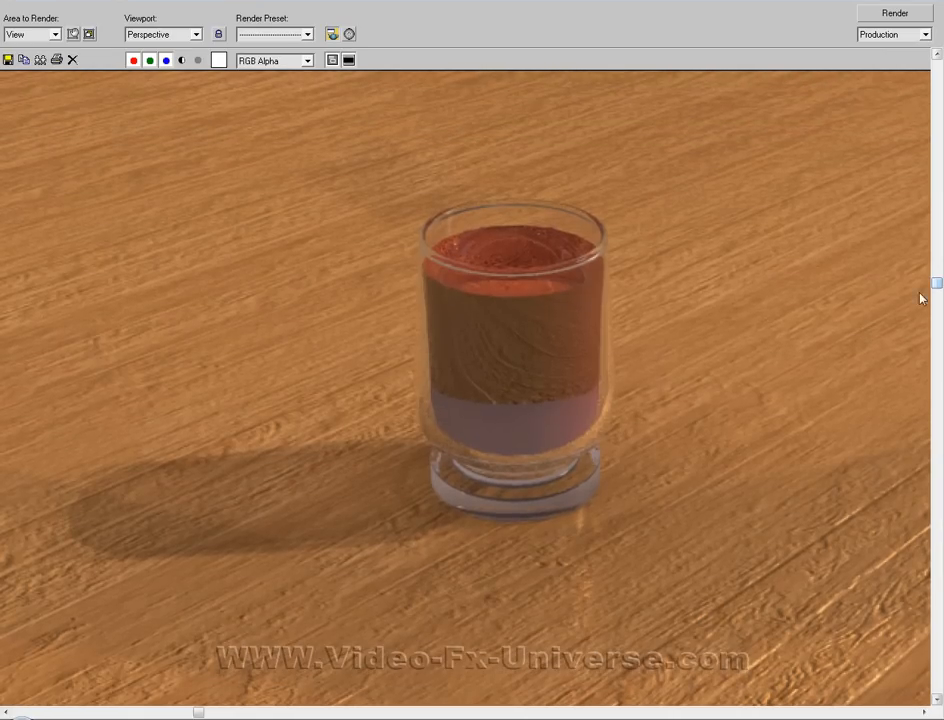
mouse_move(608, 367)
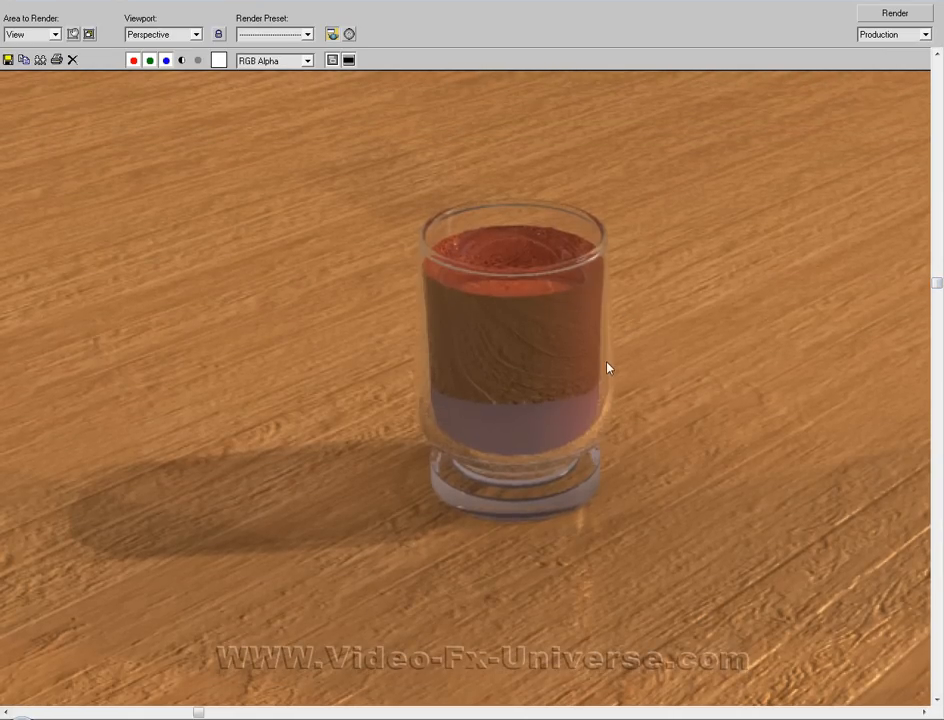
mouse_move(488, 290)
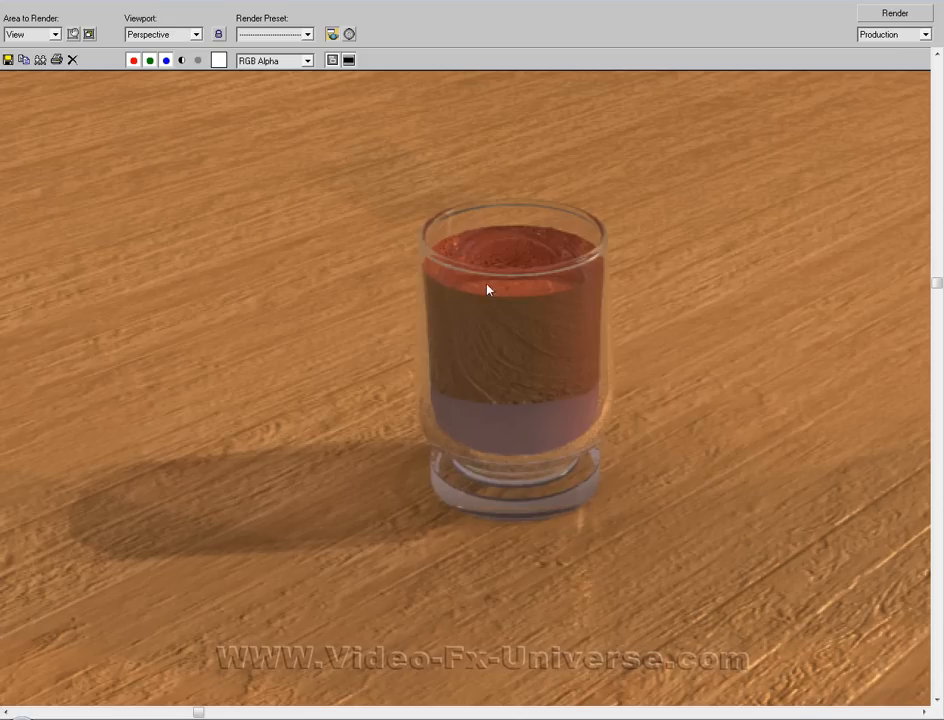
mouse_move(510, 267)
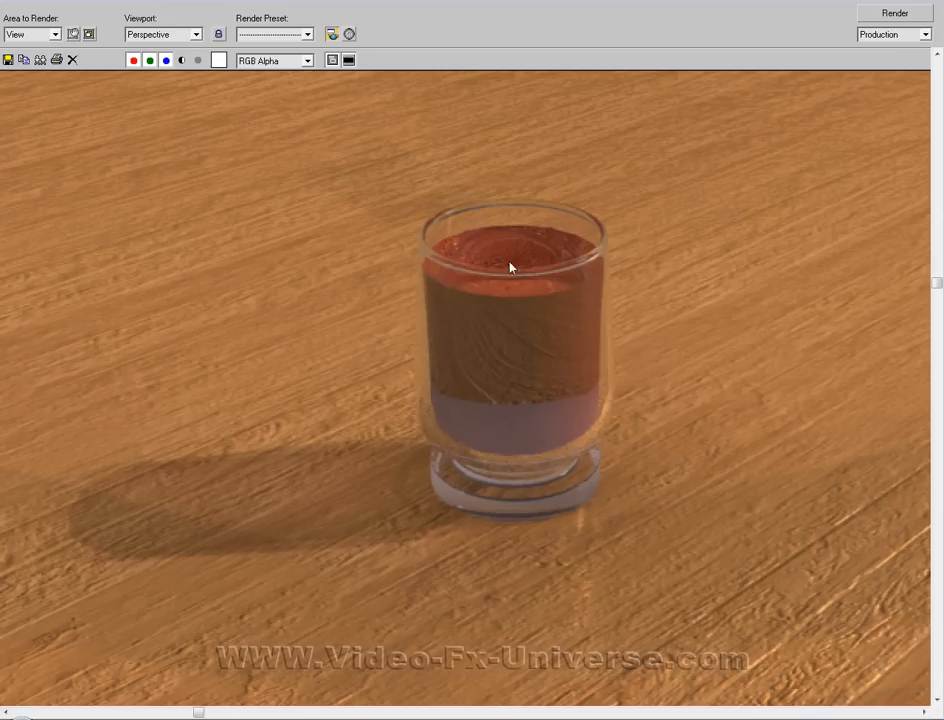
mouse_move(365, 242)
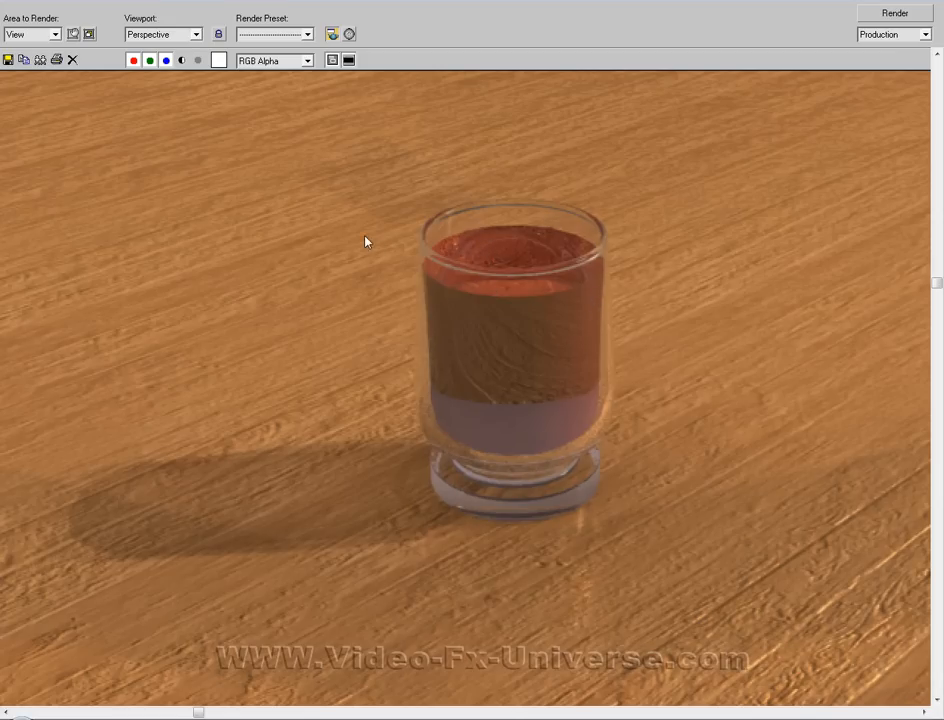
mouse_move(490, 334)
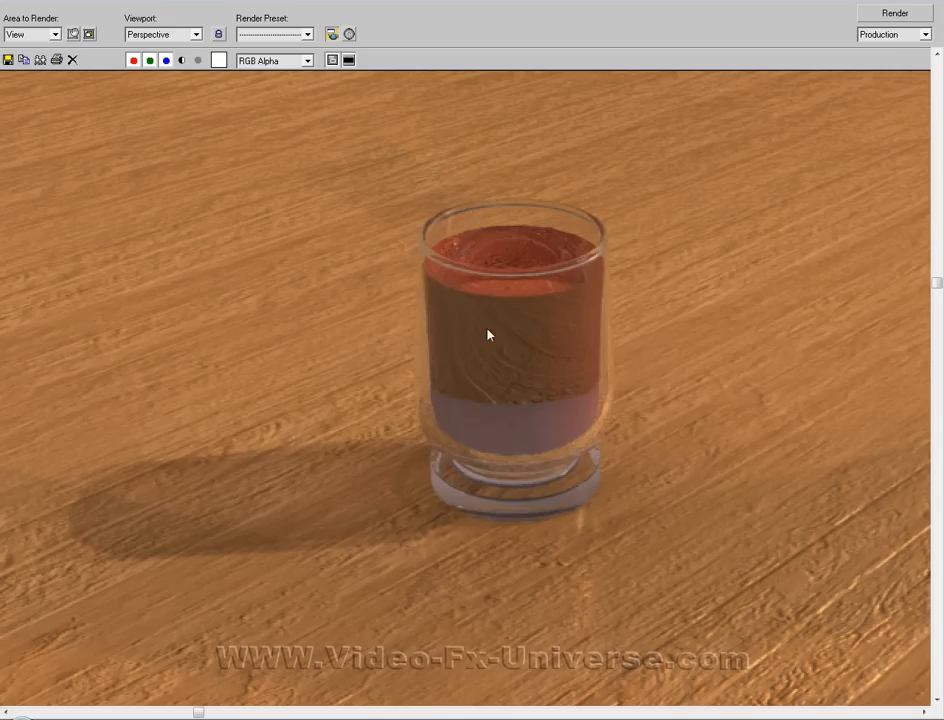
mouse_move(623, 409)
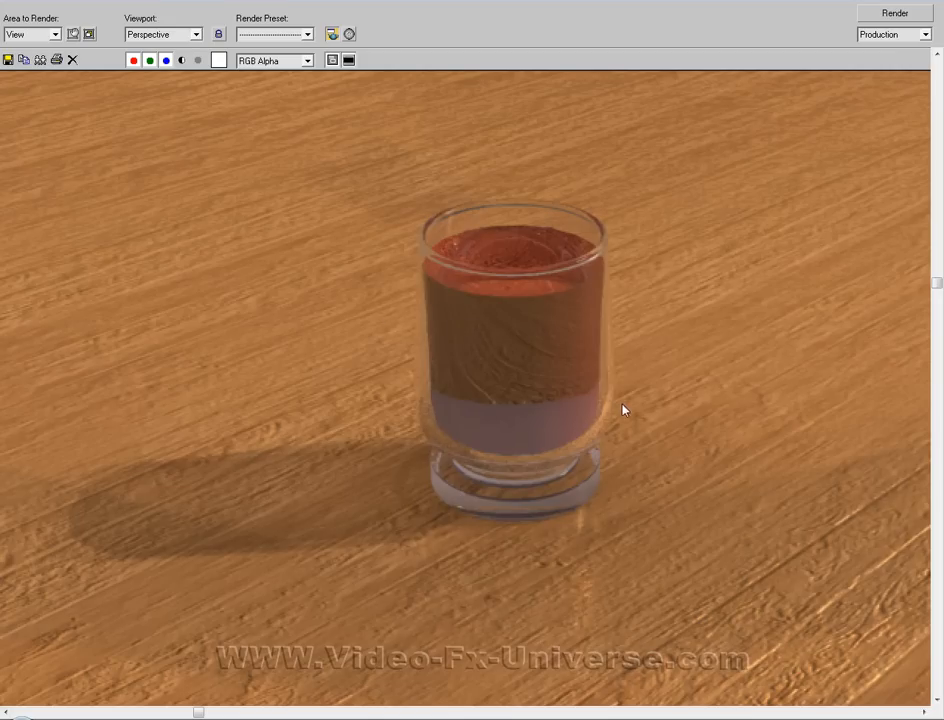
mouse_move(291, 496)
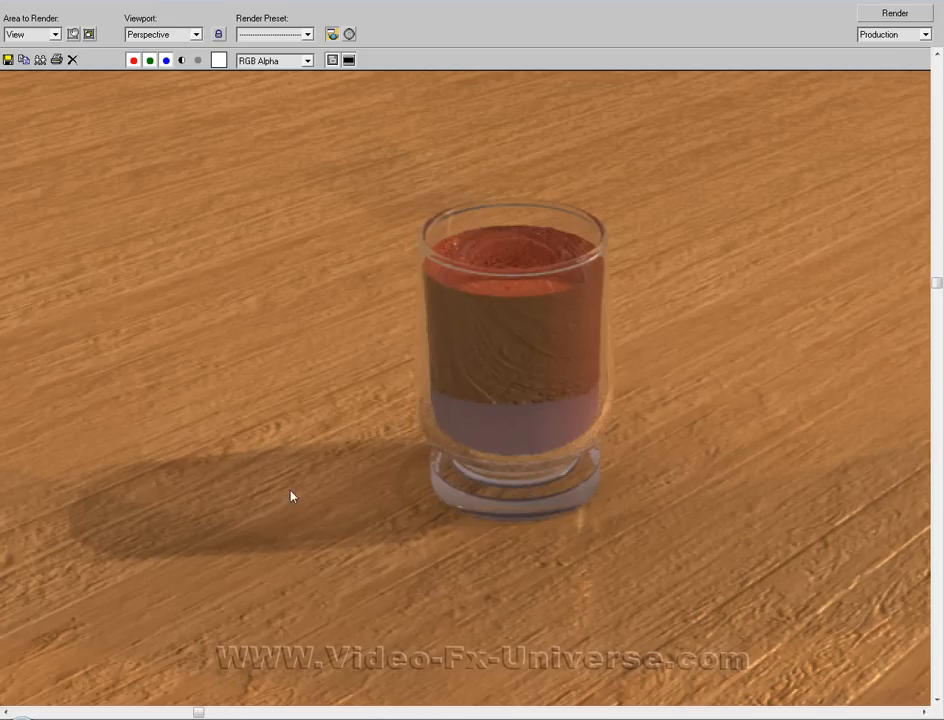
mouse_move(363, 480)
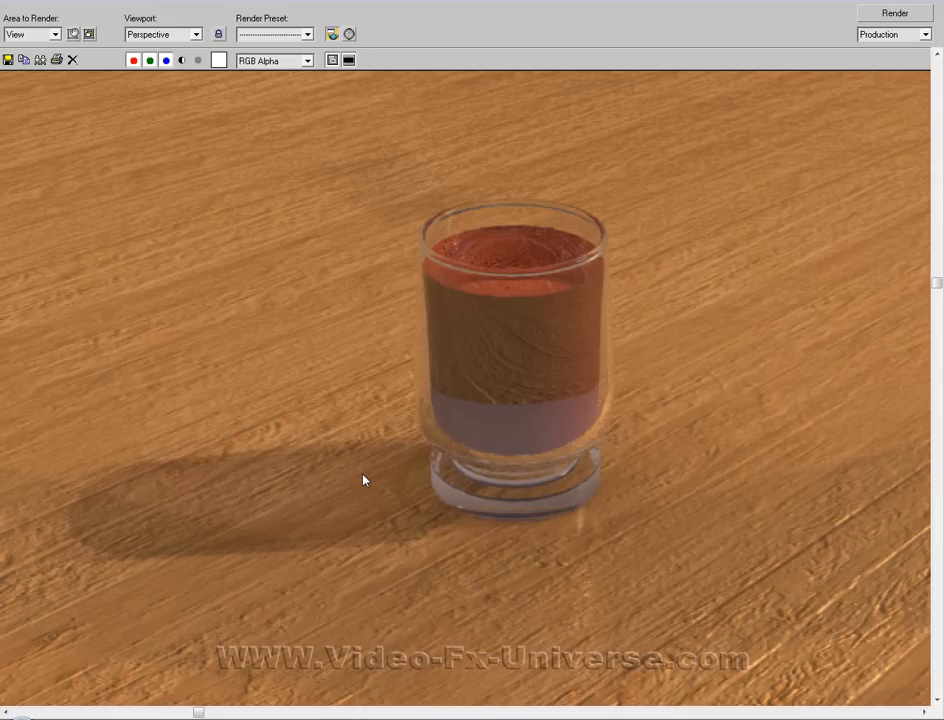
mouse_move(176, 485)
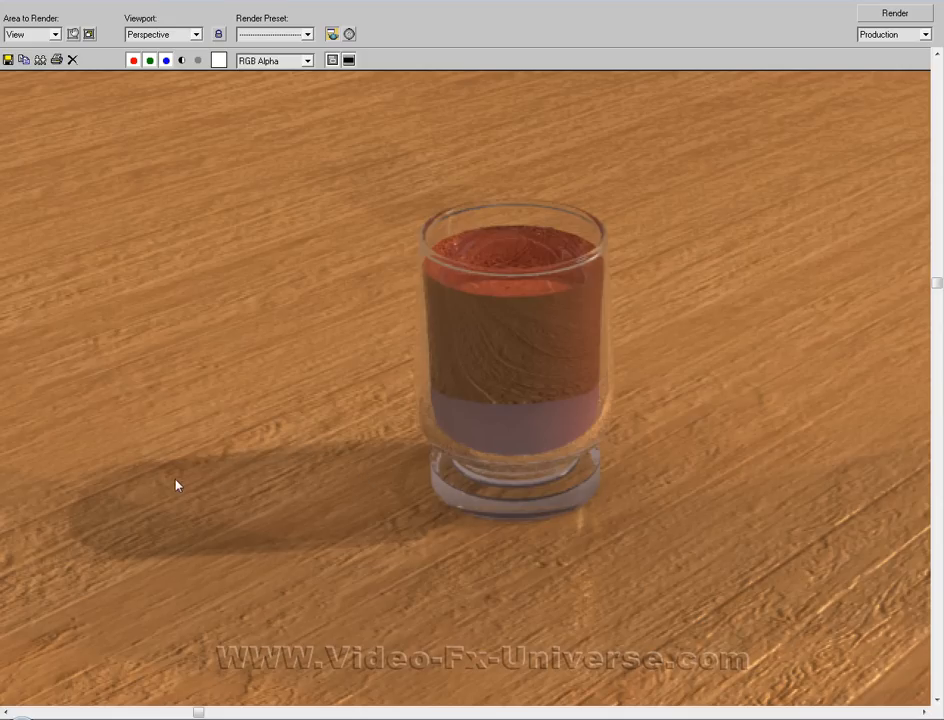
mouse_move(492, 387)
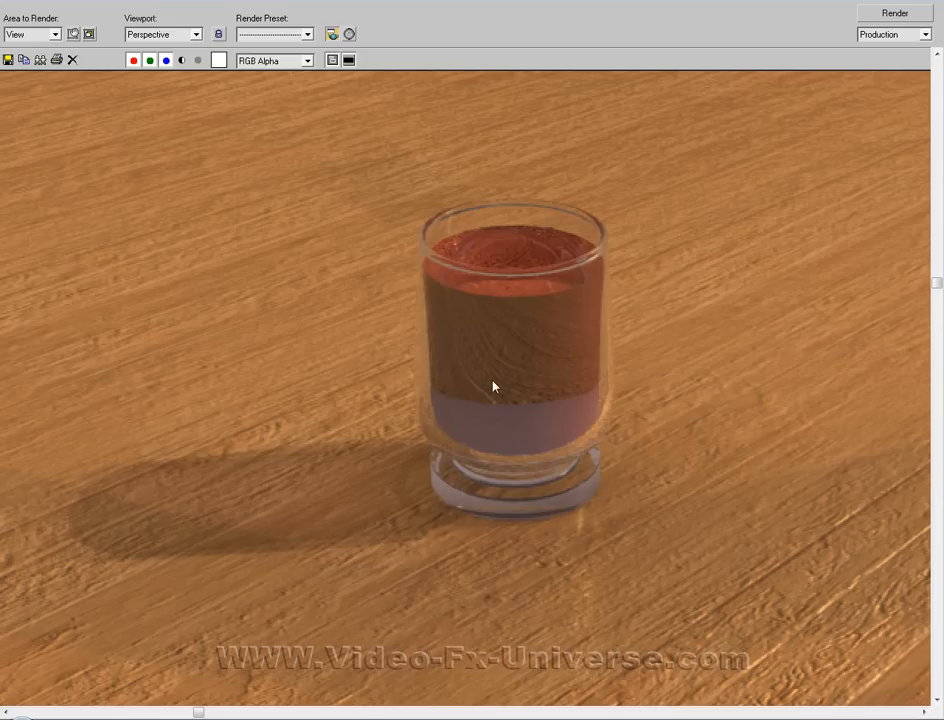
mouse_move(601, 361)
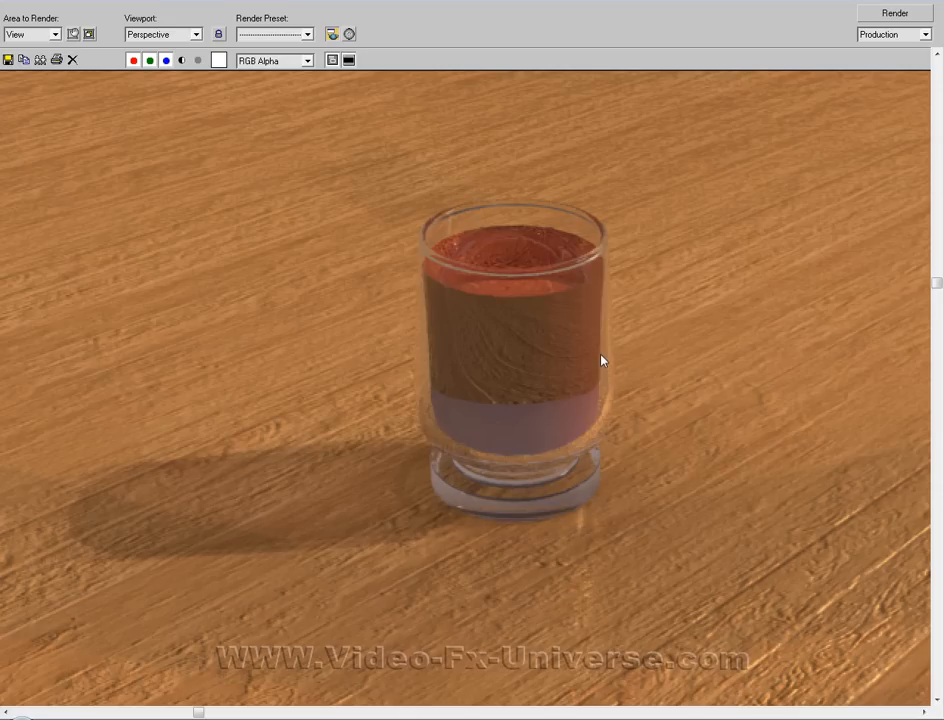
mouse_move(772, 181)
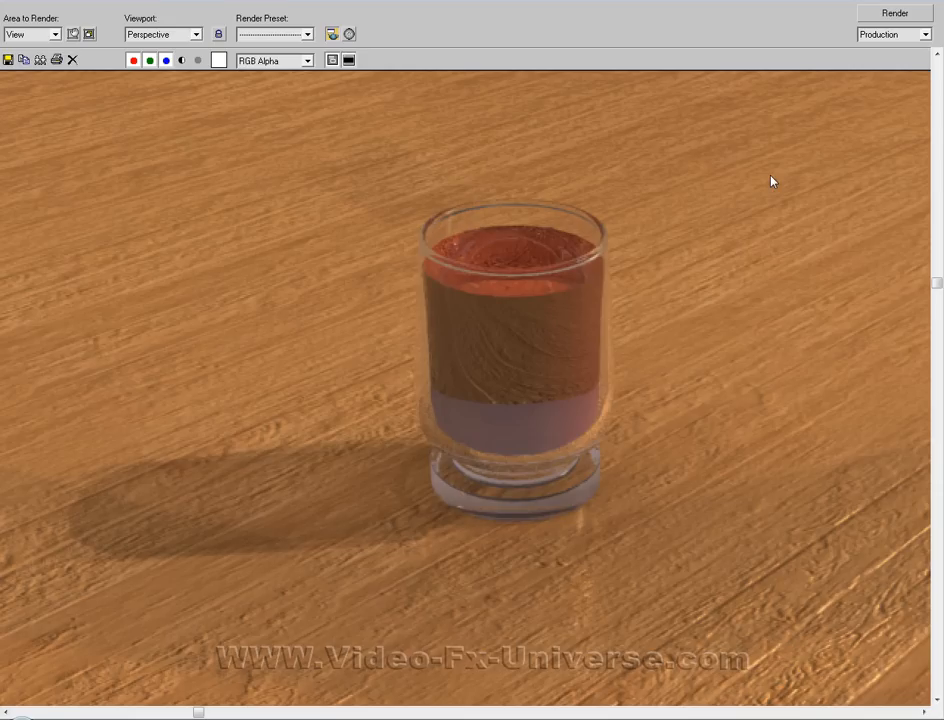
mouse_move(771, 166)
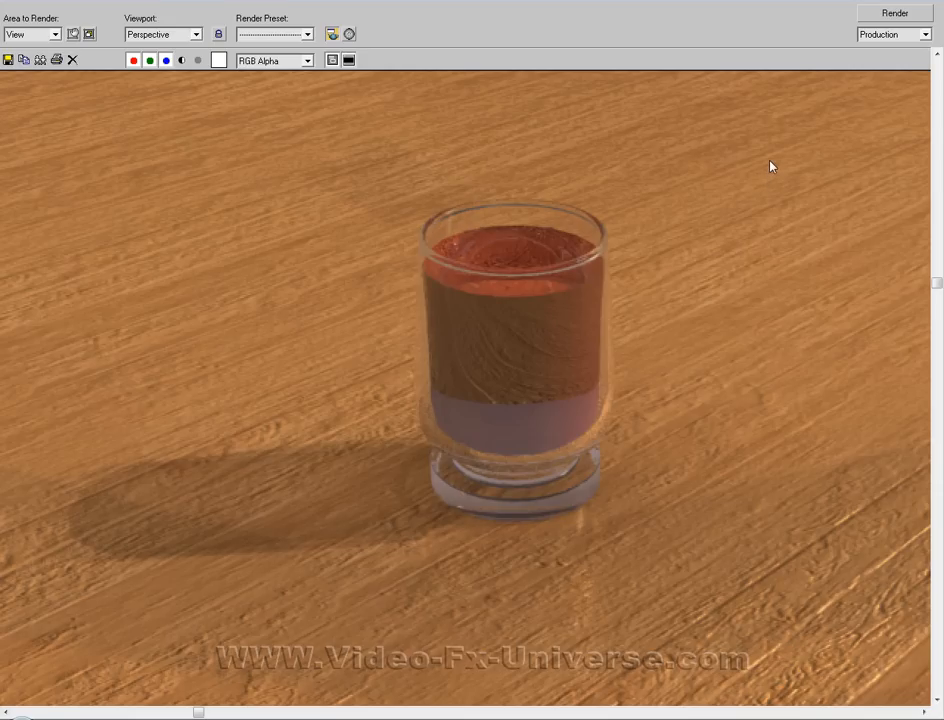